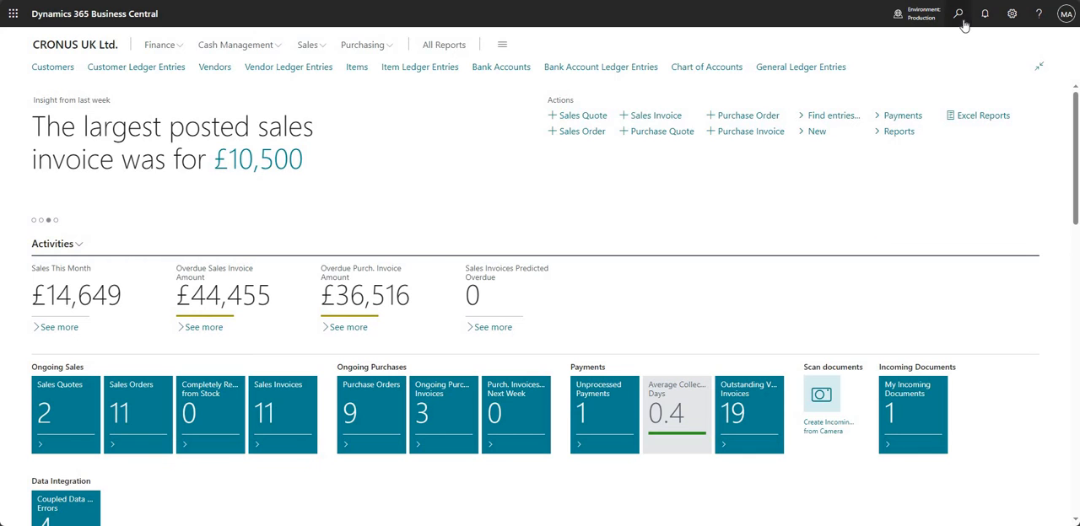
- Find 'chart of' via Tell Me, open Chart of Accounts and dismiss the introduction tip
left_click(958, 14)
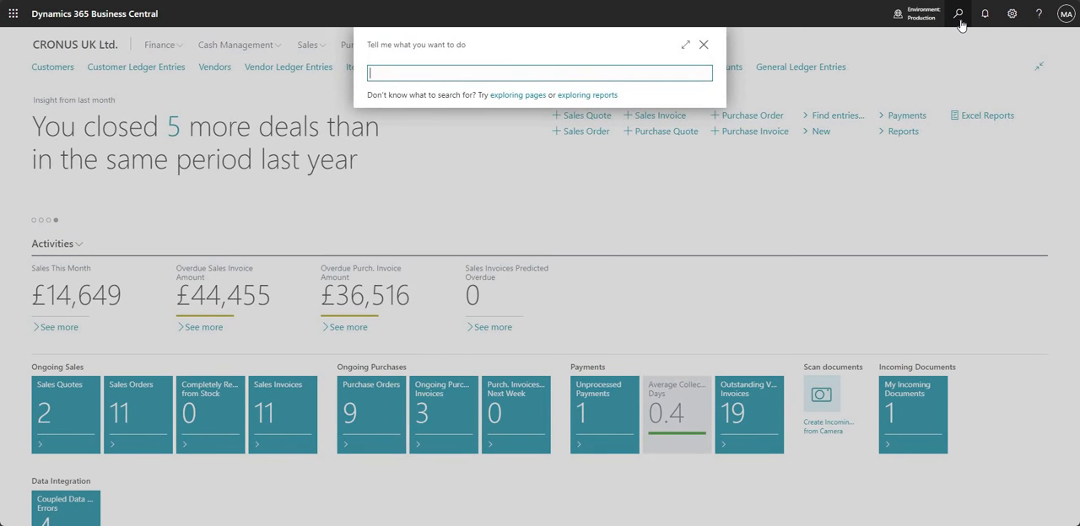
type("chart of")
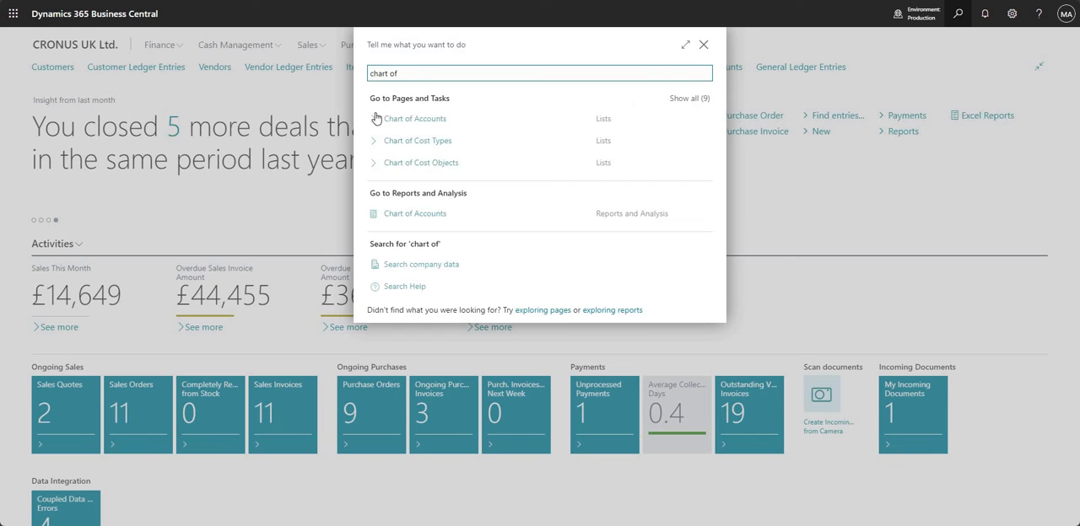
mouse_move(415, 118)
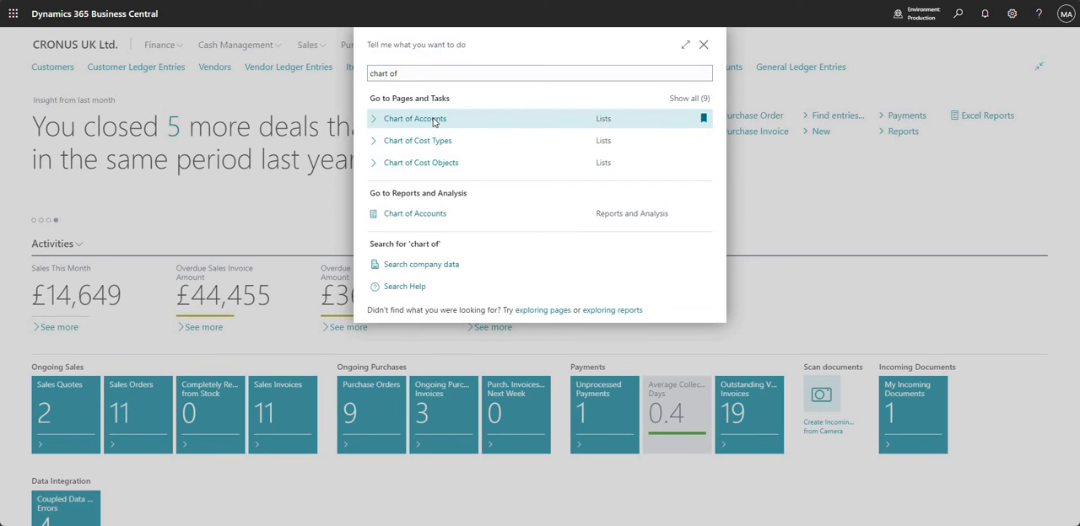
left_click(415, 118)
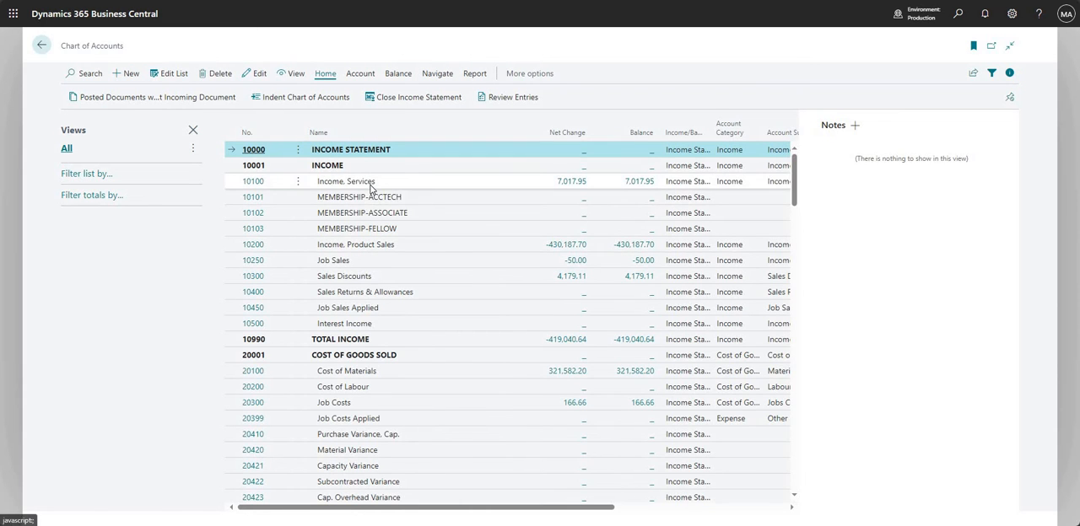
left_click(344, 180)
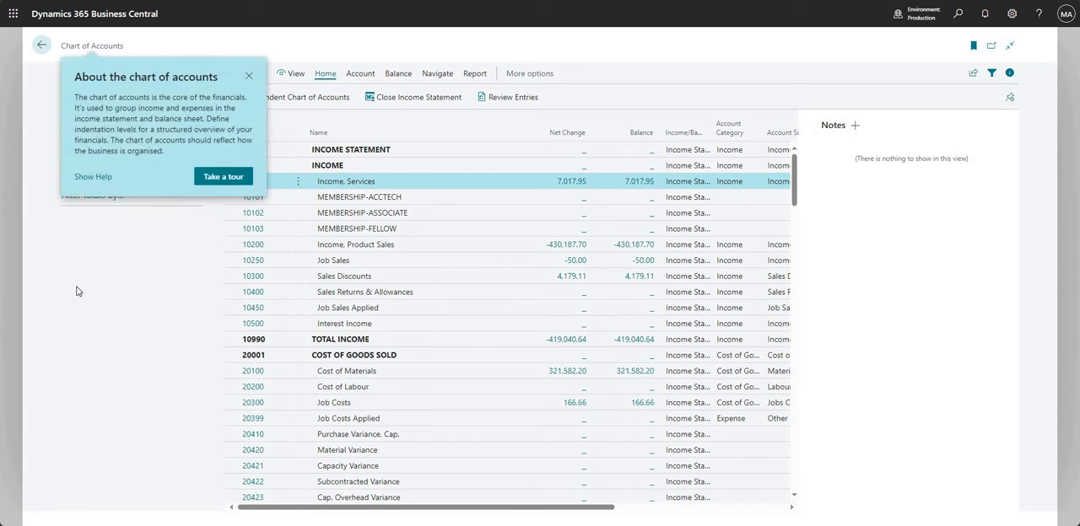
left_click(248, 76)
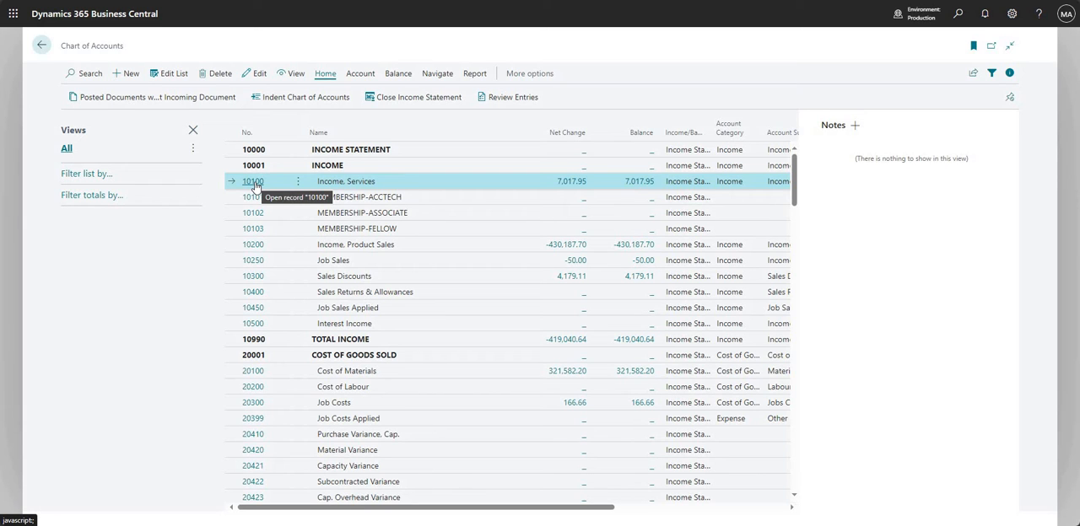
- Open account 10100's card and show its empty Extended Texts list from the Account actions
left_click(253, 182)
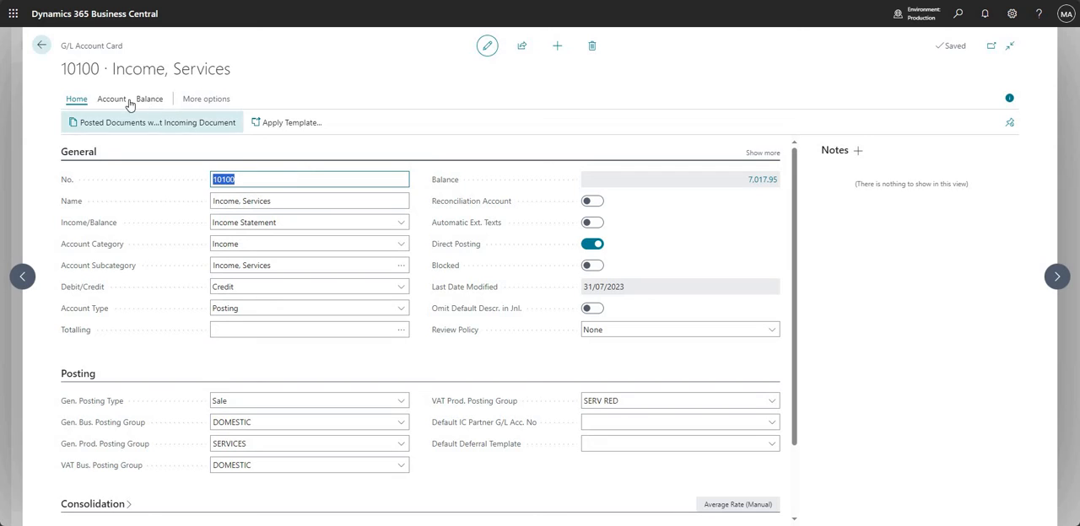
left_click(112, 98)
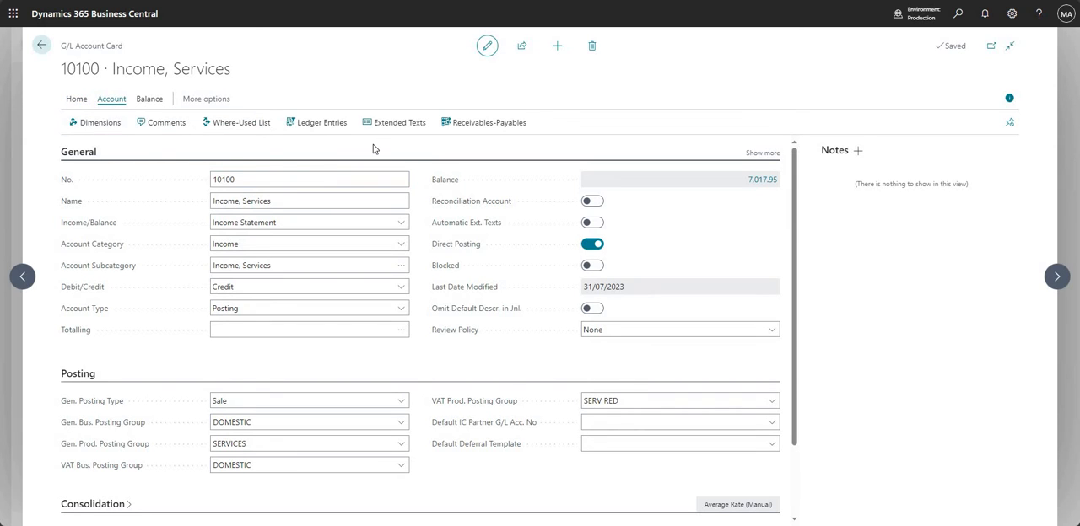
mouse_move(395, 122)
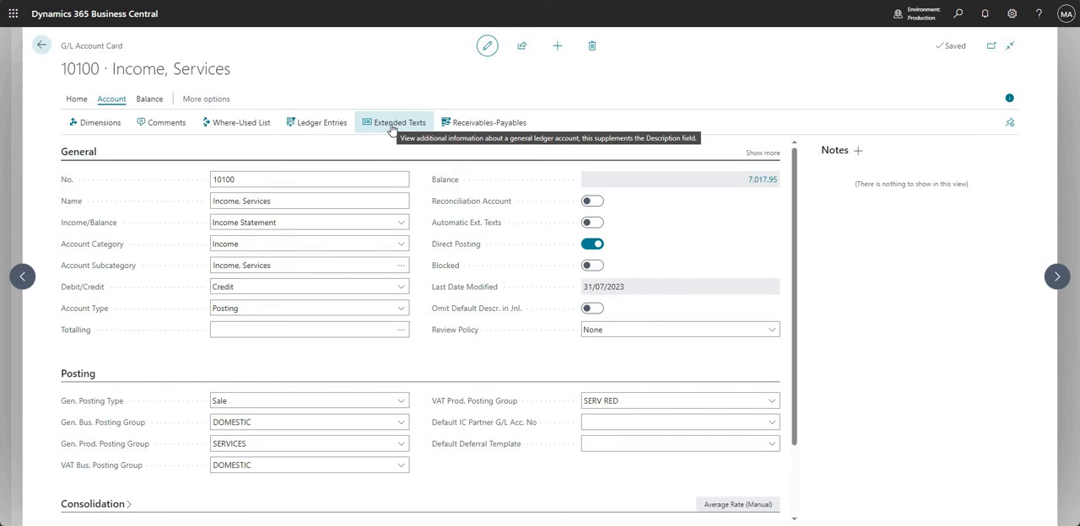
left_click(395, 122)
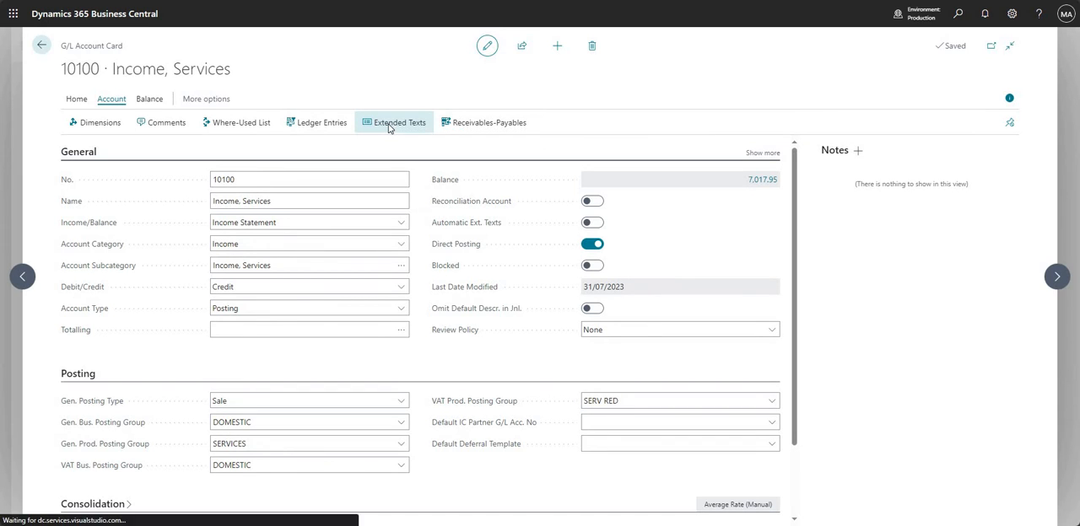
left_click(393, 122)
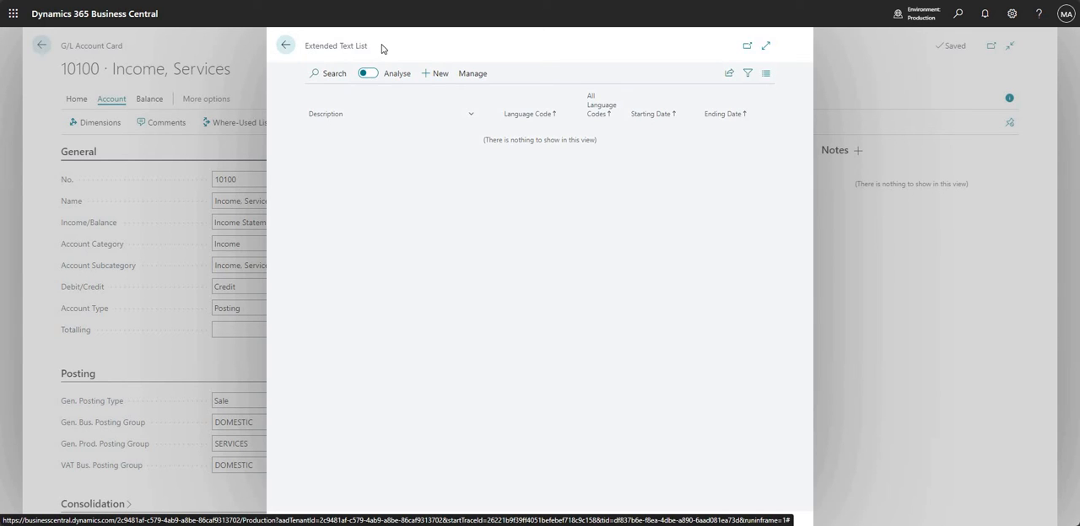
mouse_move(437, 74)
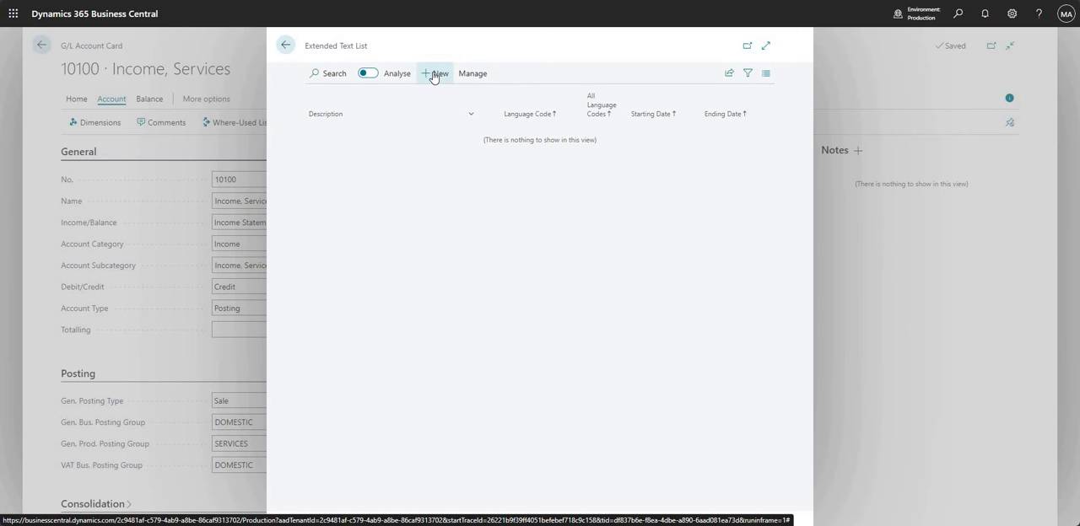
- Create a new extended text, leave Language Code blank after checking the list, and focus Description
left_click(436, 74)
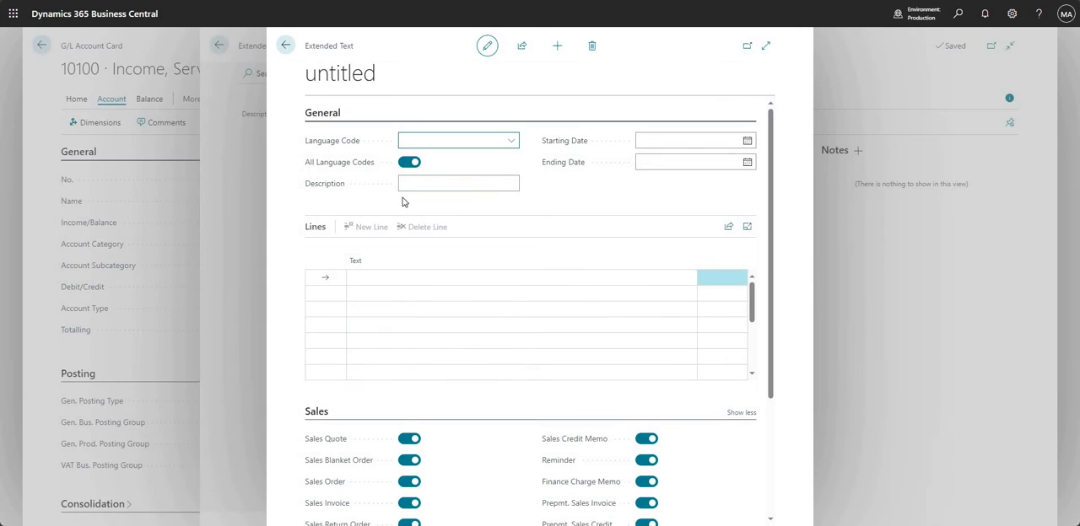
mouse_move(509, 155)
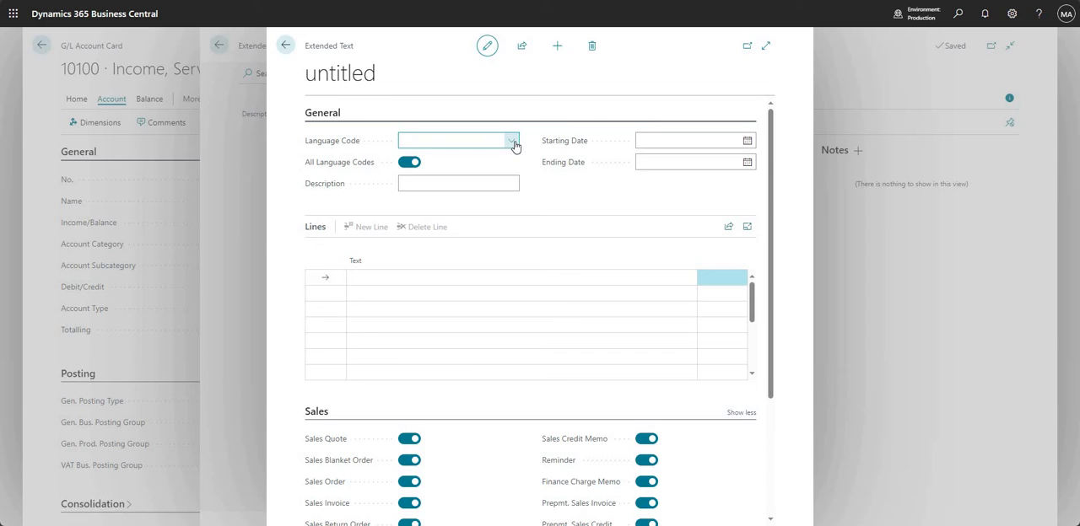
left_click(513, 140)
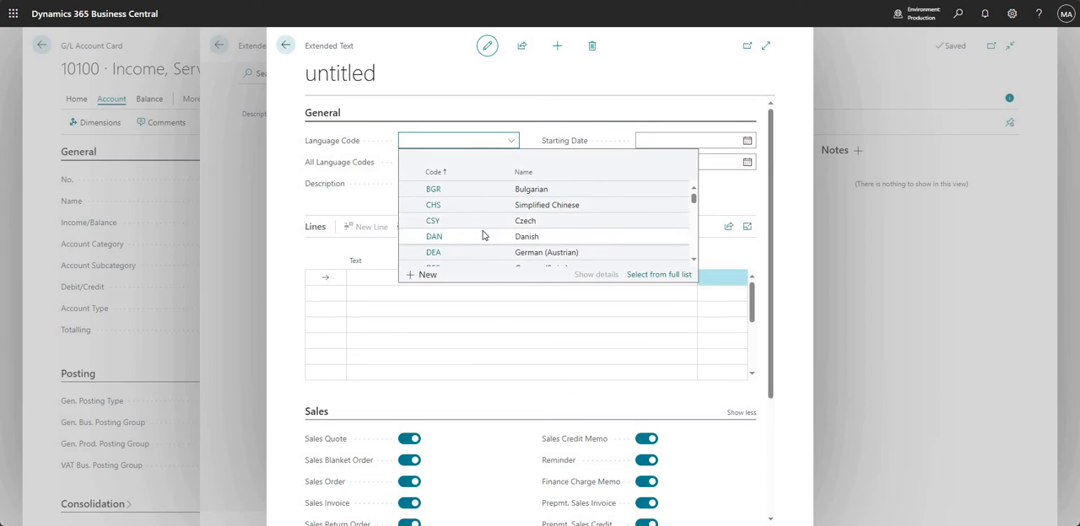
mouse_move(483, 213)
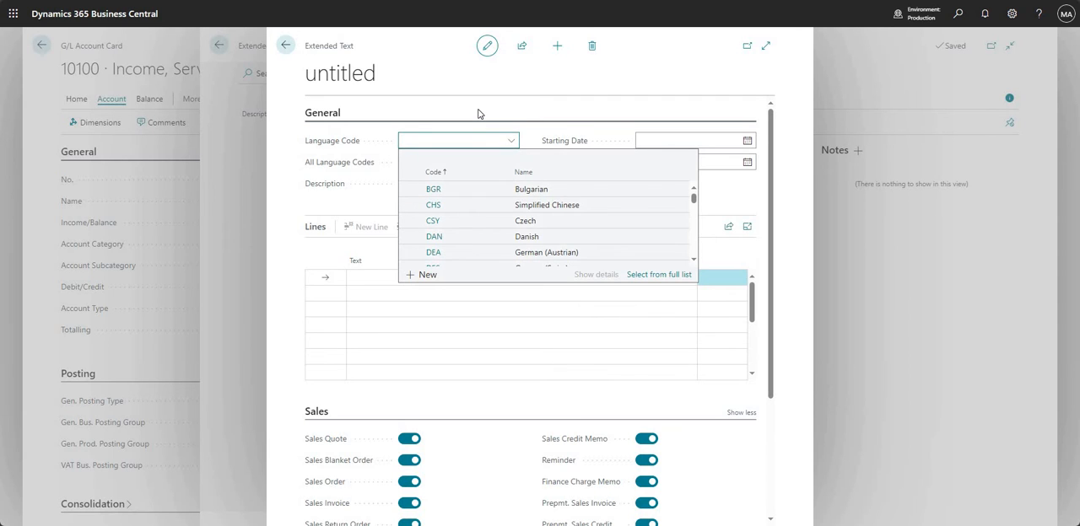
left_click(408, 162)
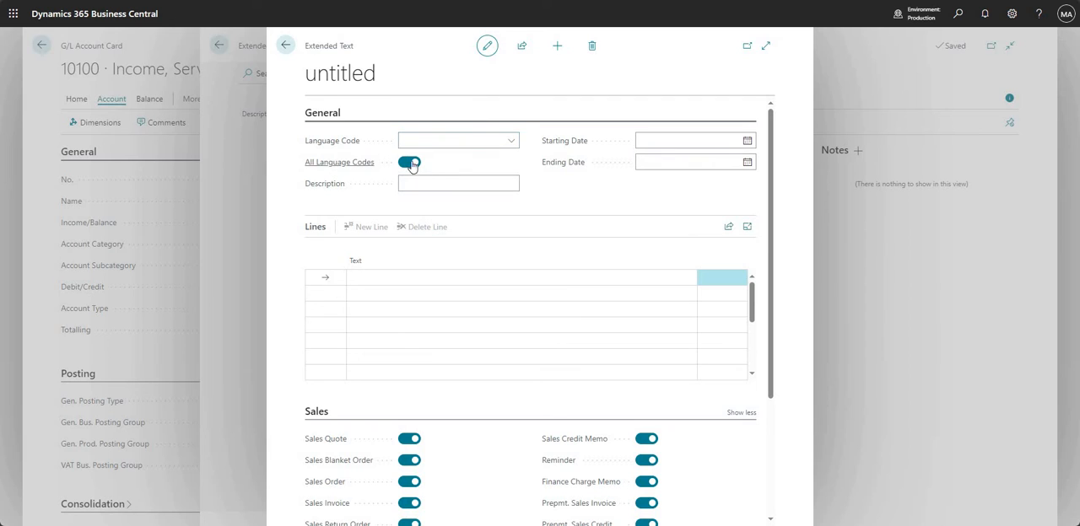
left_click(409, 162)
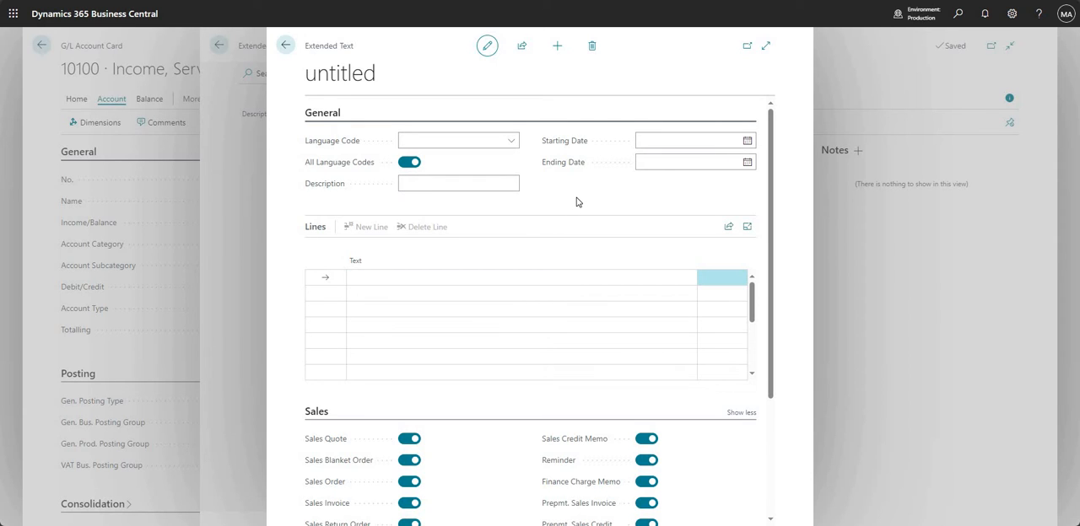
left_click(459, 182)
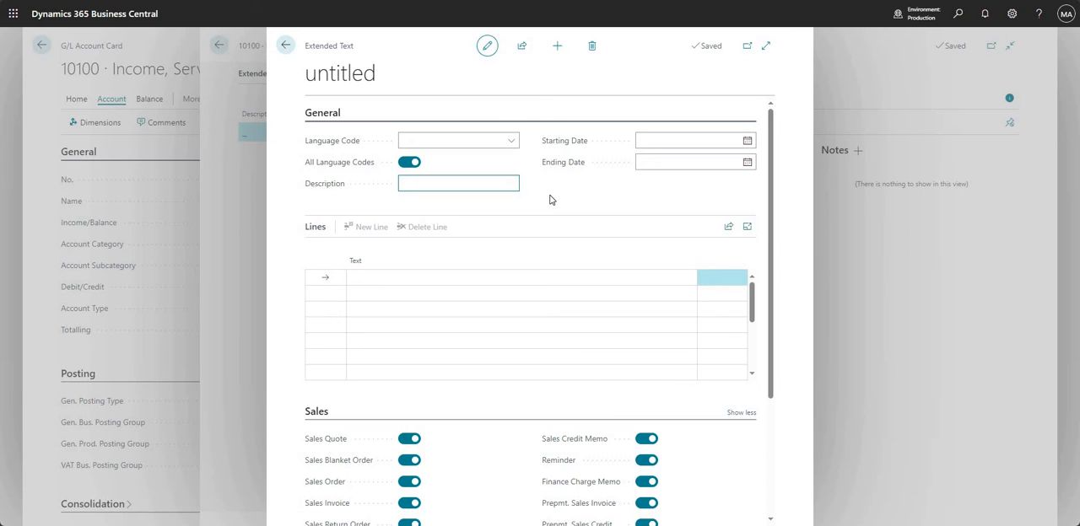
- Enter 'Test' as the extended text description, leaving start and end dates empty
type("Test")
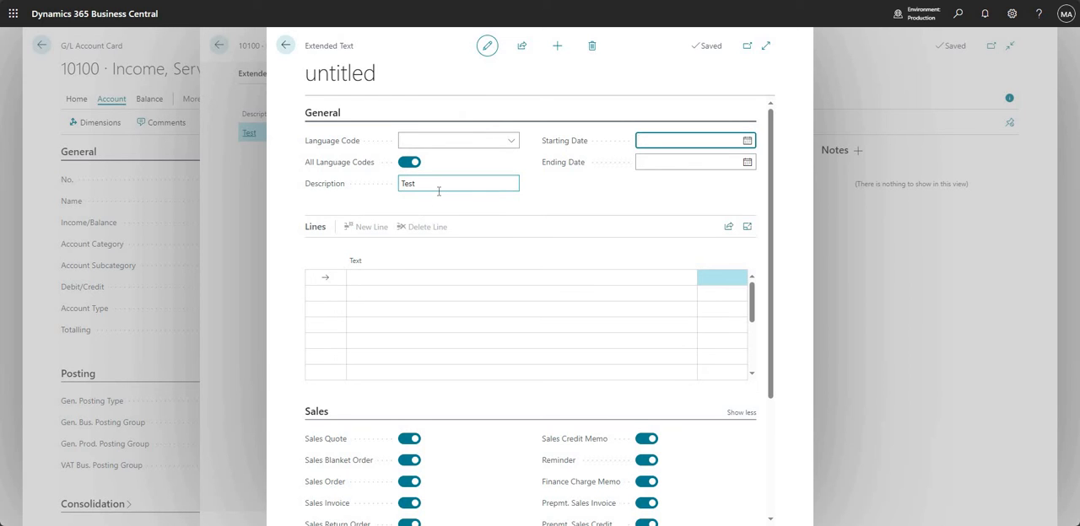
mouse_move(554, 184)
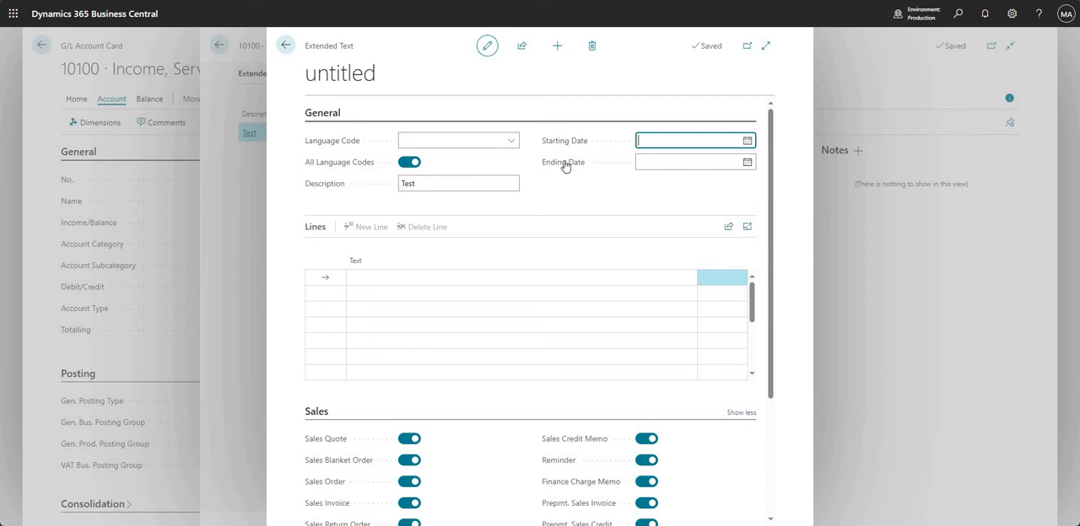
mouse_move(563, 162)
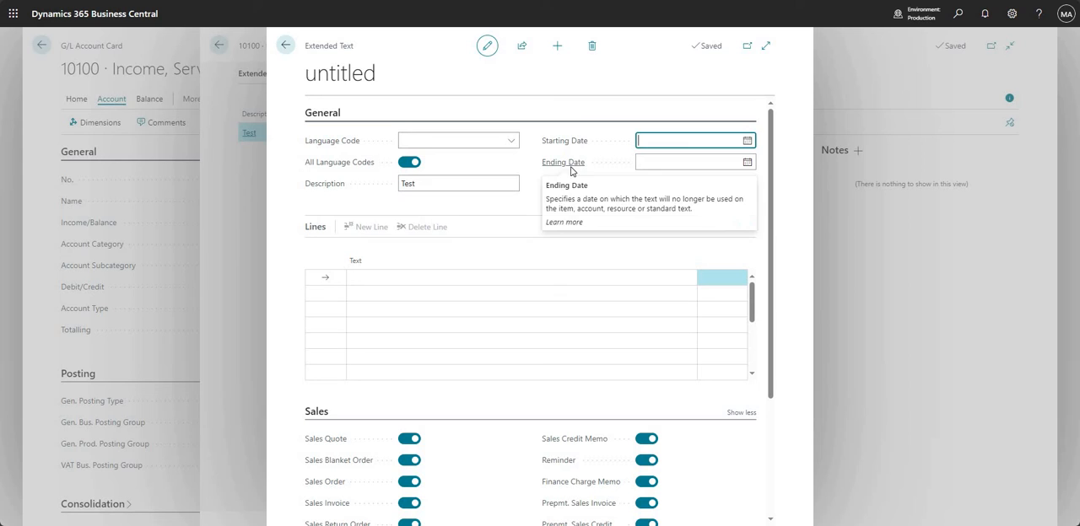
mouse_move(564, 110)
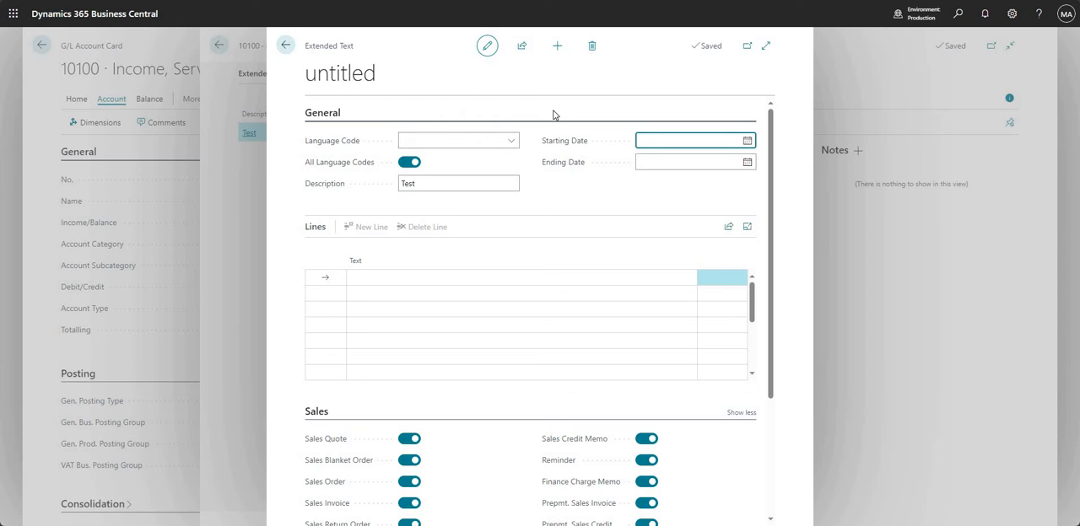
mouse_move(565, 146)
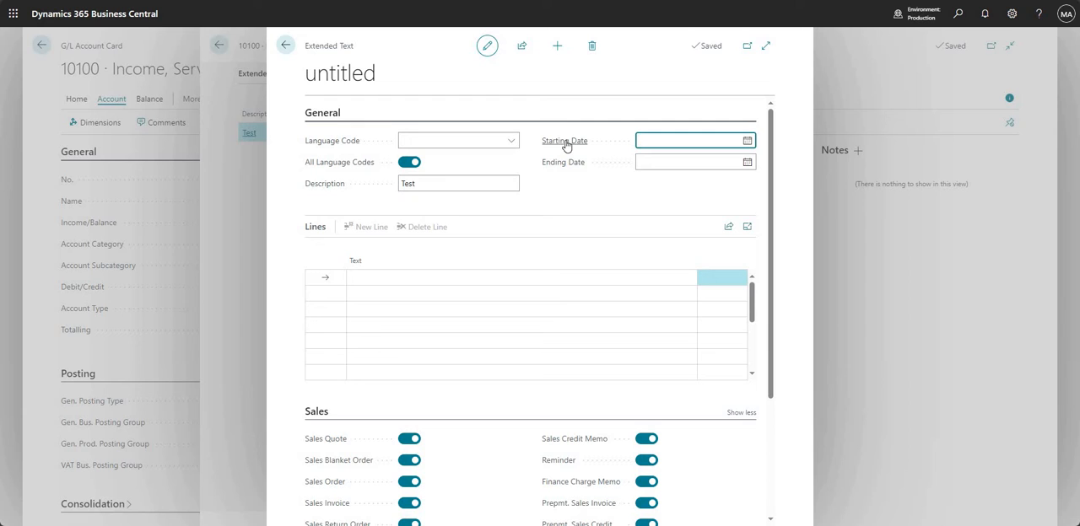
mouse_move(564, 140)
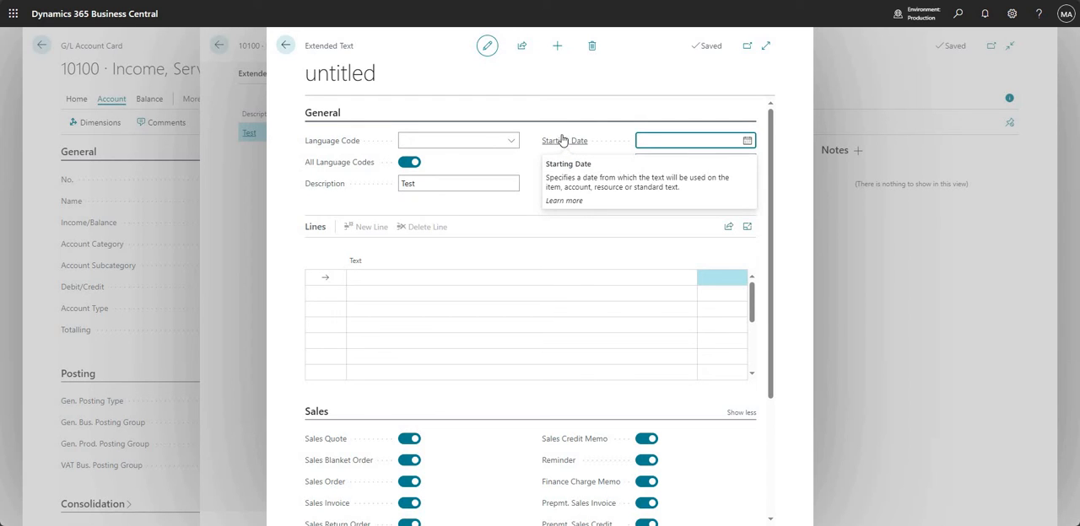
mouse_move(563, 161)
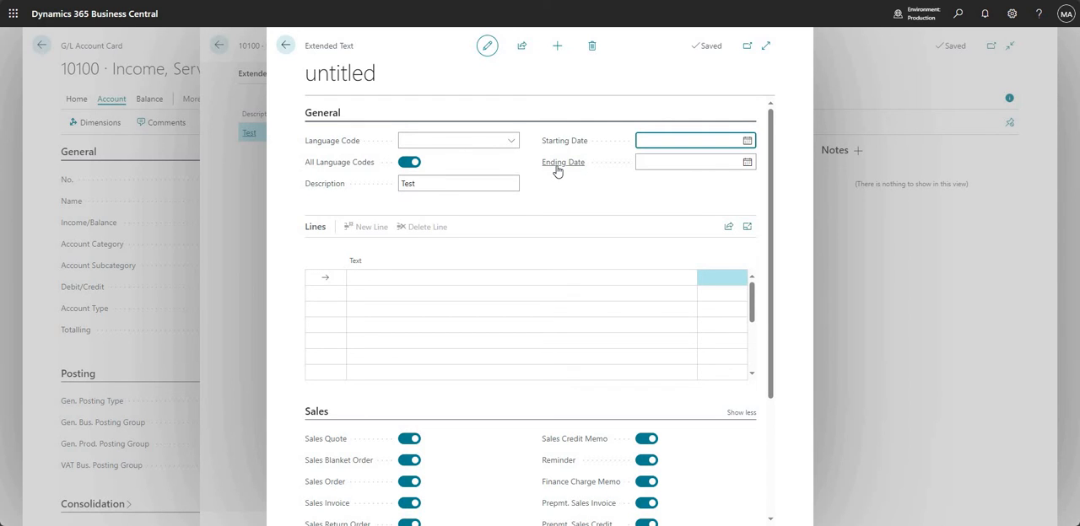
mouse_move(570, 196)
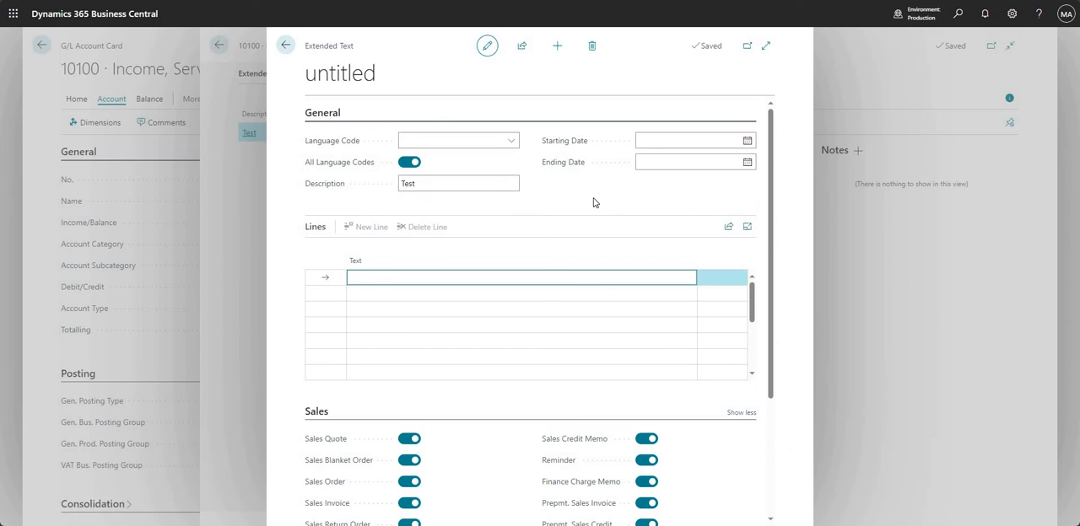
- Enter four extended text lines Test 1, Test 2, Test 3 and Test 4 in the Lines grid
type("Test 1")
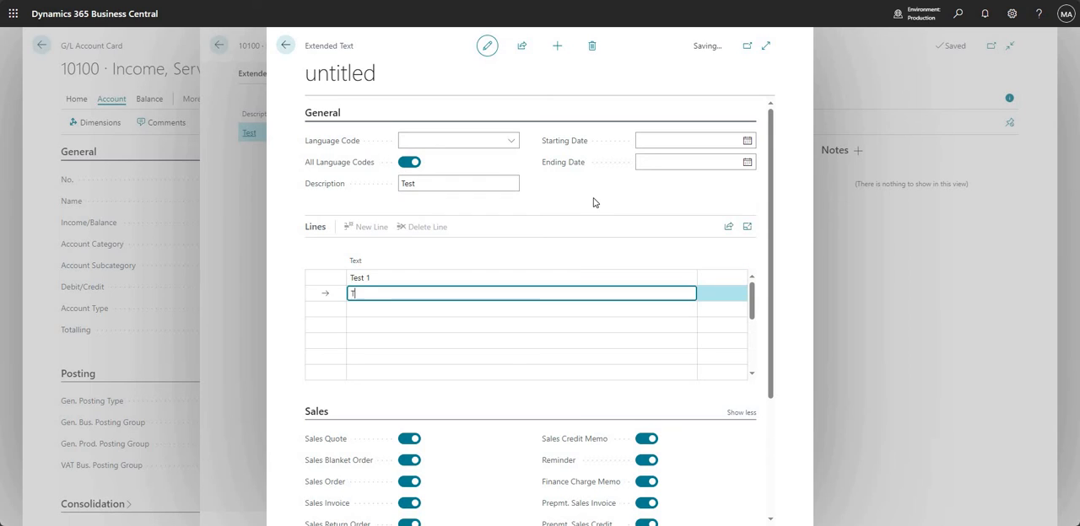
type("Test 2")
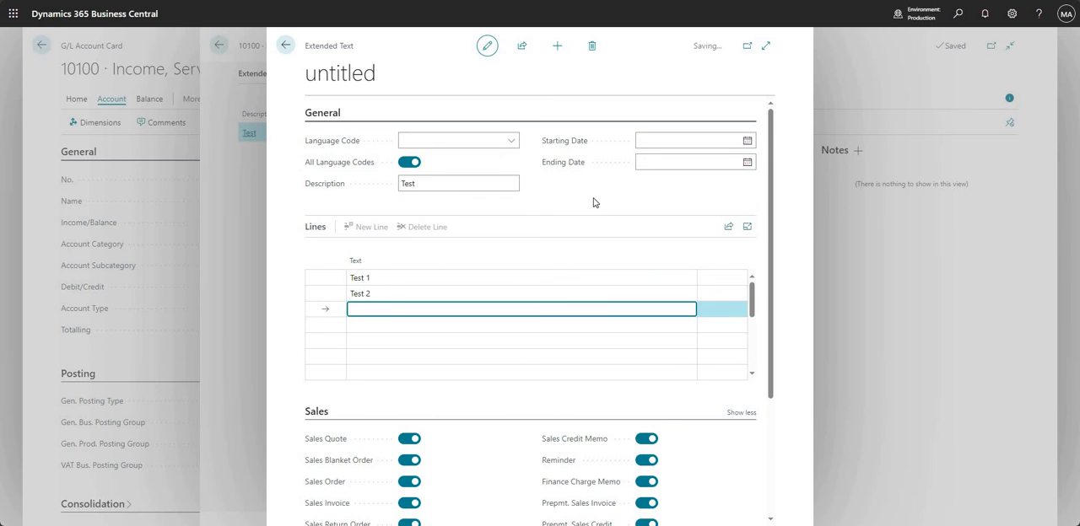
type("Test 3")
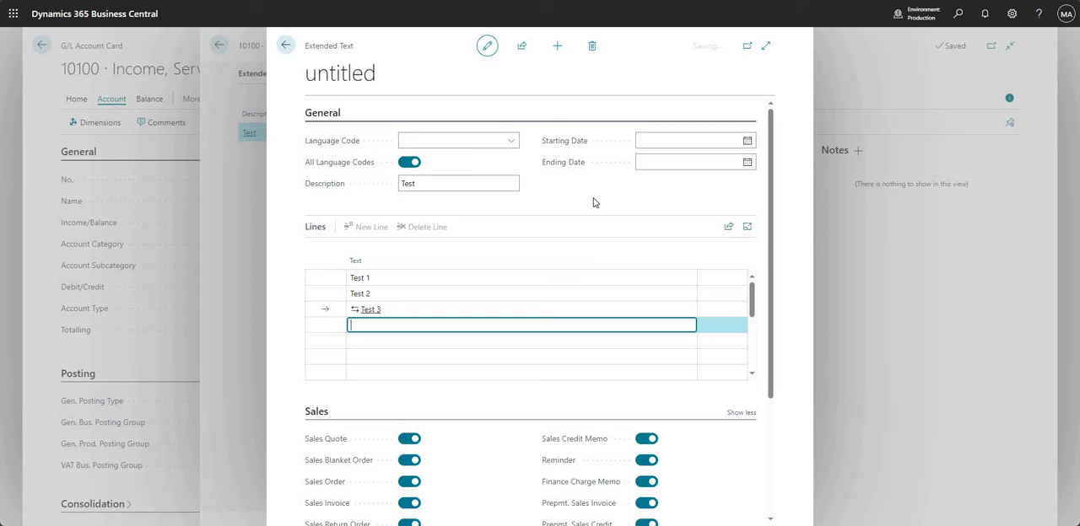
type("Test 4")
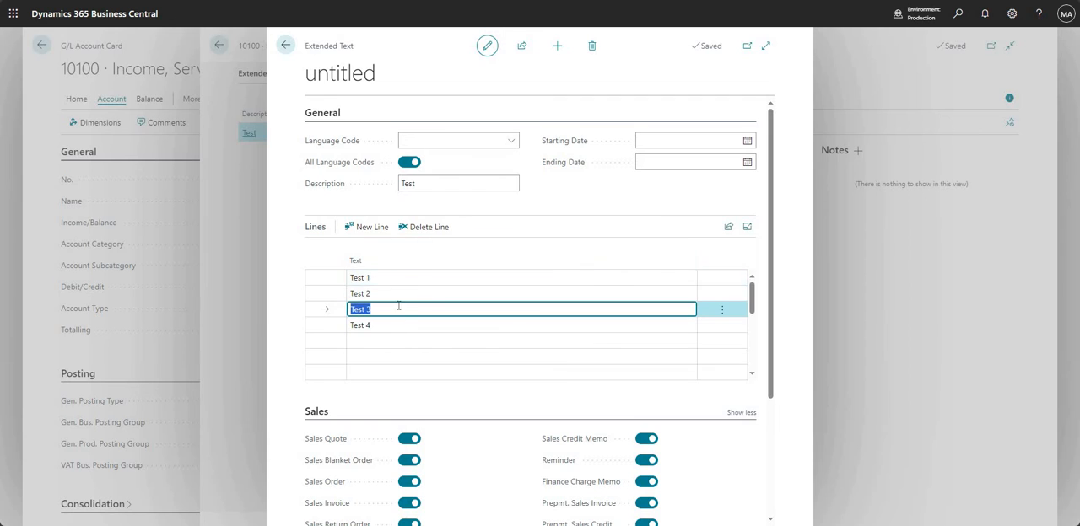
mouse_move(442, 327)
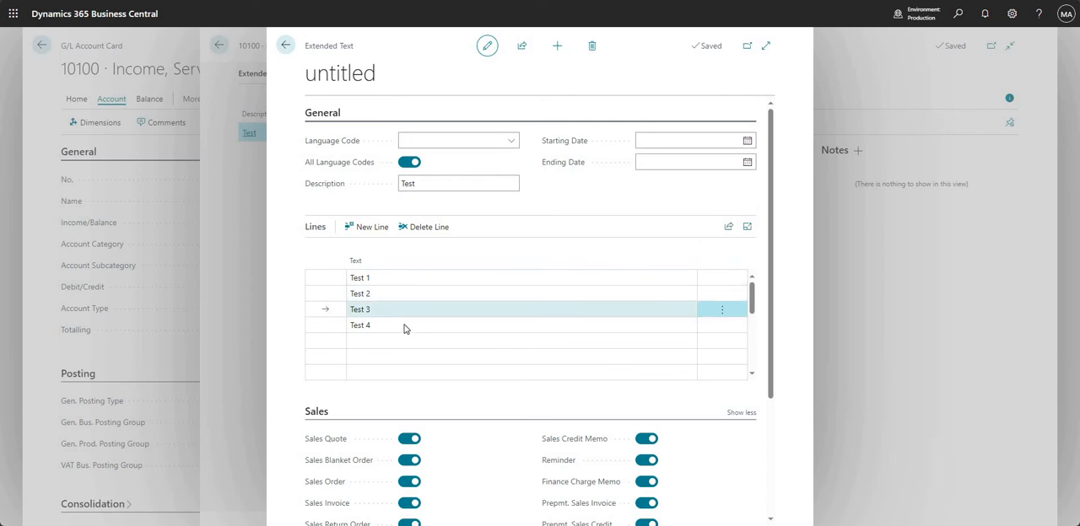
left_click(506, 372)
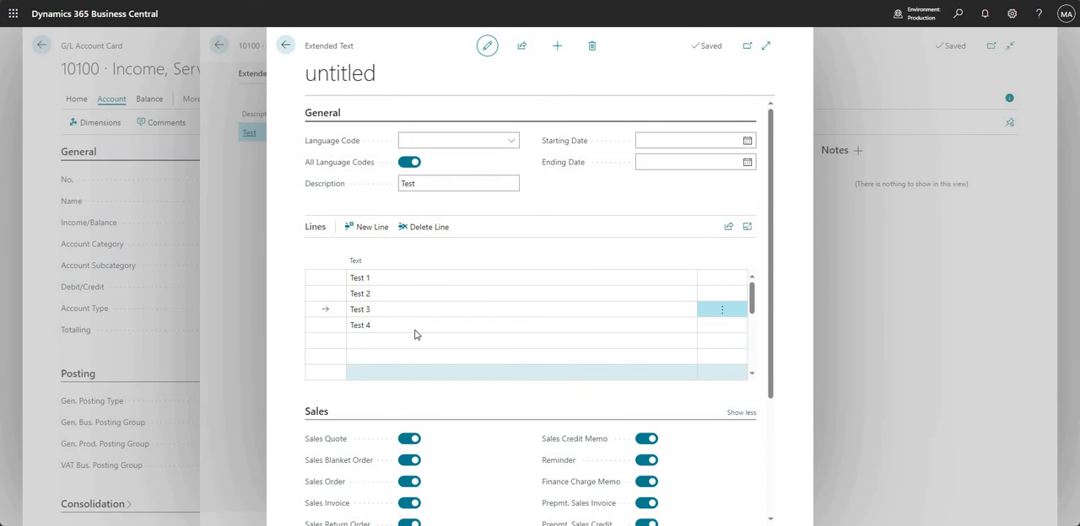
left_click(361, 277)
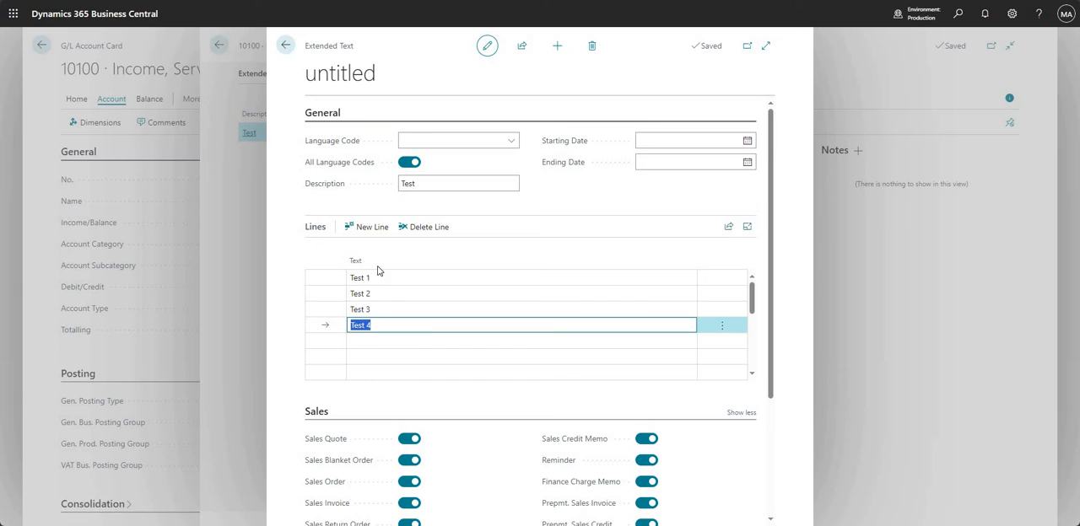
left_click(354, 260)
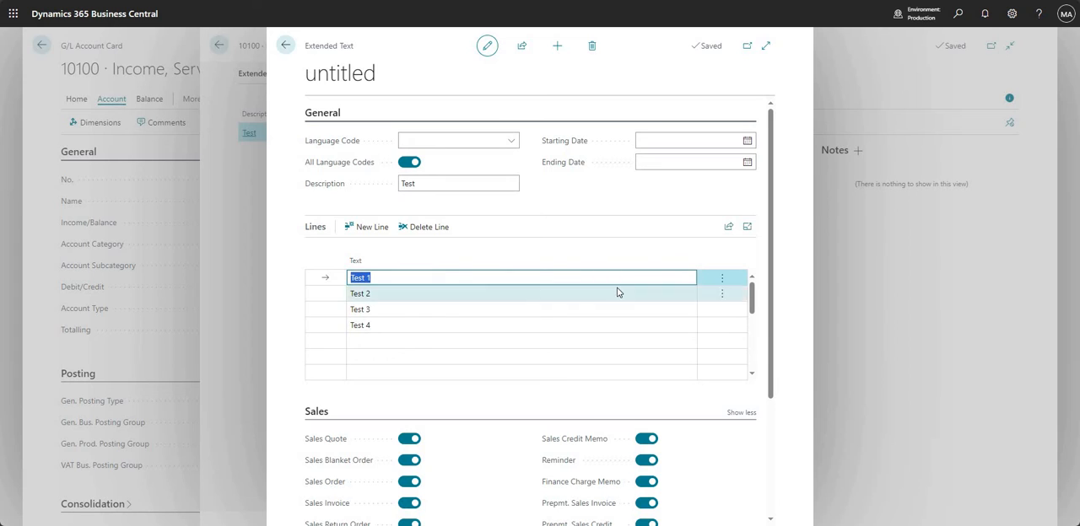
mouse_move(633, 280)
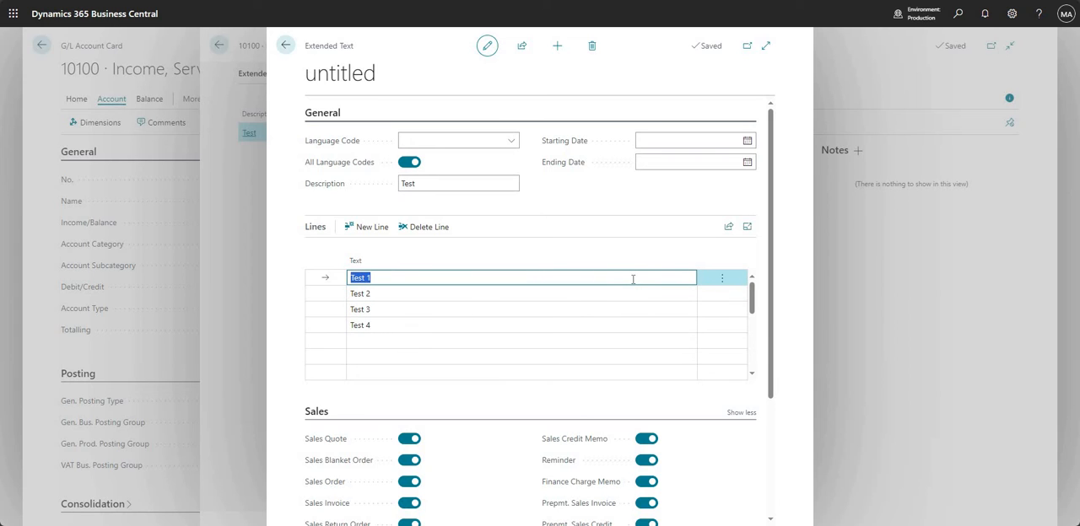
mouse_move(543, 346)
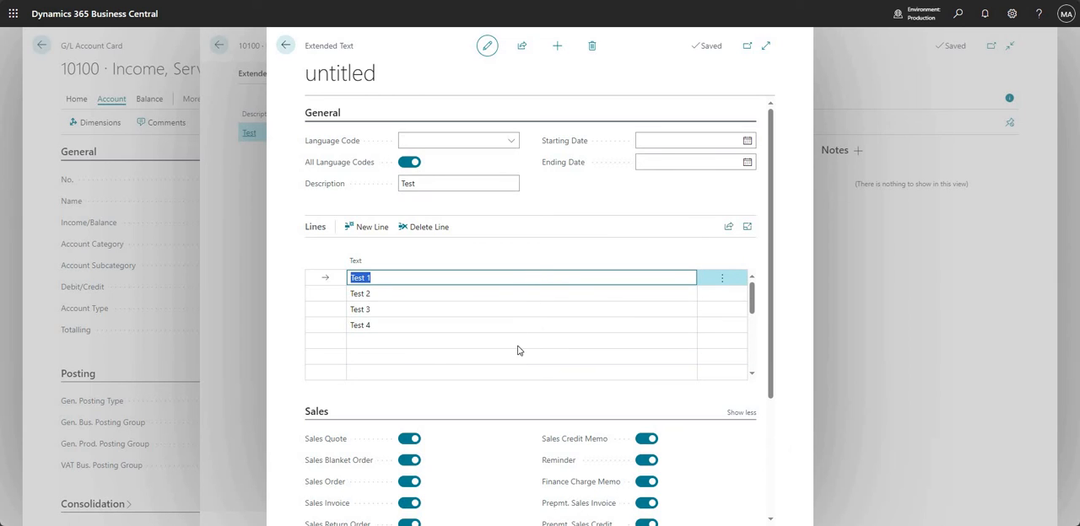
mouse_move(503, 425)
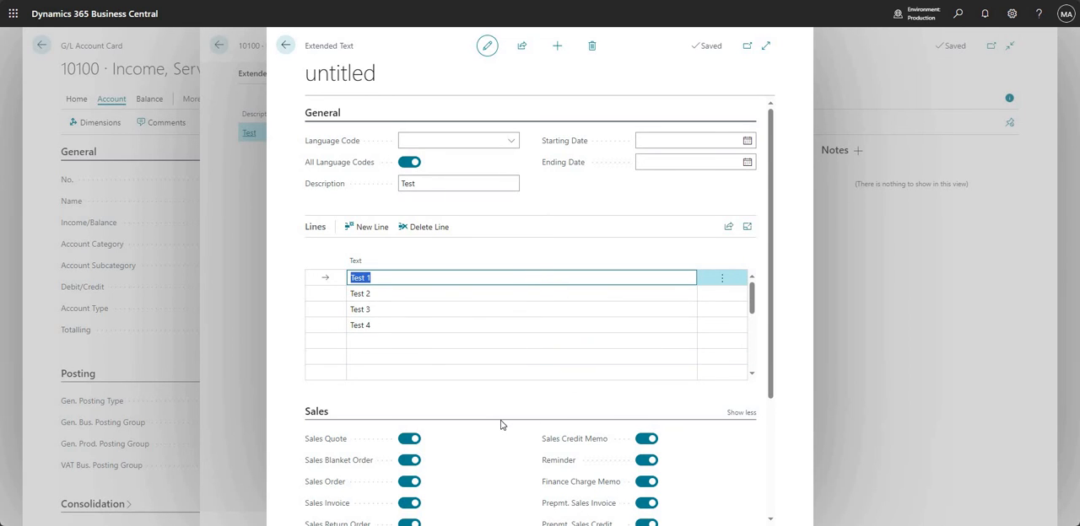
scroll("down", 3)
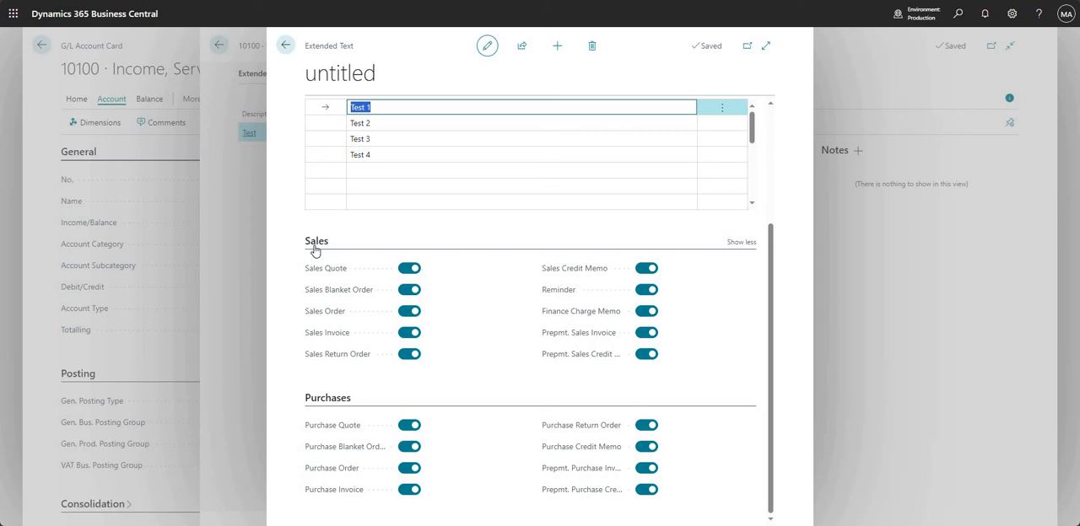
mouse_move(320, 405)
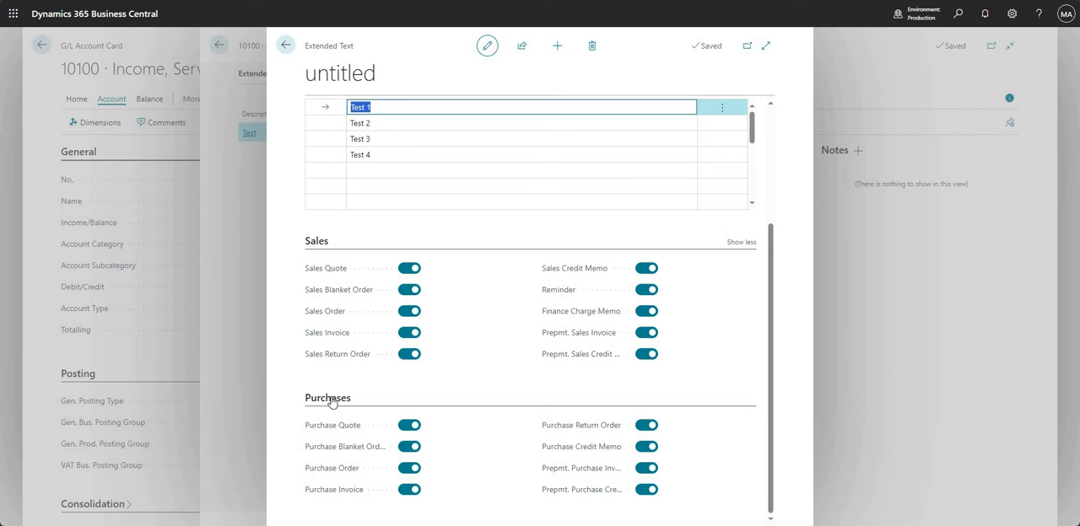
mouse_move(351, 388)
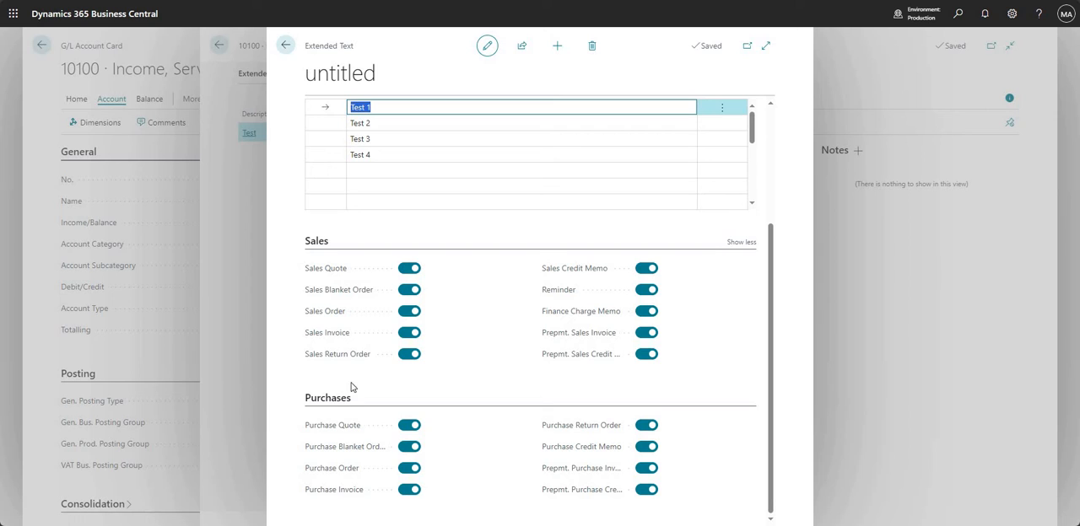
mouse_move(401, 277)
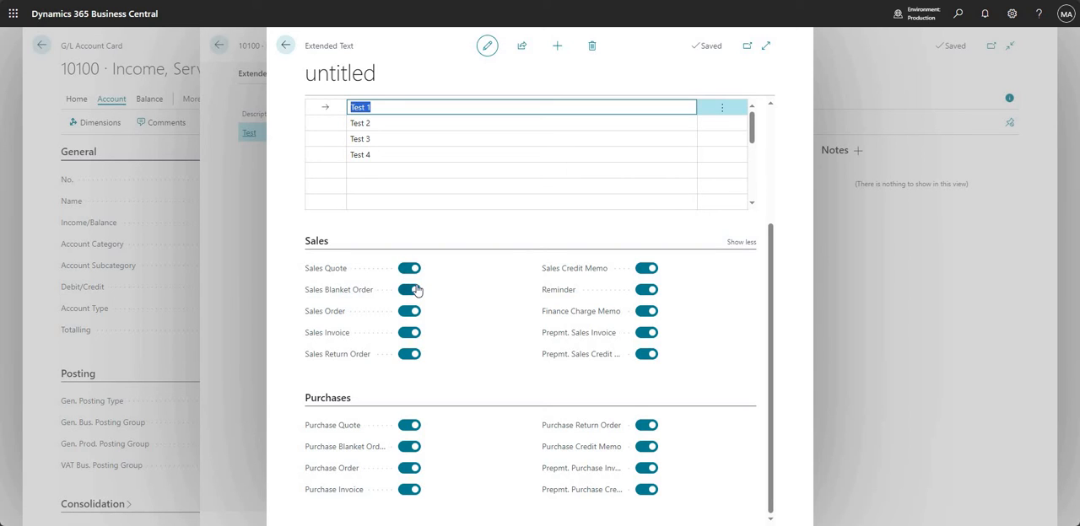
left_click(408, 290)
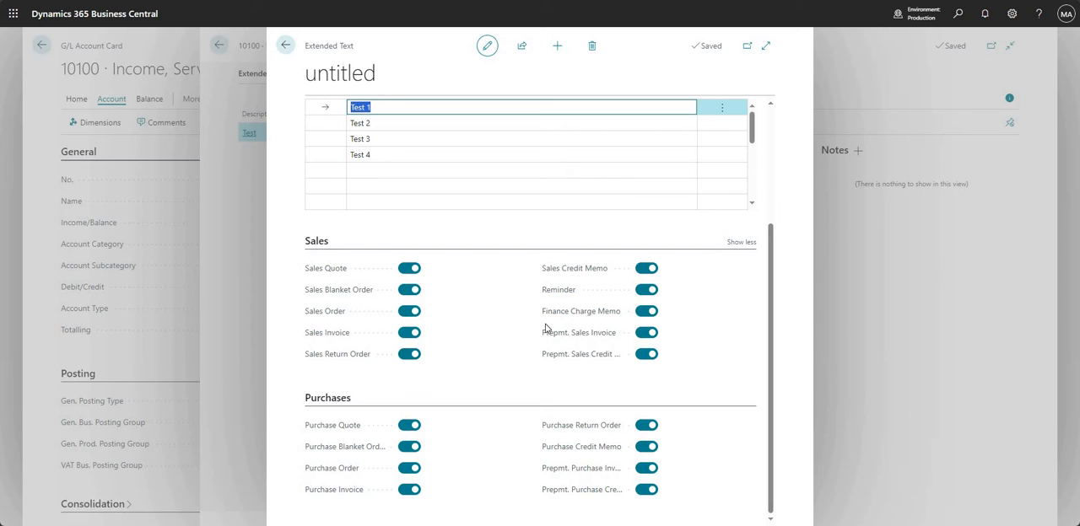
mouse_move(463, 364)
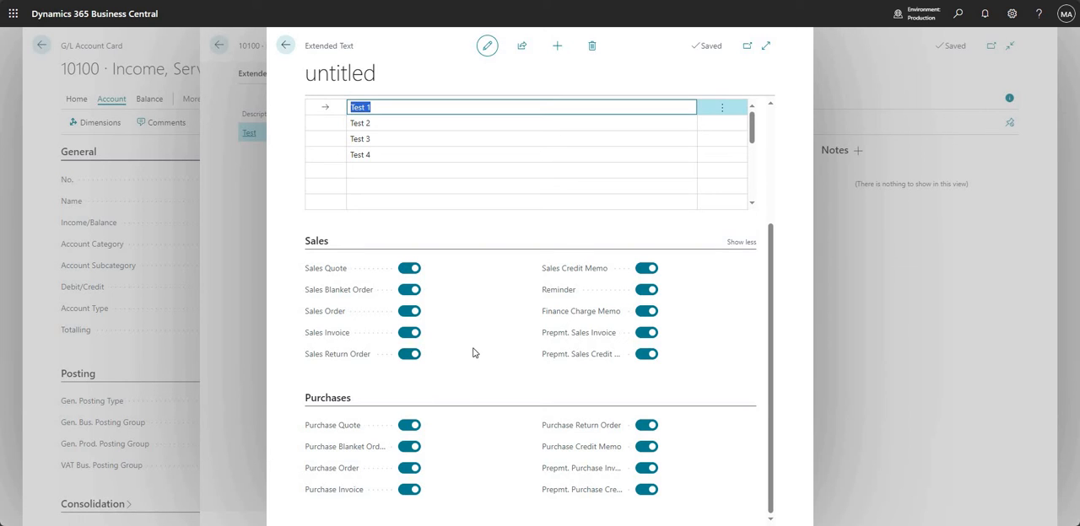
mouse_move(484, 341)
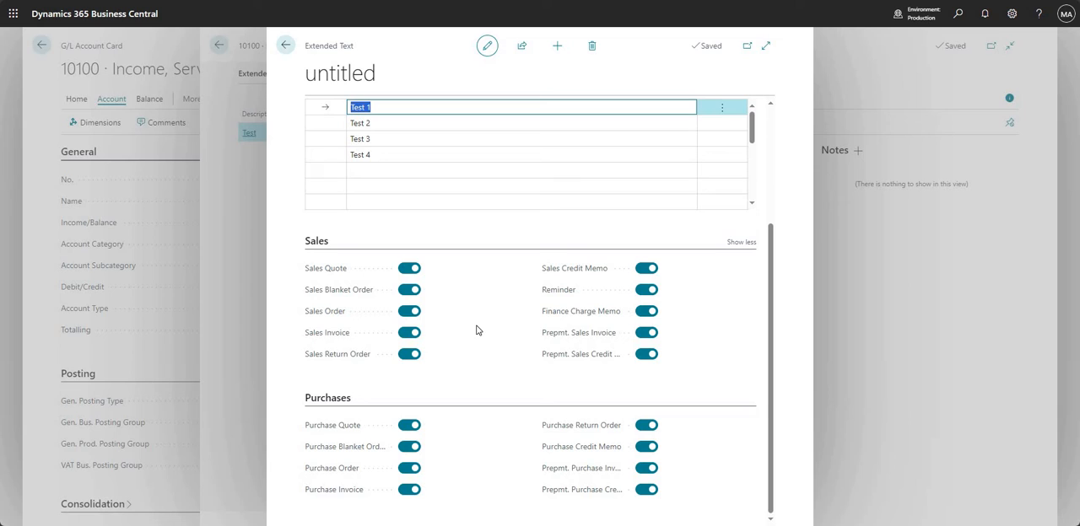
mouse_move(482, 317)
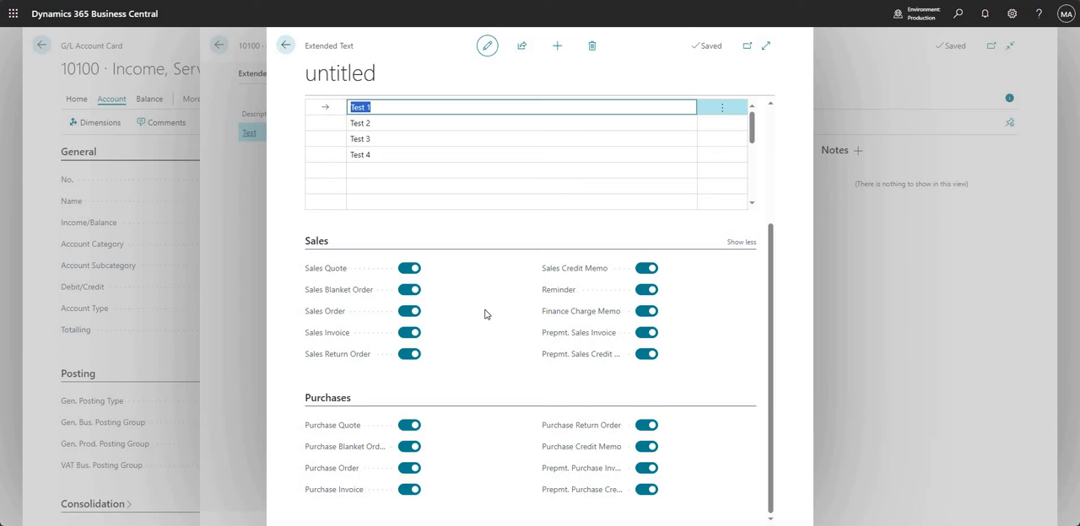
mouse_move(317, 290)
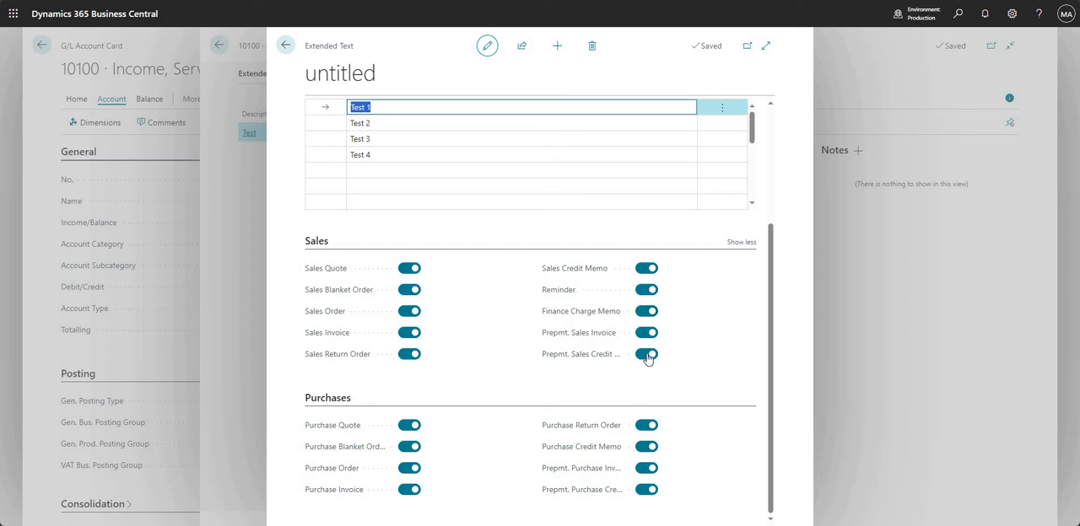
left_click(409, 311)
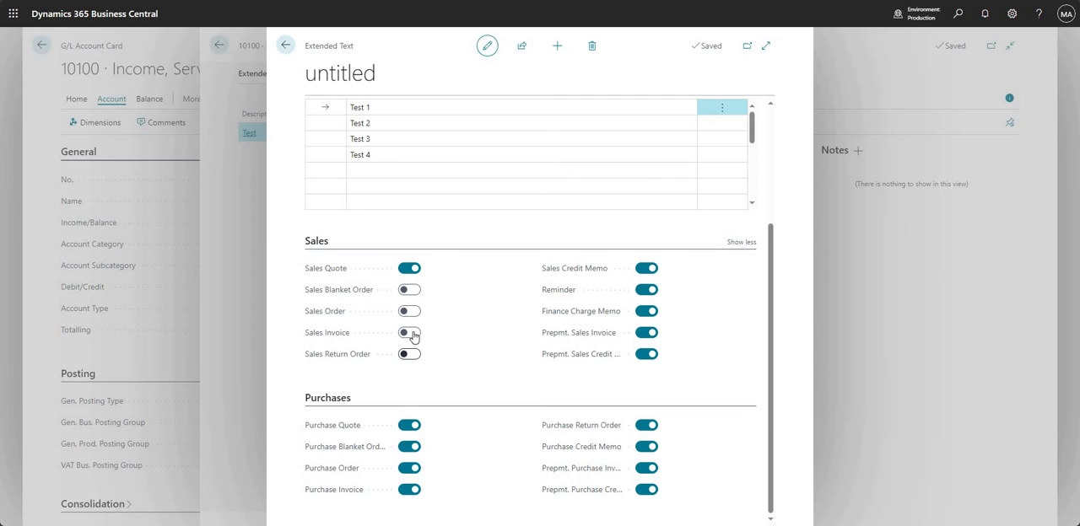
left_click(408, 332)
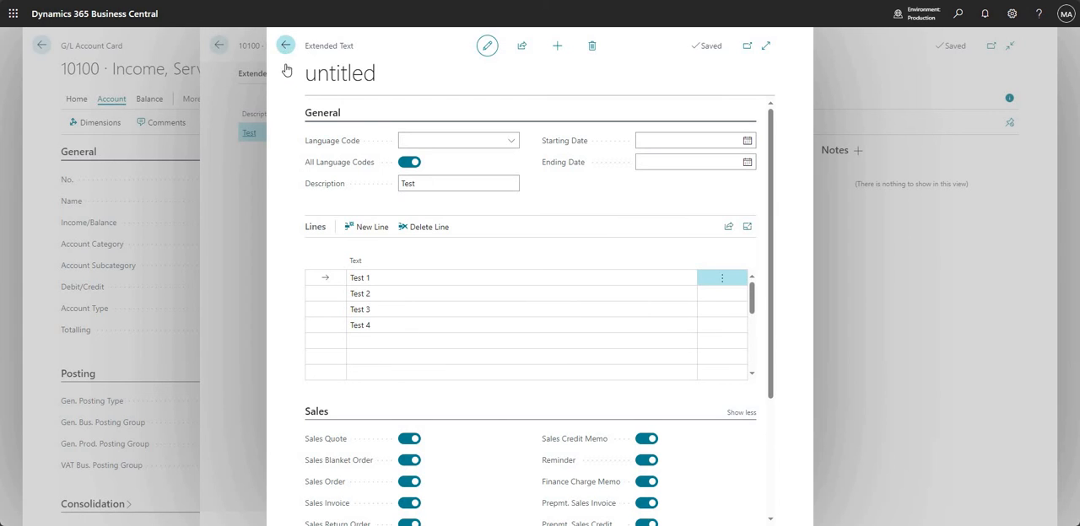
- Close the extended text pages and switch Automatic Ext. Texts on for account 10100
left_click(285, 44)
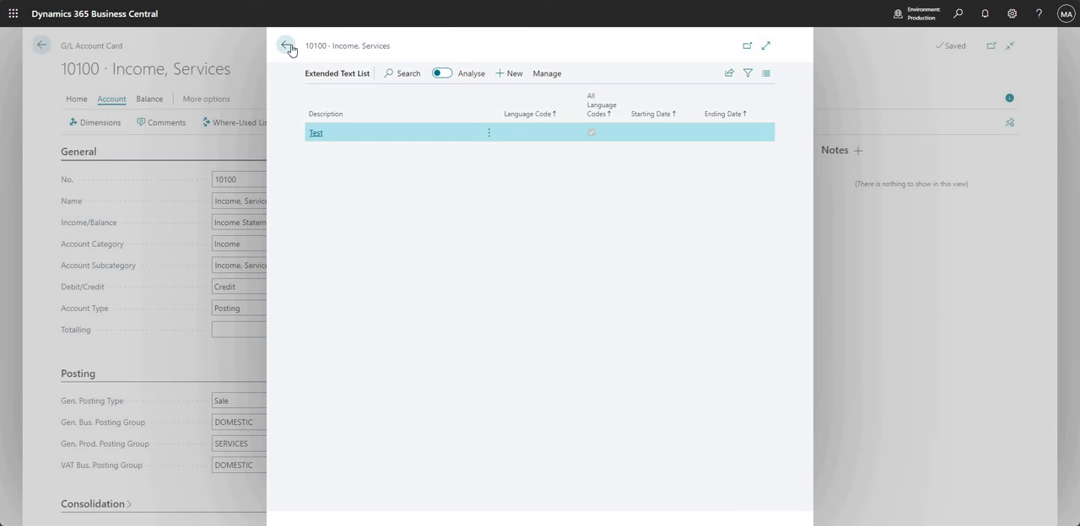
left_click(287, 45)
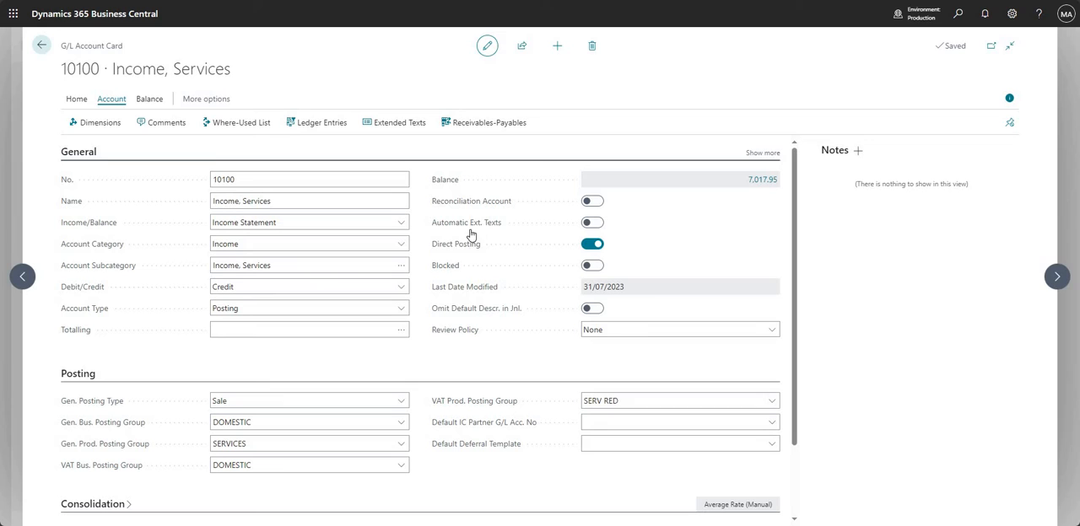
mouse_move(466, 222)
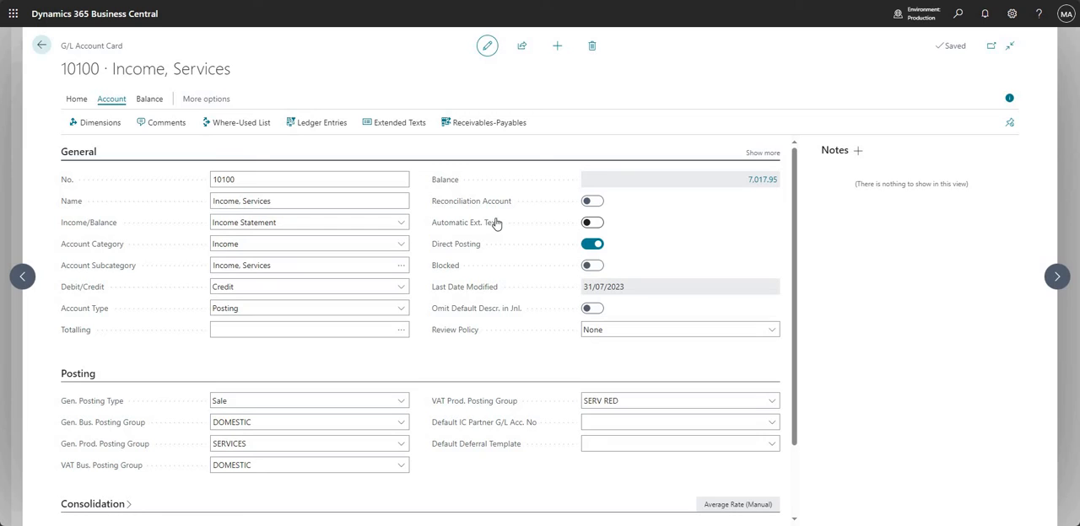
left_click(593, 223)
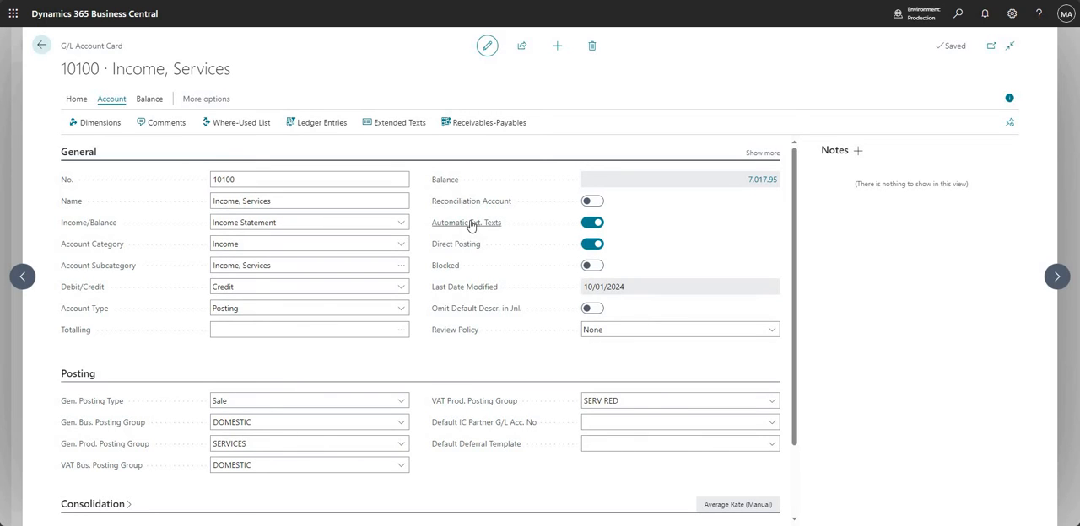
mouse_move(665, 228)
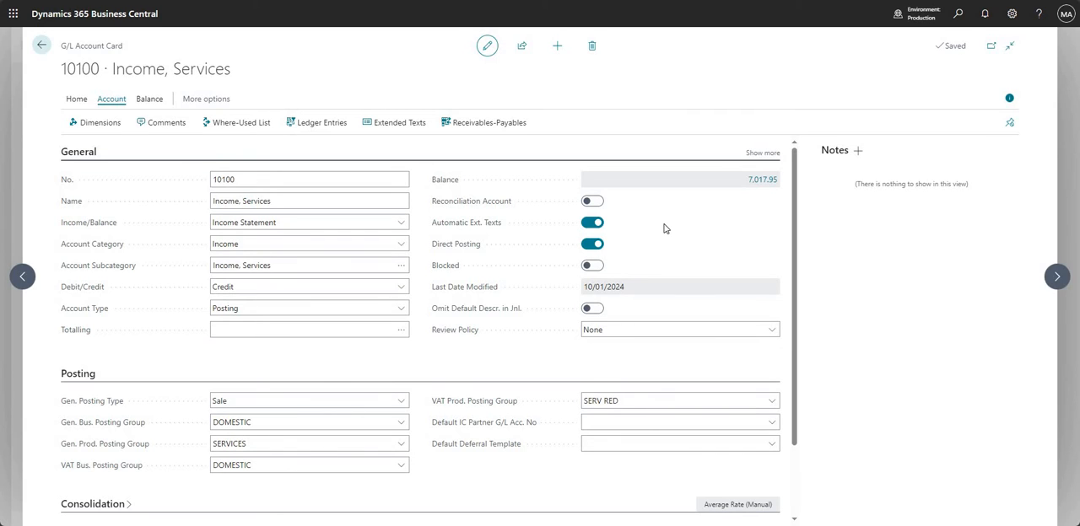
mouse_move(570, 224)
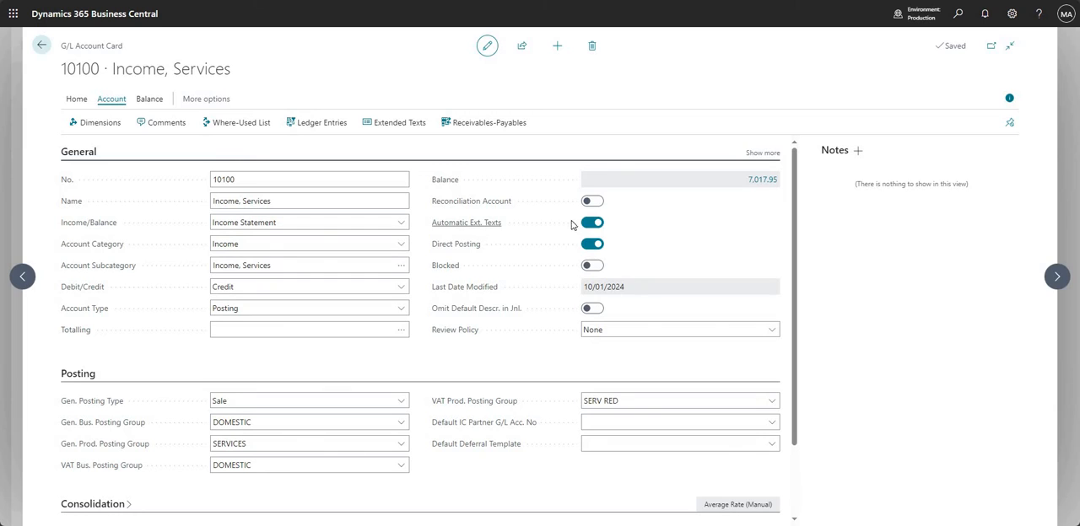
left_click(593, 223)
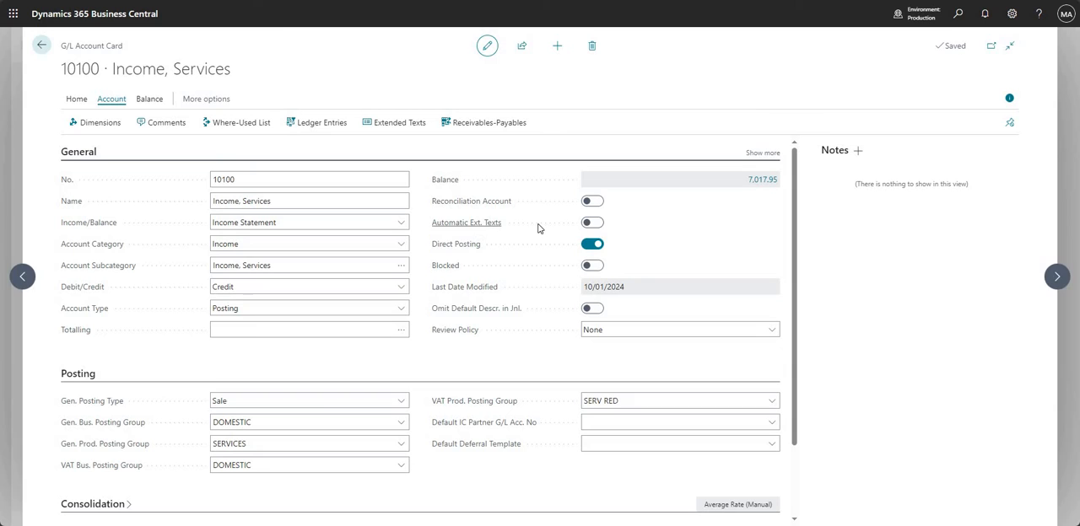
left_click(593, 223)
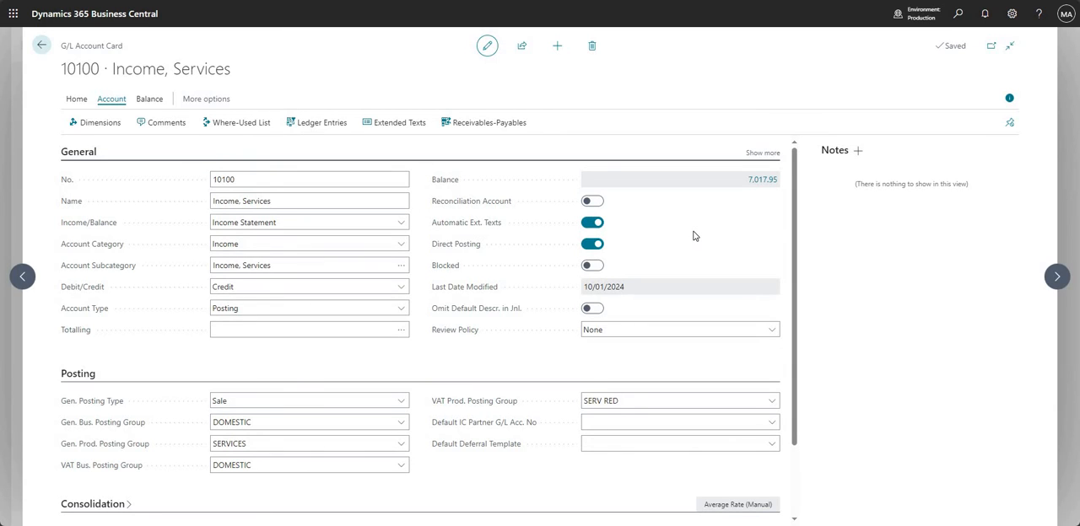
mouse_move(706, 223)
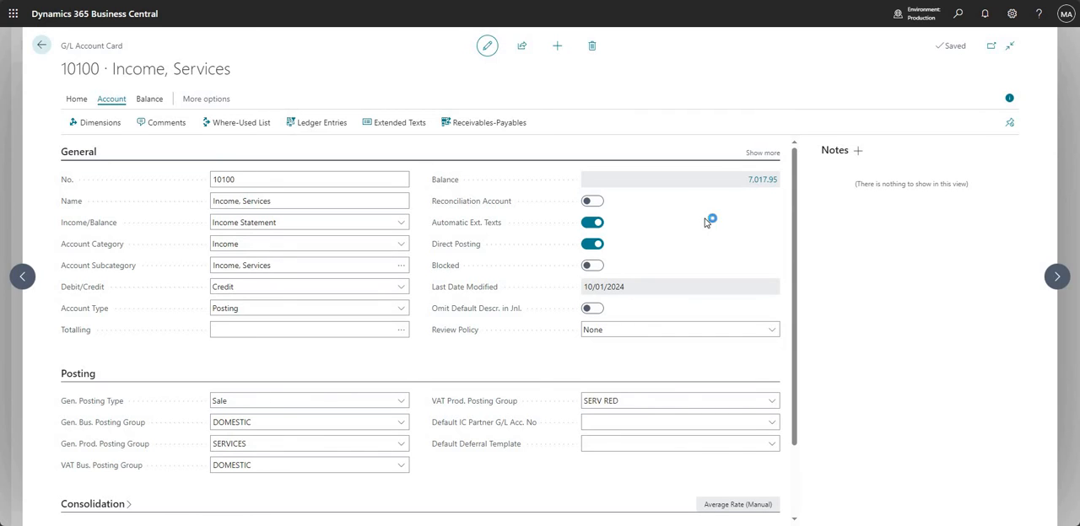
mouse_move(705, 223)
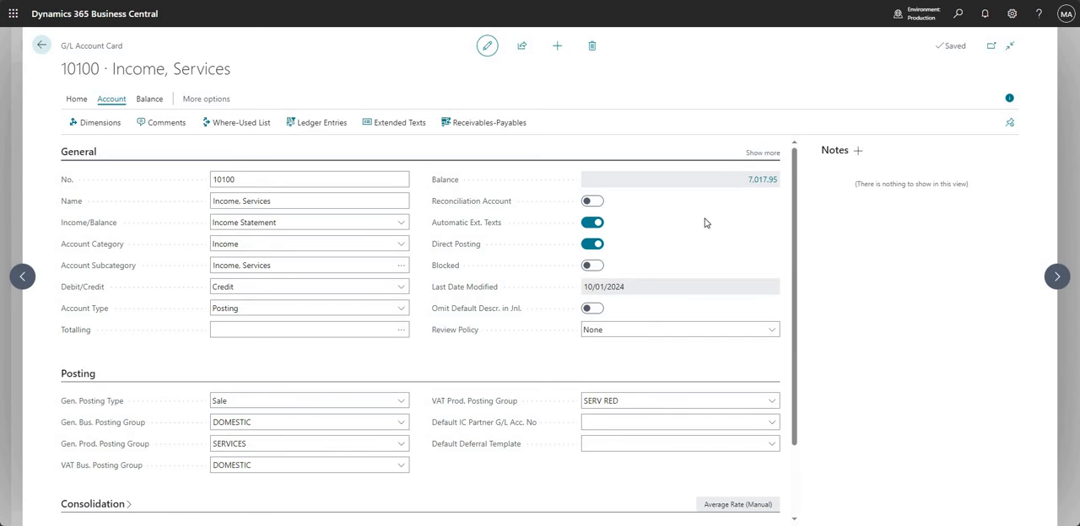
mouse_move(686, 216)
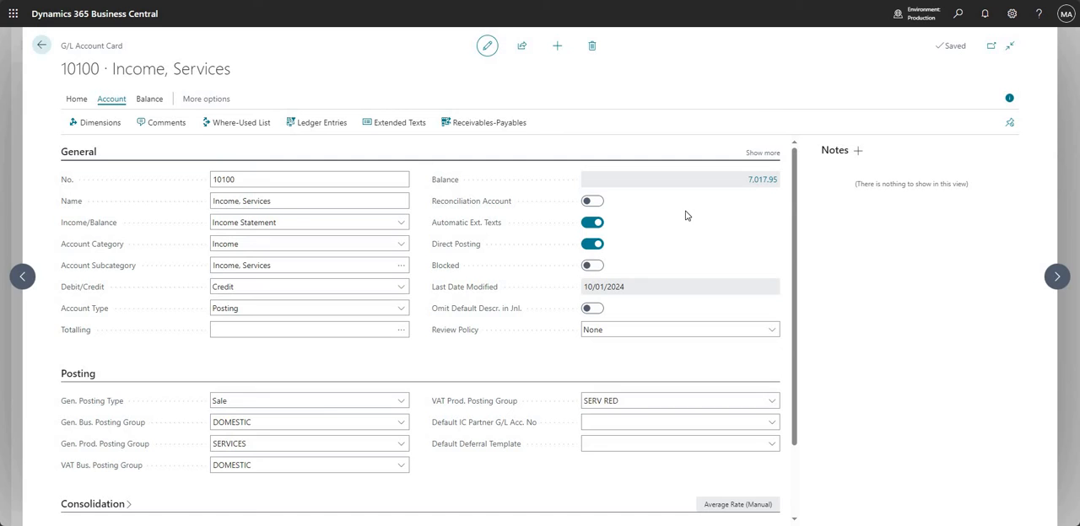
mouse_move(675, 247)
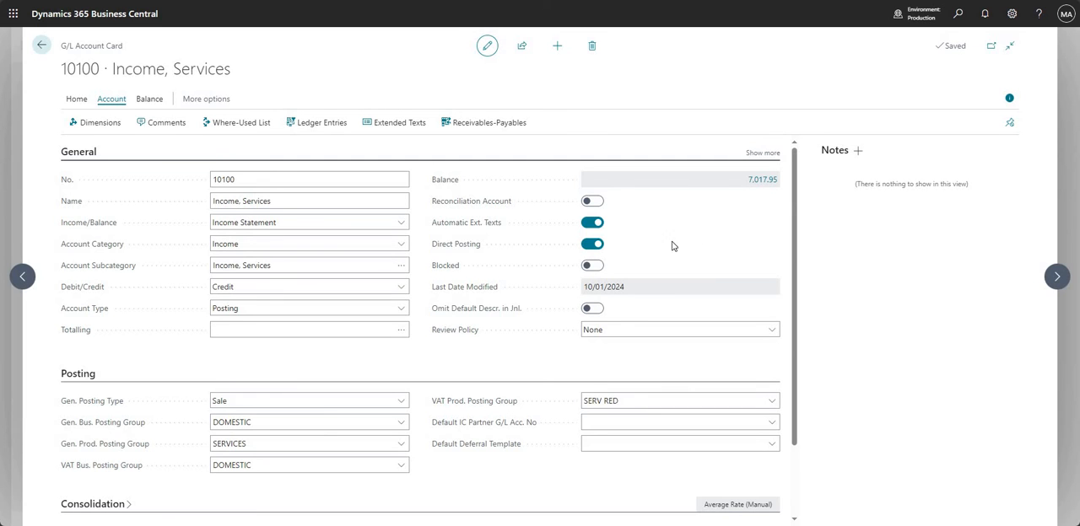
left_click(40, 46)
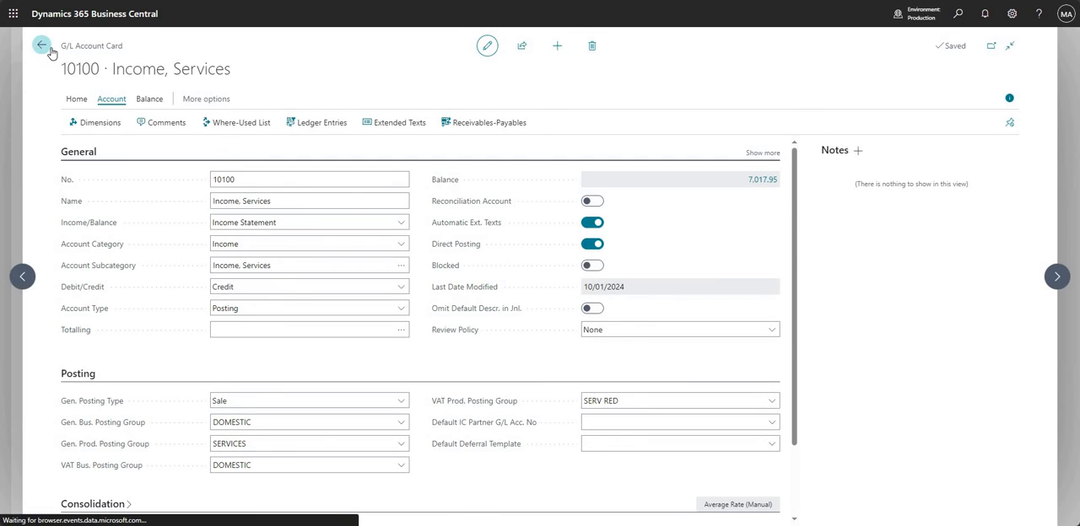
left_click(41, 46)
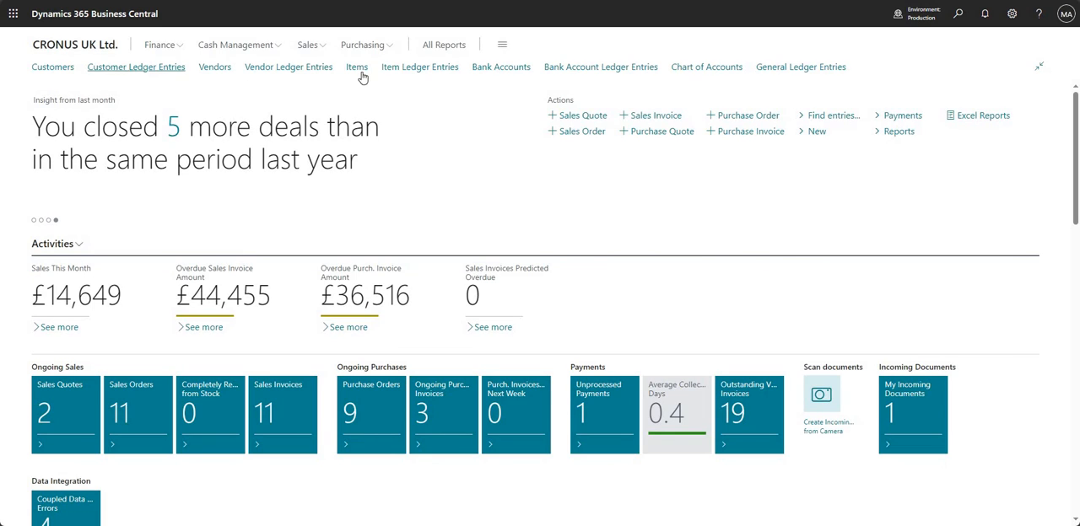
left_click(358, 68)
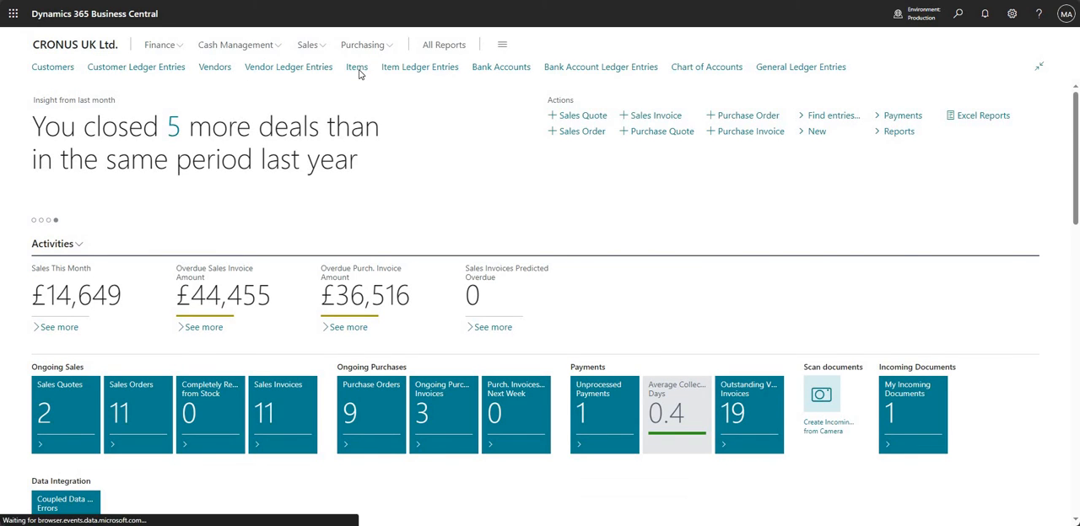
left_click(356, 67)
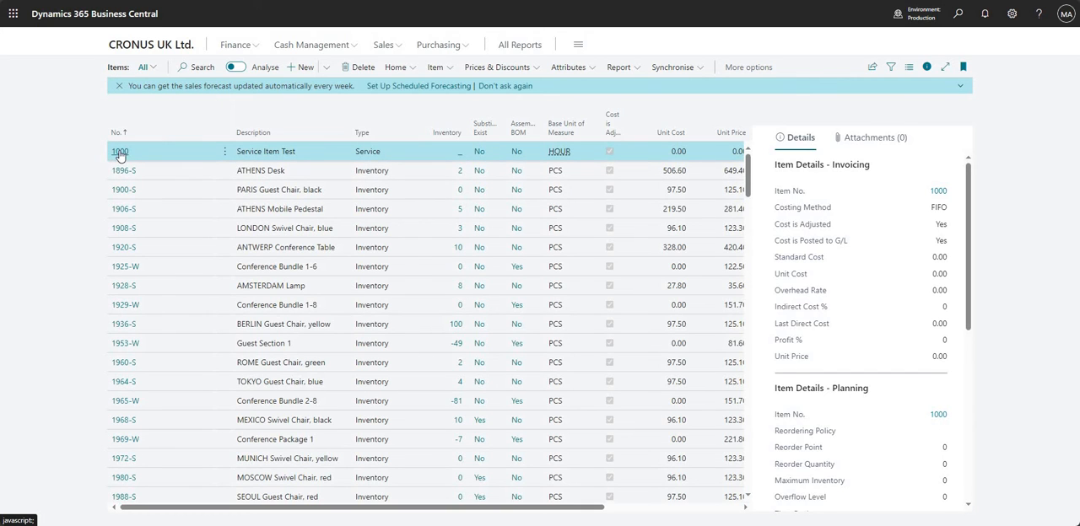
left_click(120, 152)
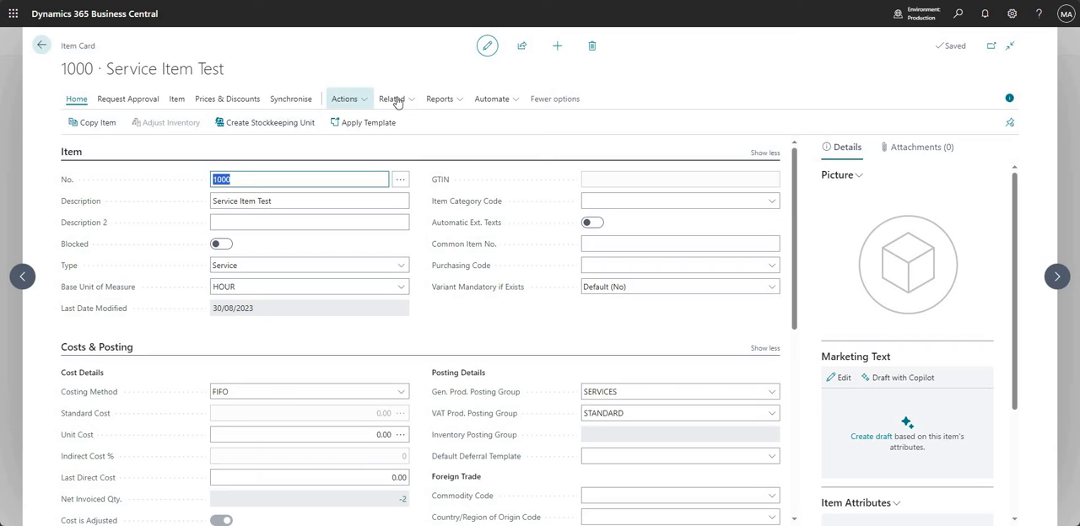
left_click(392, 98)
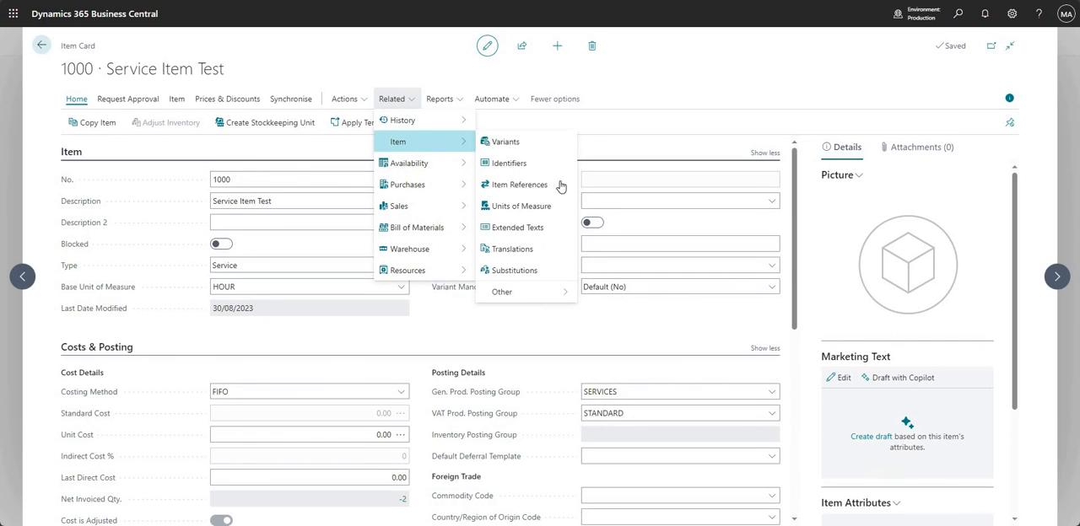
mouse_move(515, 227)
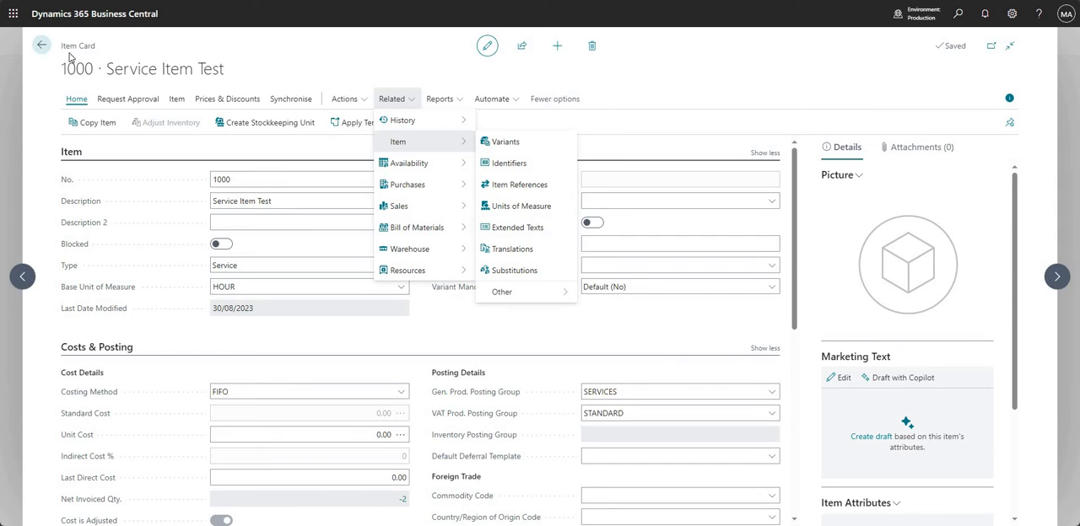
left_click(40, 44)
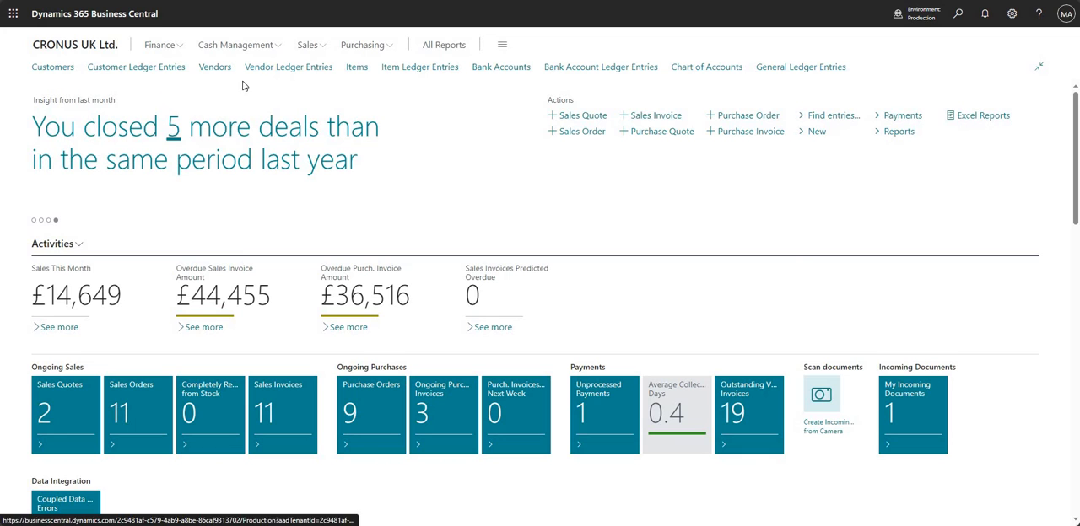
- Go to Sales Invoices and start a new sales invoice for Adatum Corporation
left_click(309, 44)
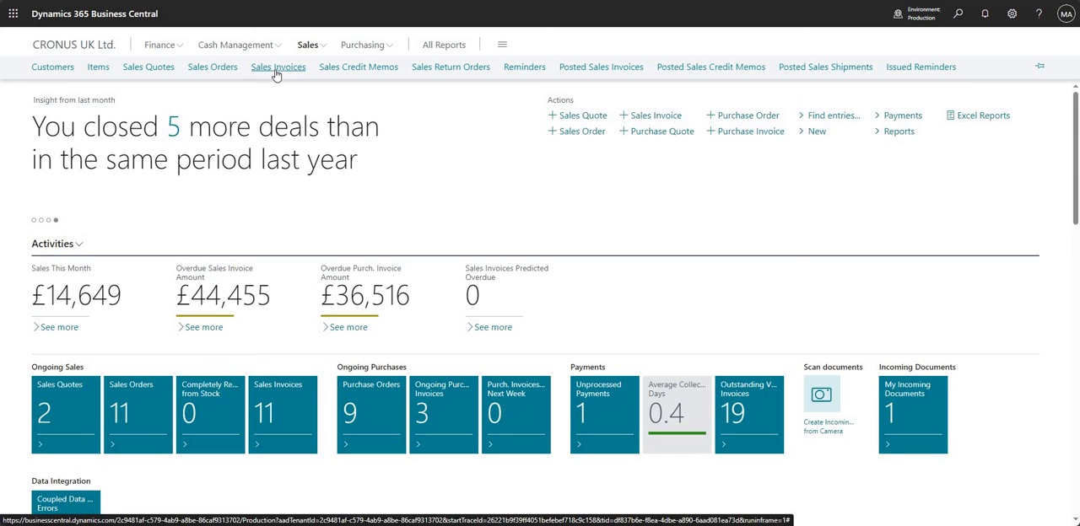
left_click(277, 68)
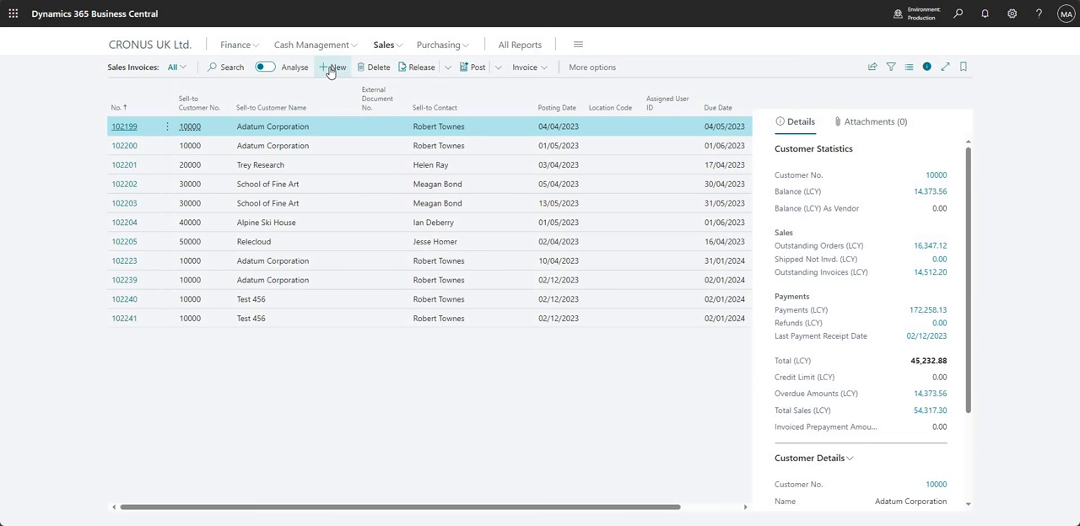
mouse_move(336, 150)
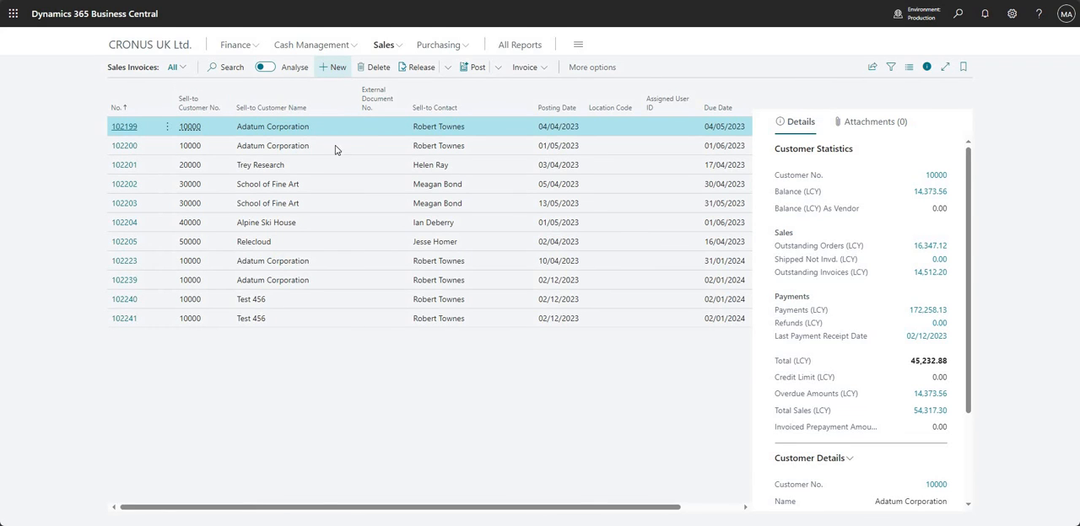
left_click(331, 68)
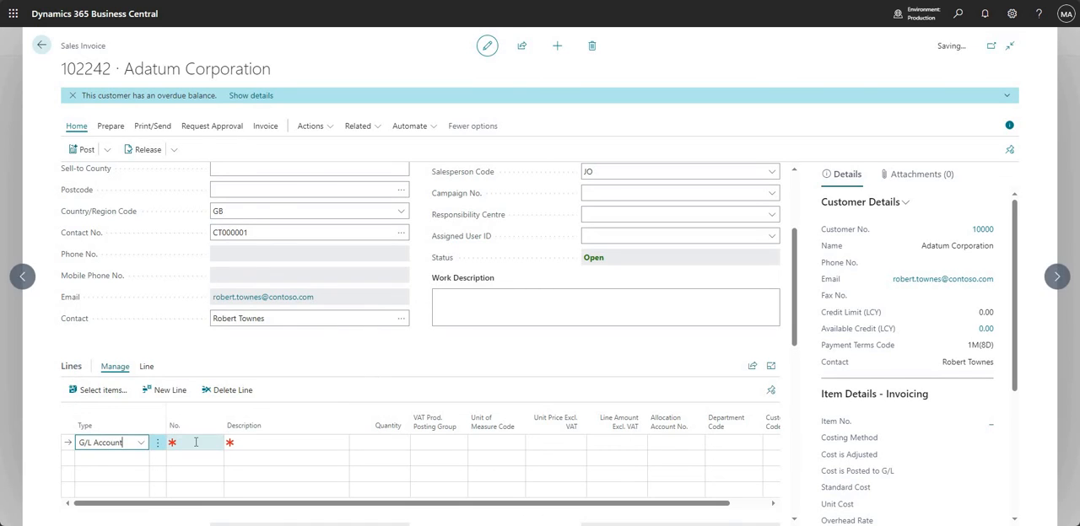
- Add a G/L Account line for 10100 Income, Services, bringing in the Test 1–4 comment lines
left_click(200, 442)
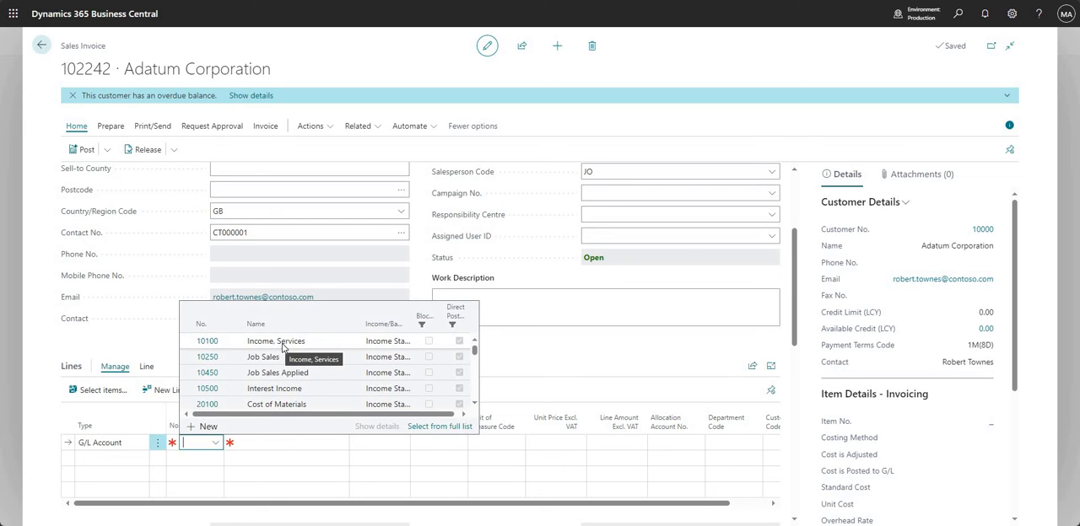
left_click(275, 340)
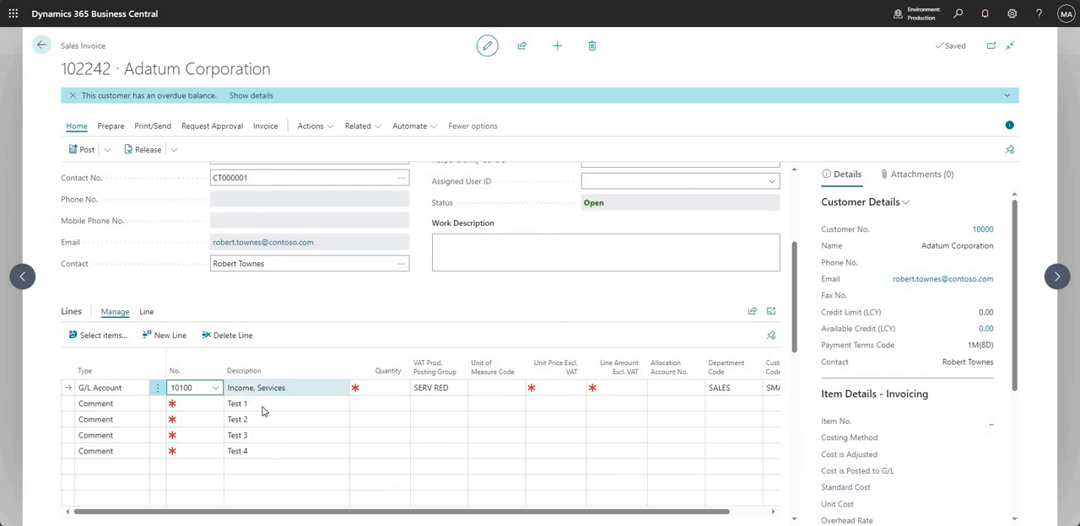
left_click(261, 404)
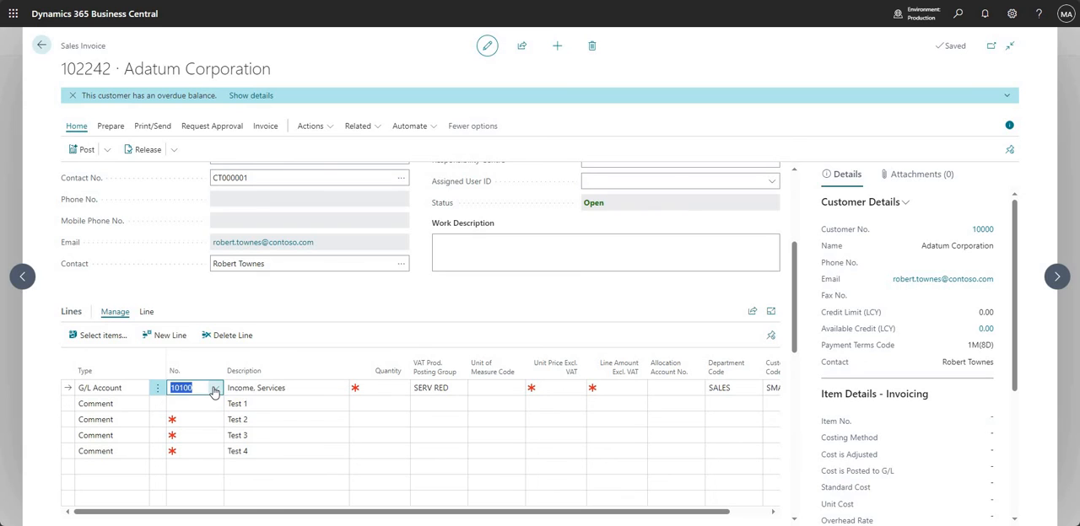
left_click(216, 388)
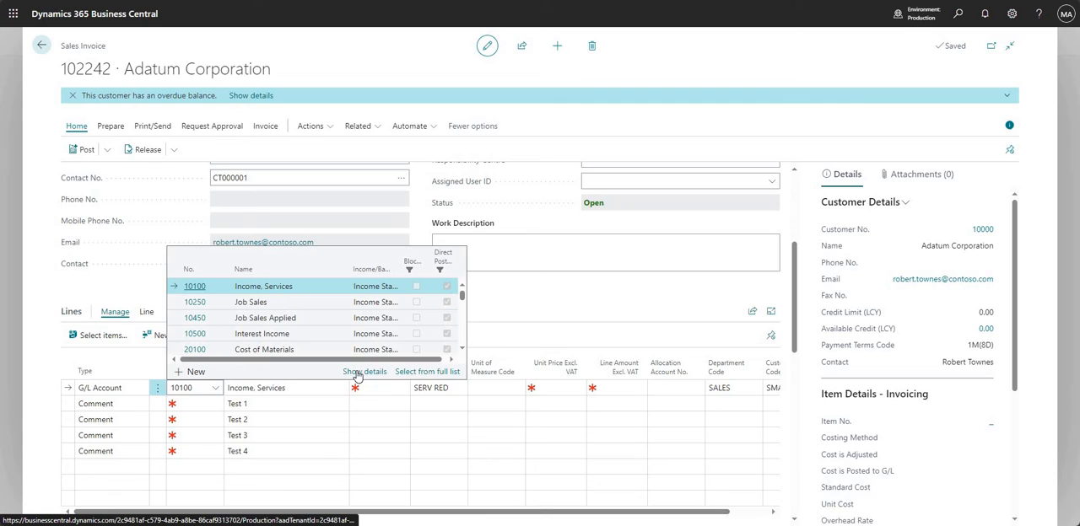
- Switch off Automatic Ext. Texts on account 10100's card and return to the invoice
left_click(364, 372)
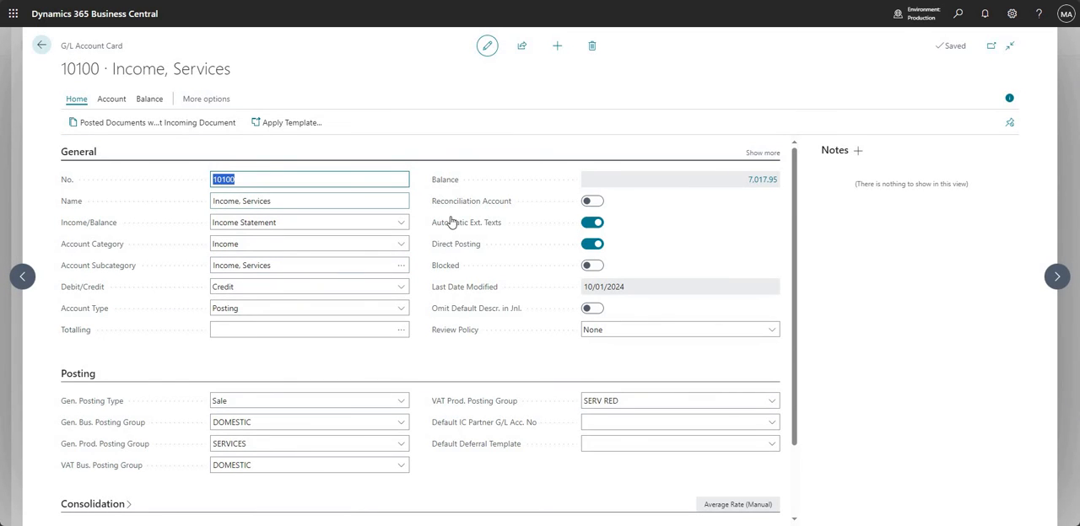
mouse_move(661, 226)
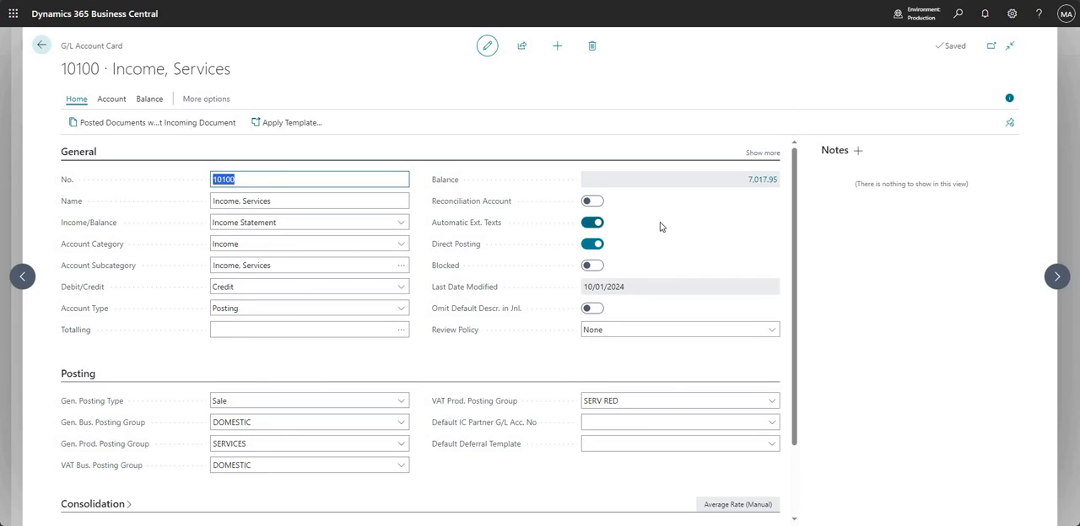
left_click(592, 222)
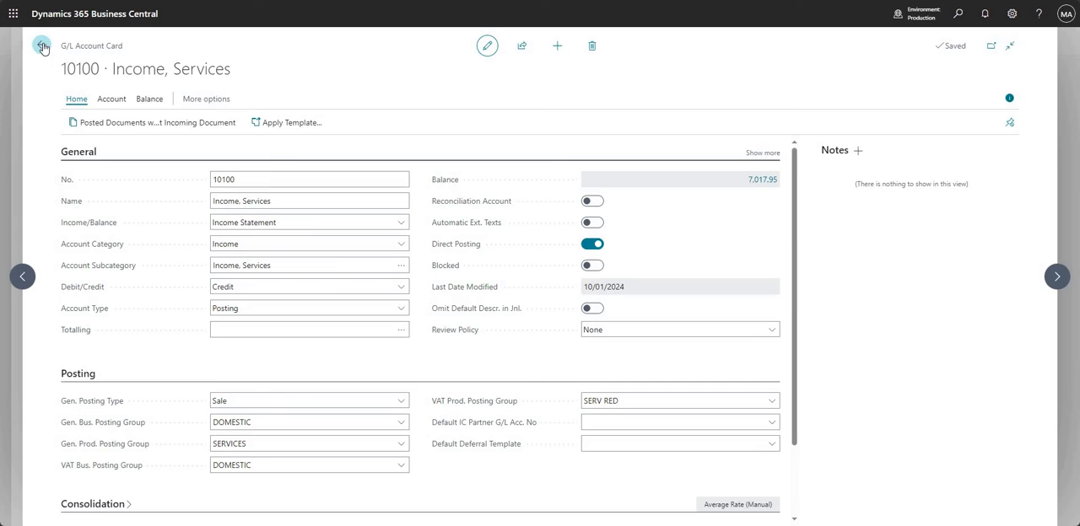
left_click(41, 46)
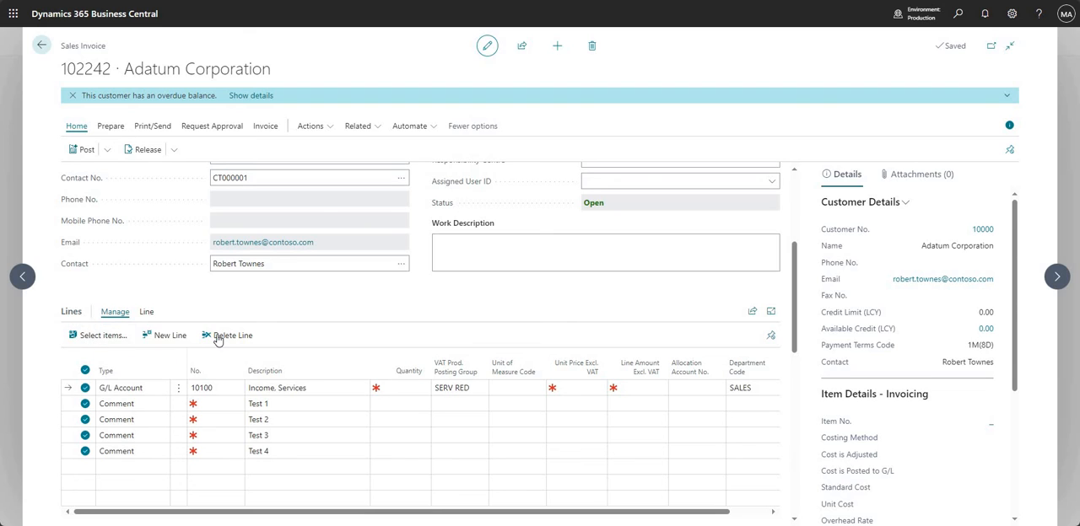
- Delete the 10100 invoice line with its comments and start a fresh line lookup
left_click(226, 334)
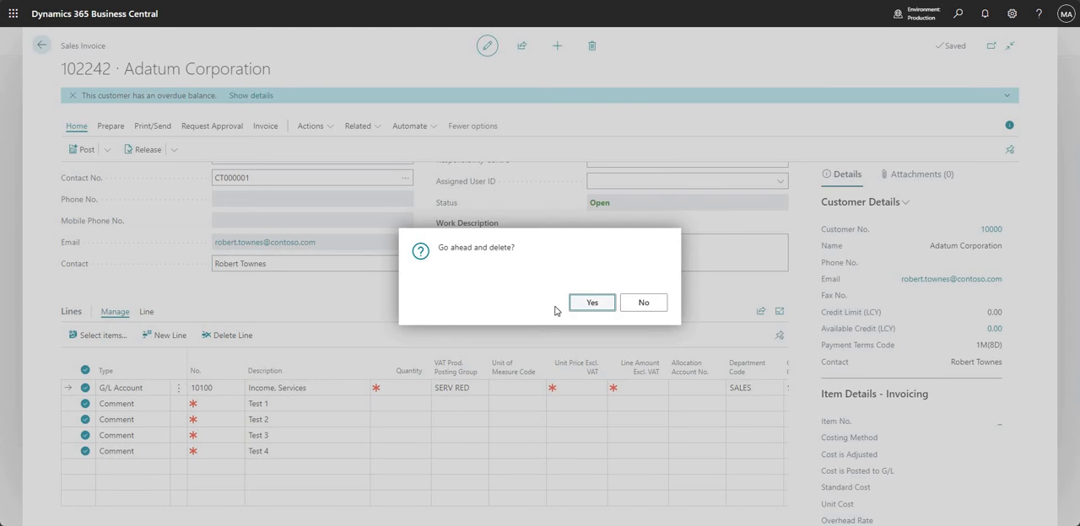
left_click(591, 302)
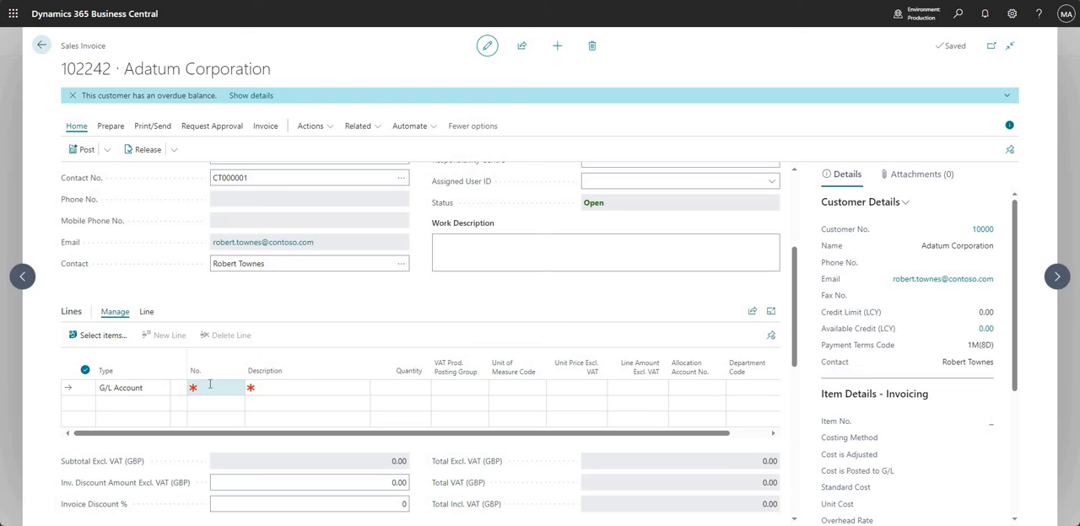
left_click(221, 388)
type("10100")
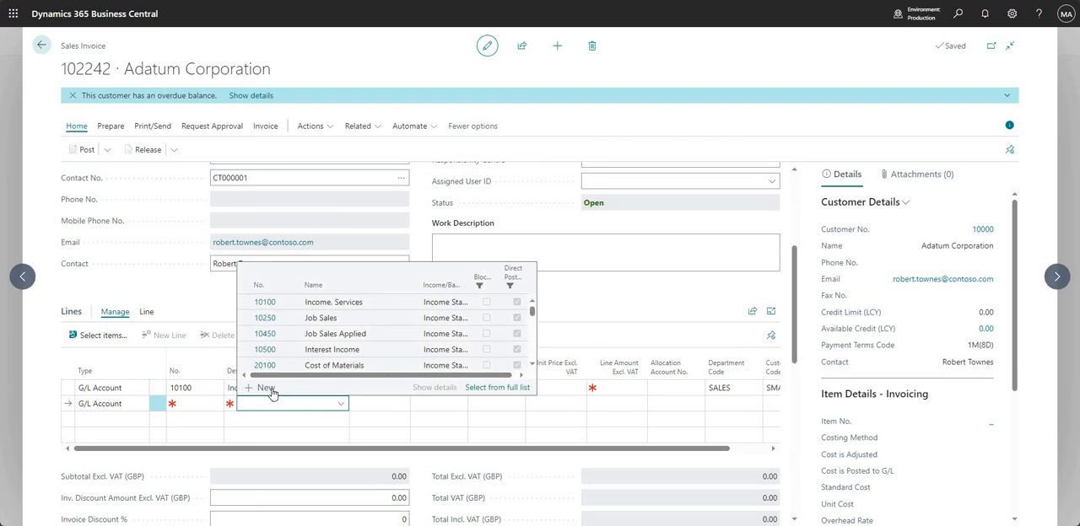
- Pick account 10100 for the line, recheck its card settings, and return to the invoice without comments
left_click(332, 302)
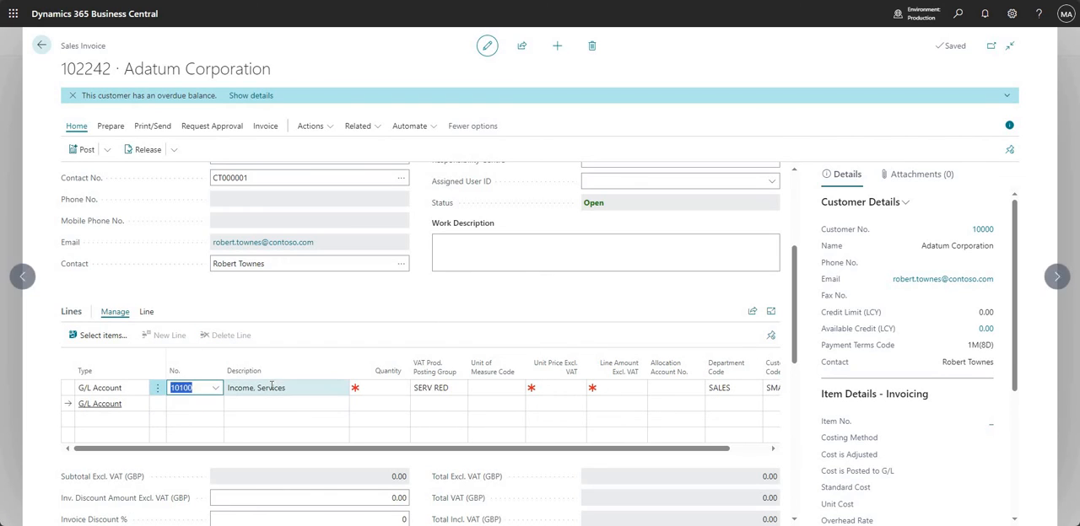
left_click(285, 388)
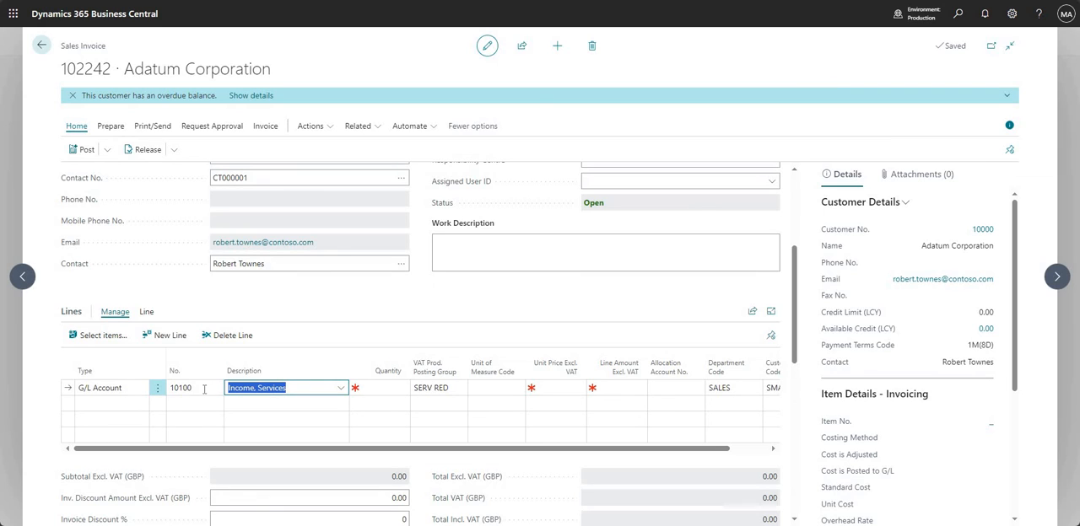
left_click(179, 388)
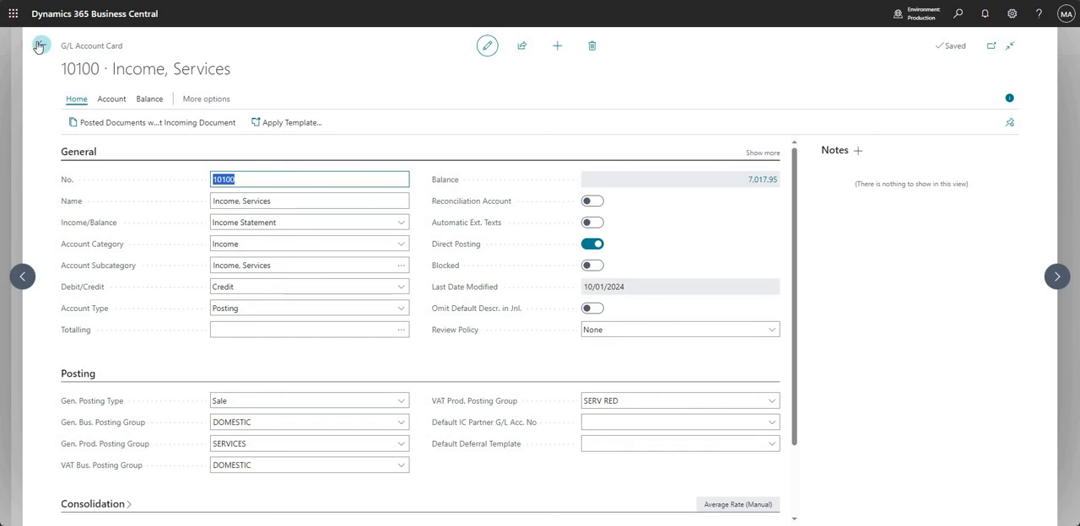
left_click(41, 46)
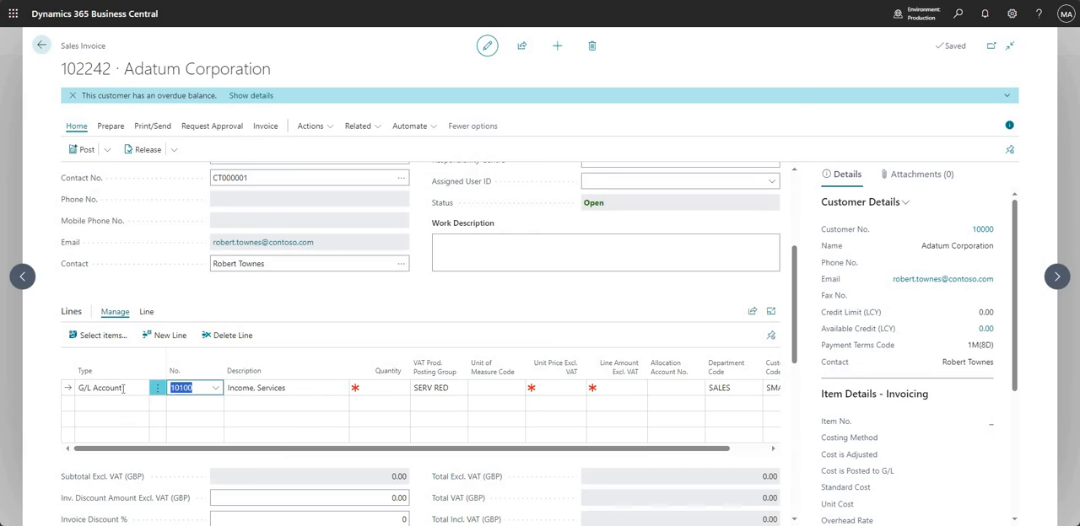
mouse_move(260, 427)
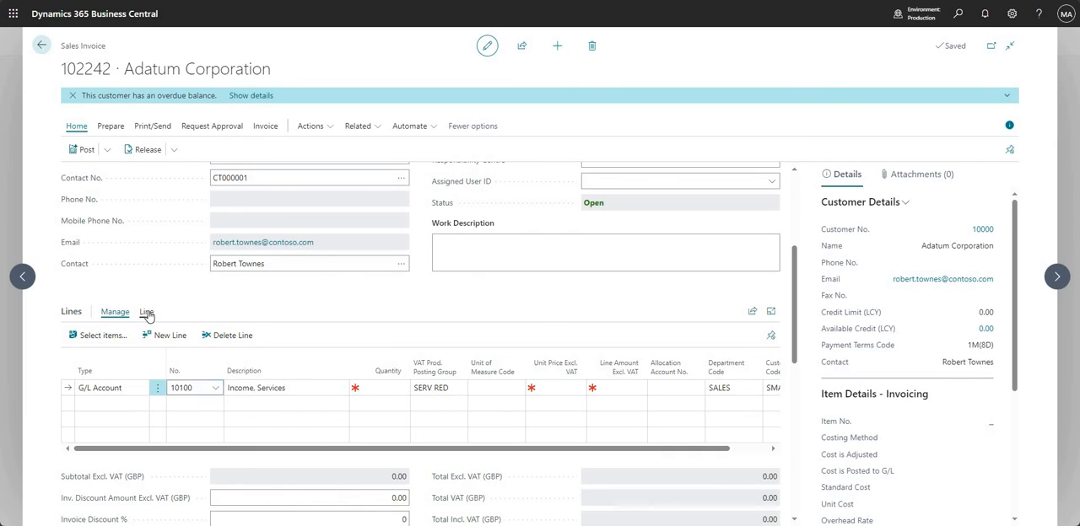
- Use Functions > Insert Ext. Texts to add comment lines Test 1–4 under the 10100 line
left_click(145, 310)
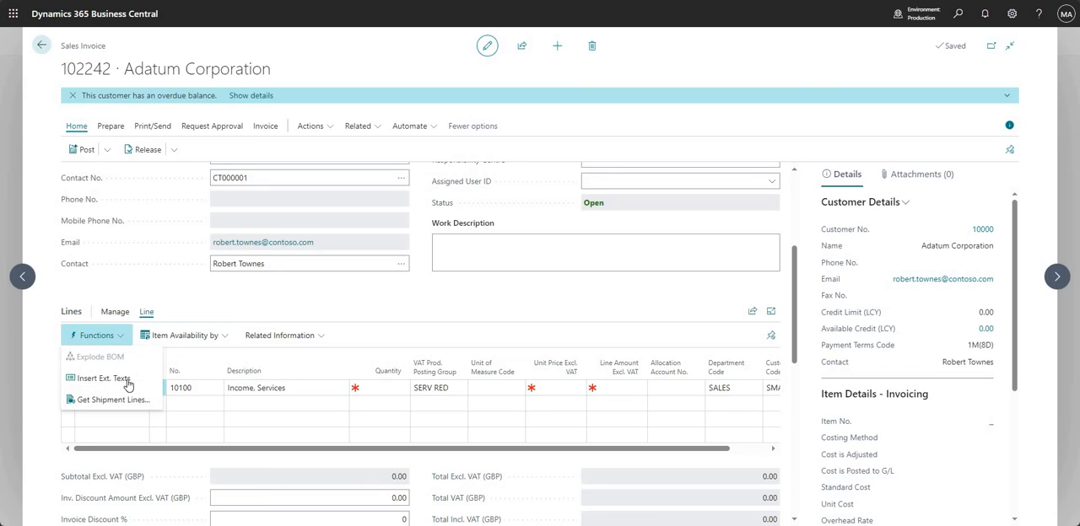
mouse_move(98, 378)
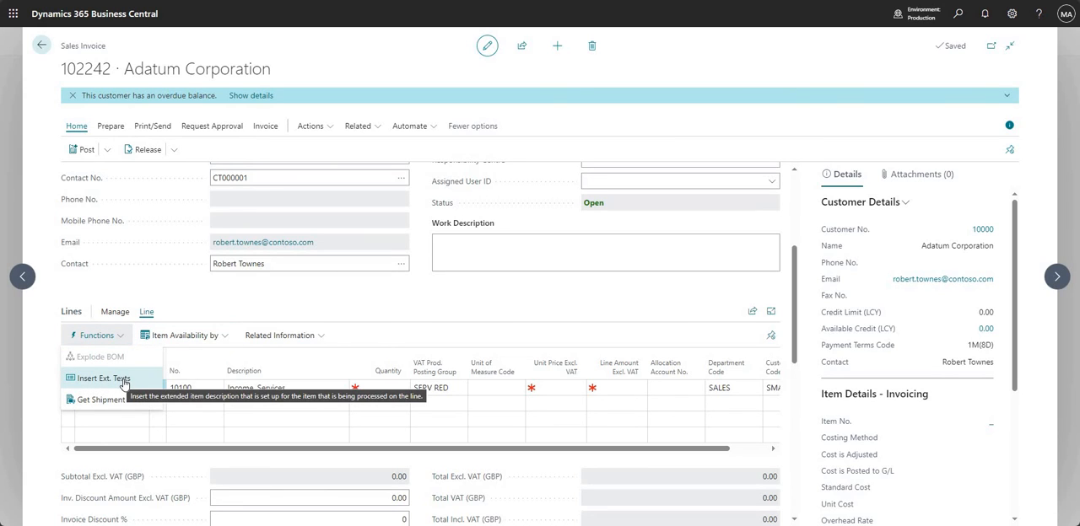
left_click(105, 378)
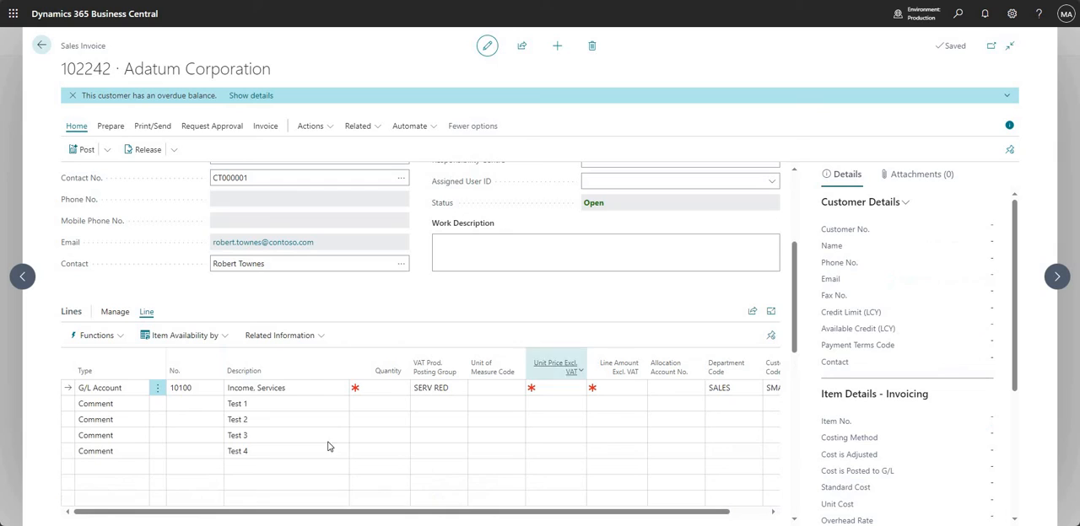
left_click(253, 452)
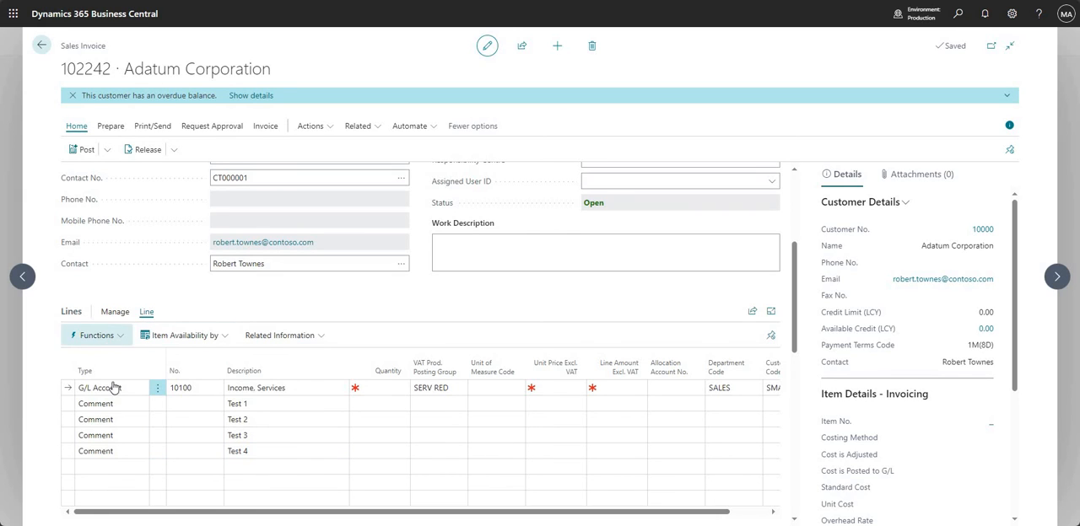
left_click(94, 334)
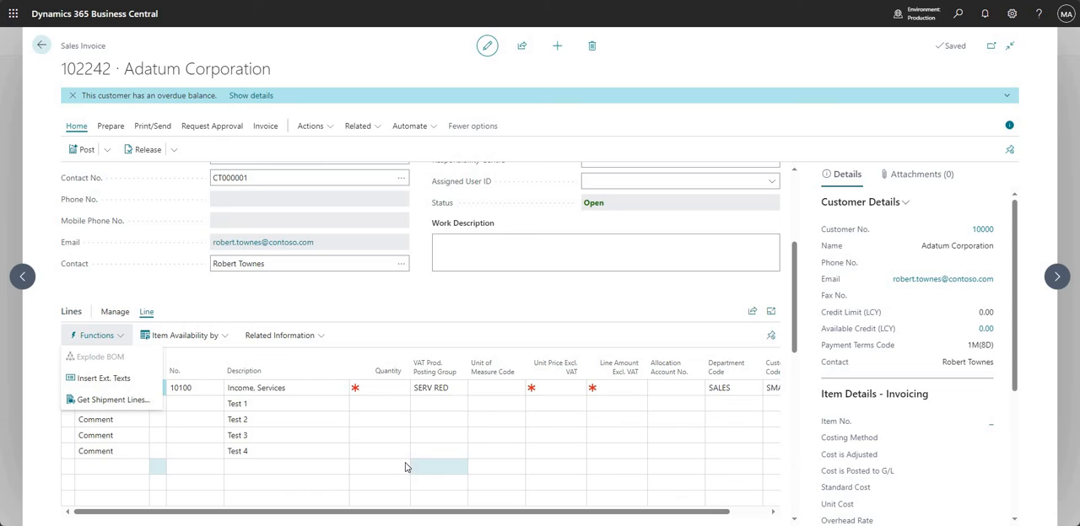
left_click(279, 404)
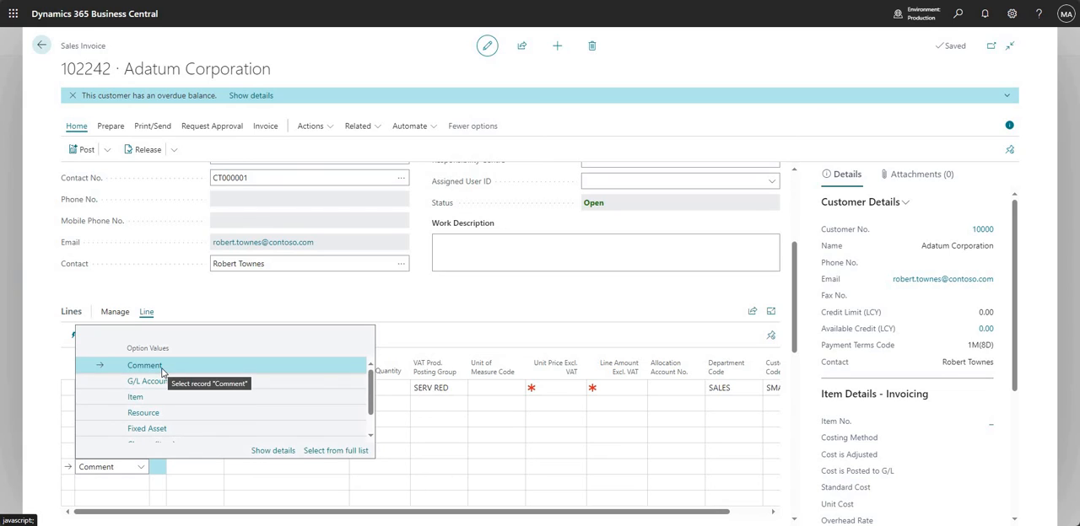
- Set the line type to Comment, review the full Standard Text Codes list (MD, SC, SUC, TE), then start a page search
left_click(145, 364)
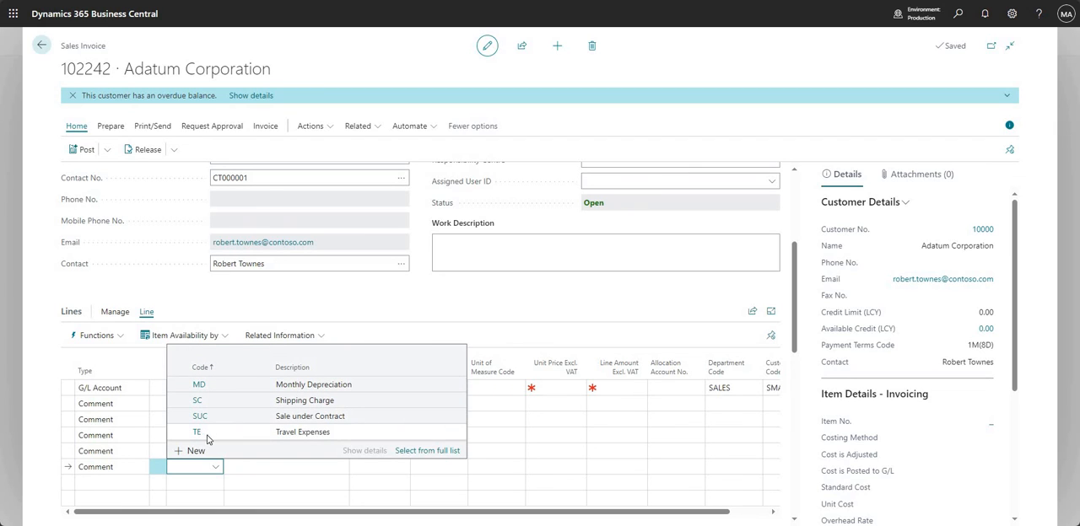
mouse_move(428, 449)
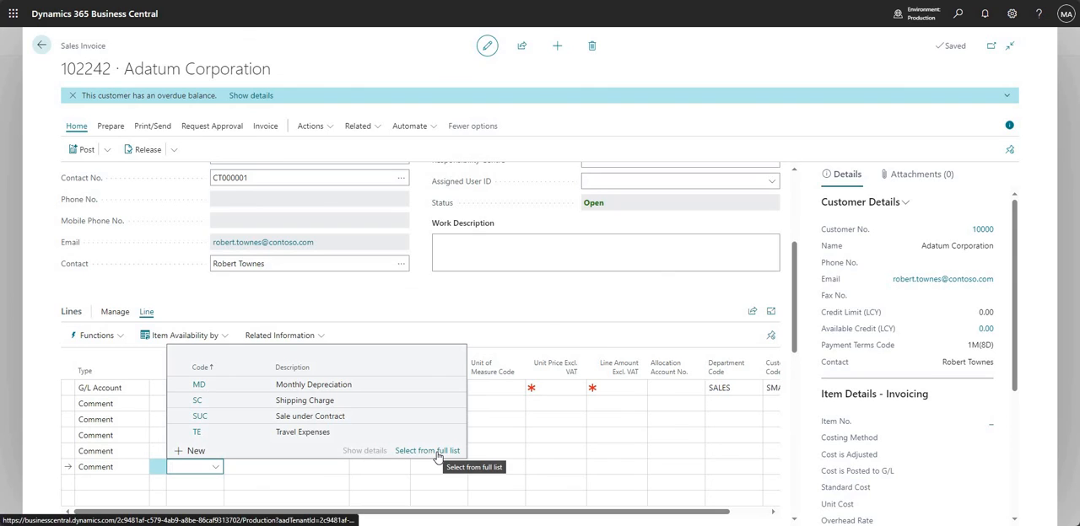
left_click(428, 451)
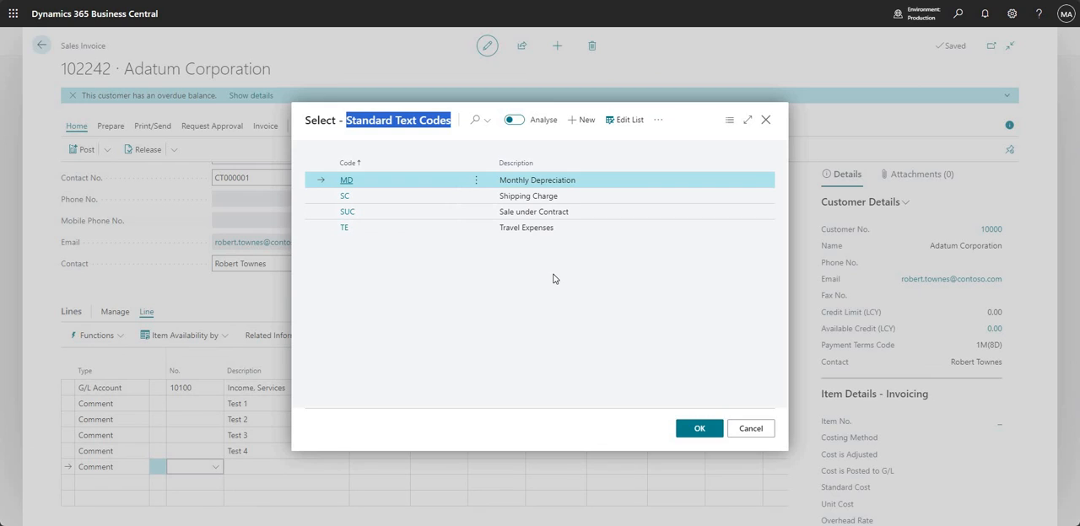
mouse_move(548, 256)
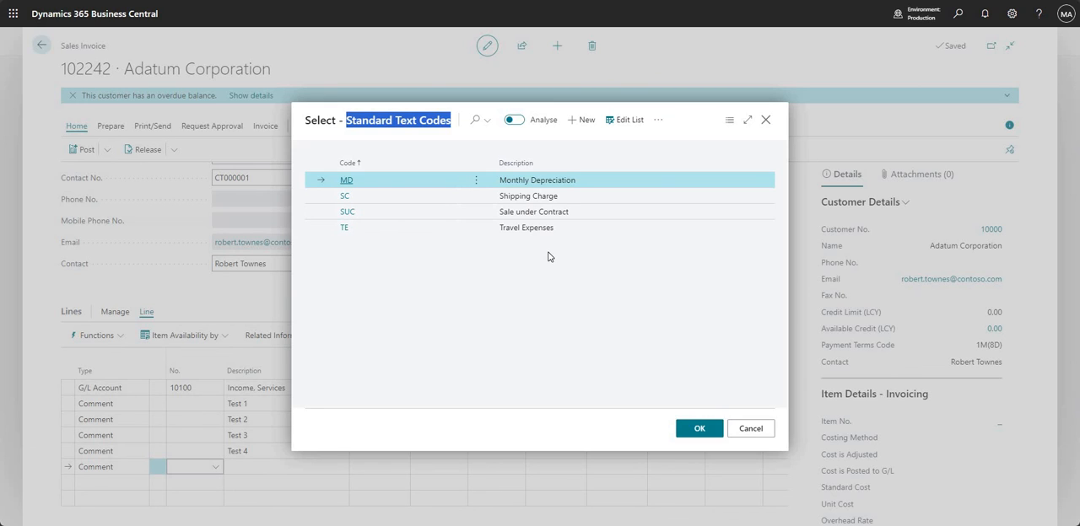
mouse_move(564, 255)
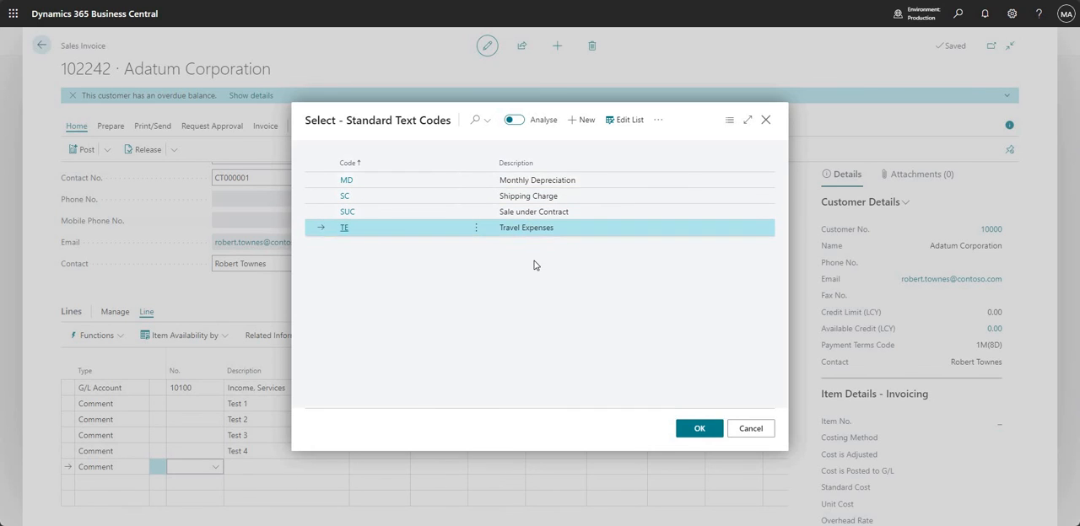
mouse_move(547, 264)
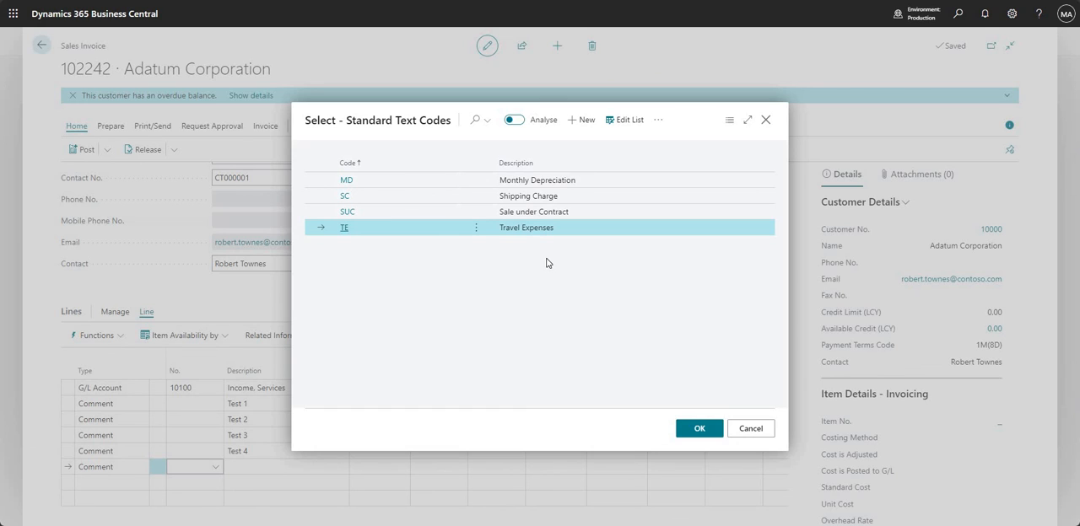
mouse_move(397, 177)
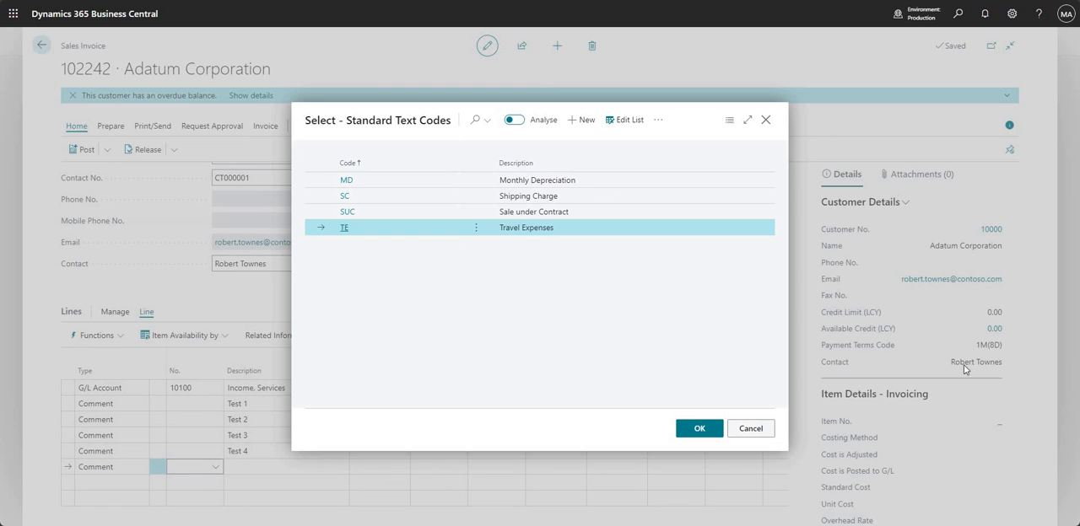
left_click(749, 429)
type("standard")
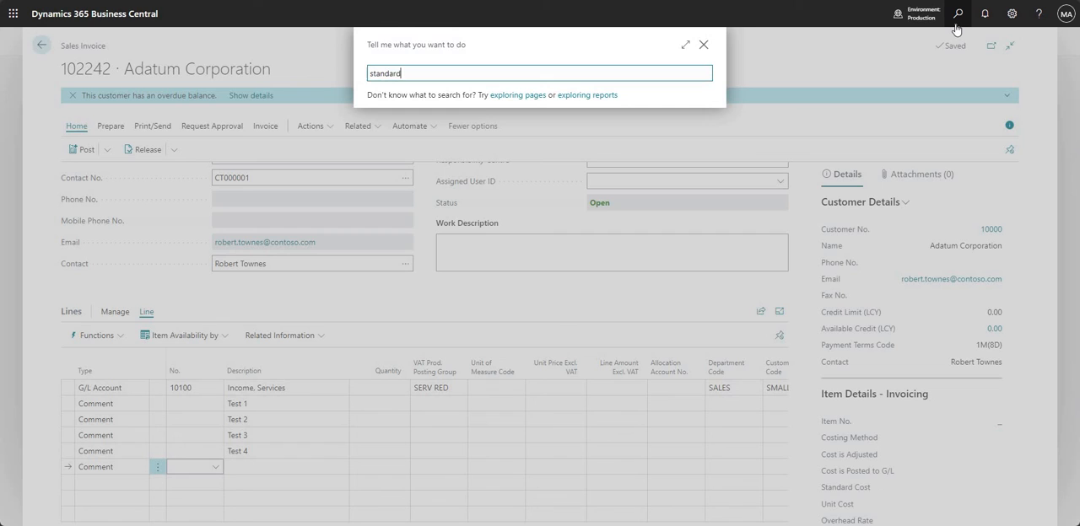
- Find Standard Text Codes via Tell Me and add code DIMS described 'Dimensions of package'
type("text co")
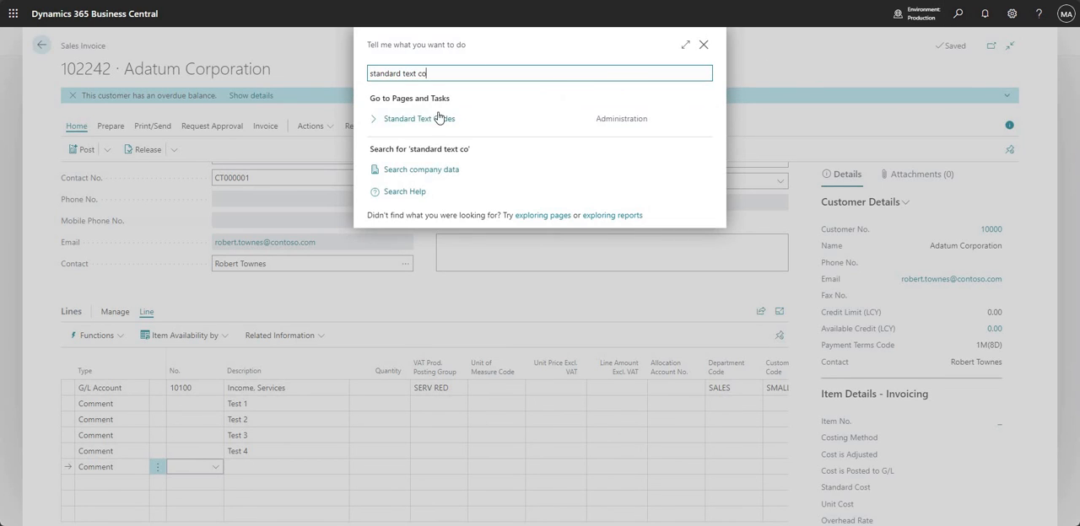
left_click(419, 118)
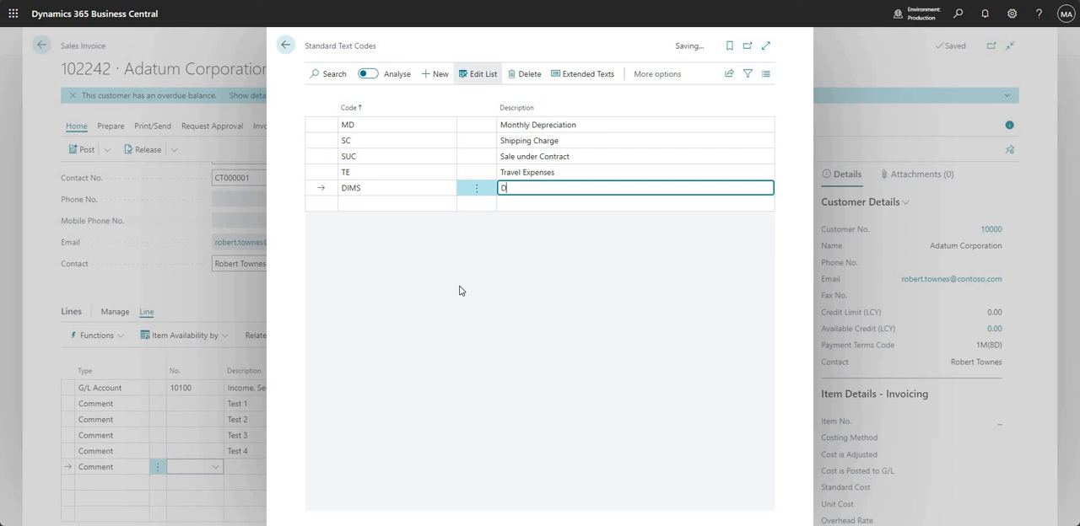
type("Dimensions of package")
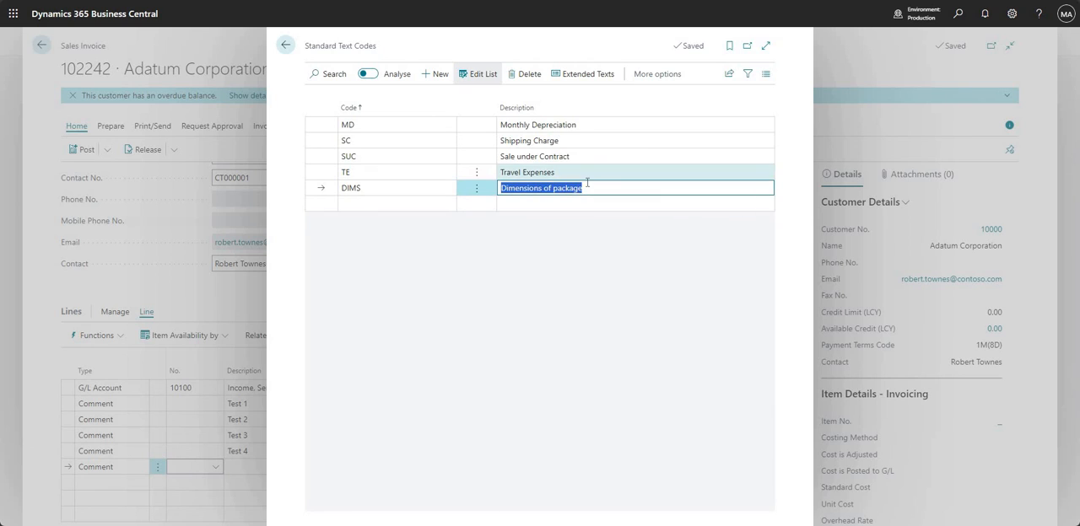
mouse_move(584, 74)
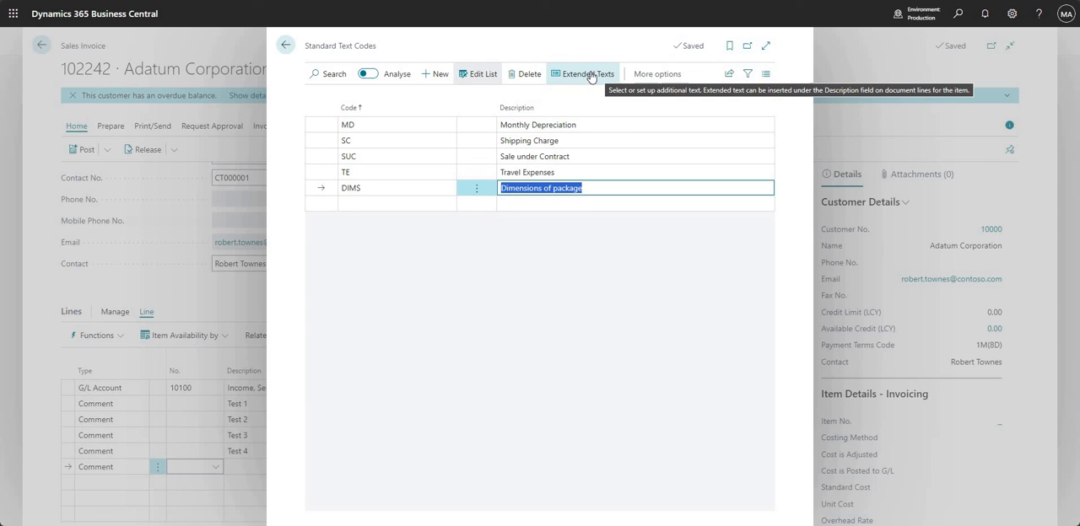
- Create a new extended text for DIMS with lines Volume, Depth, Length and Height and save it
left_click(583, 74)
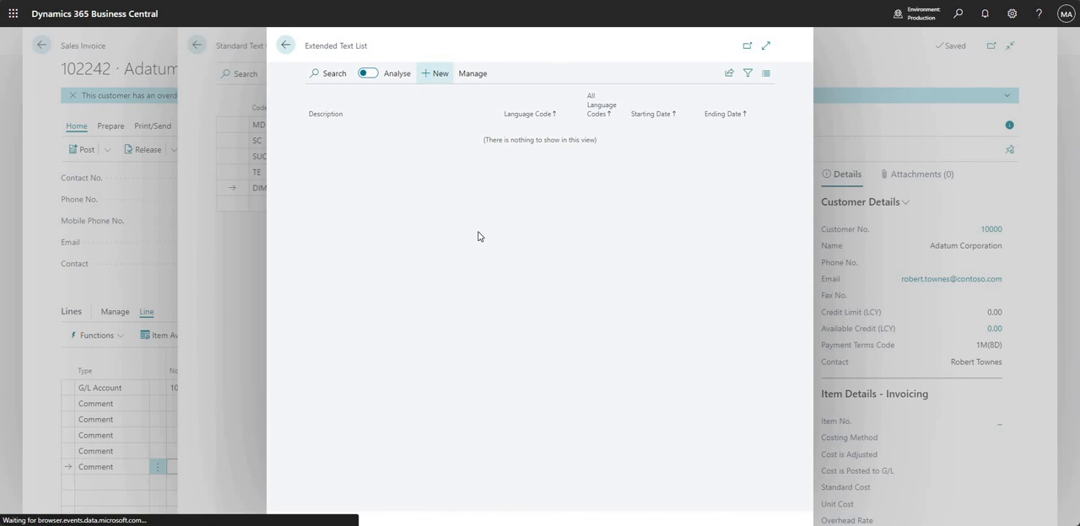
left_click(436, 73)
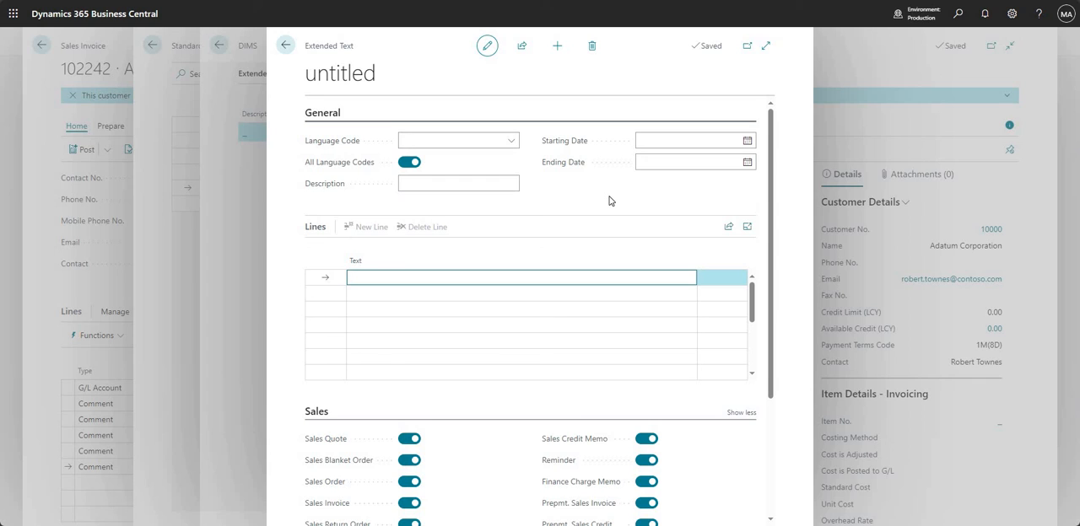
type("v")
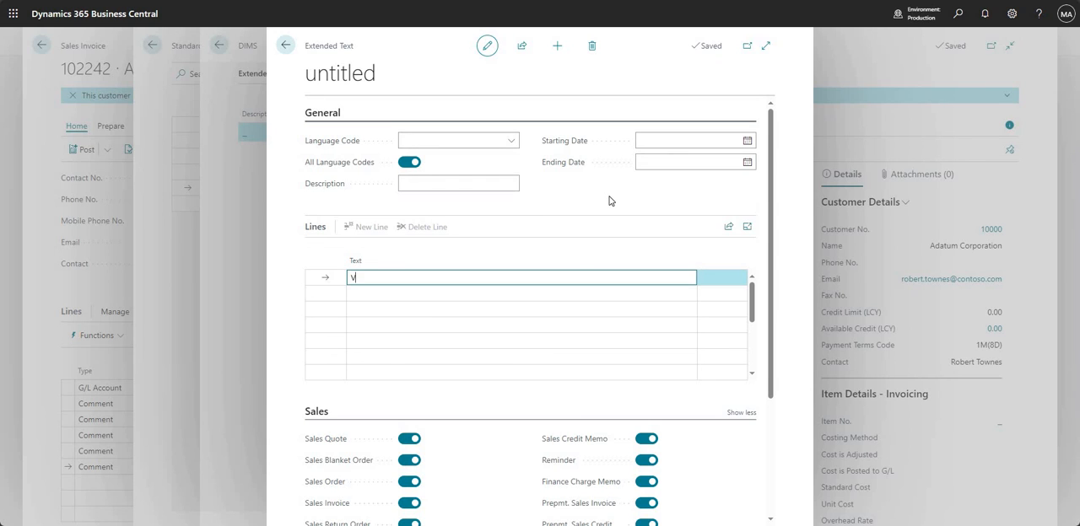
type("Volume")
left_click(521, 308)
type("Length")
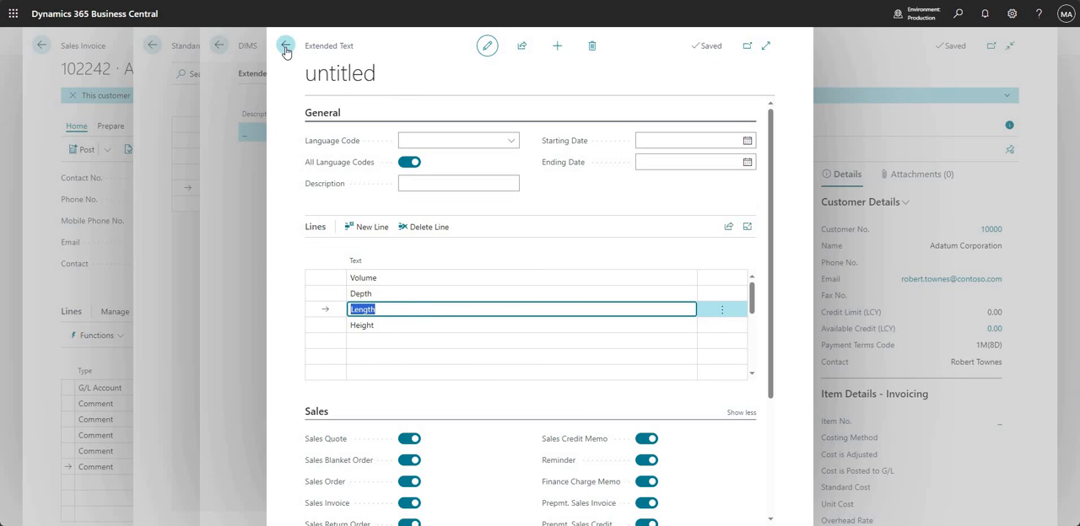
left_click(285, 46)
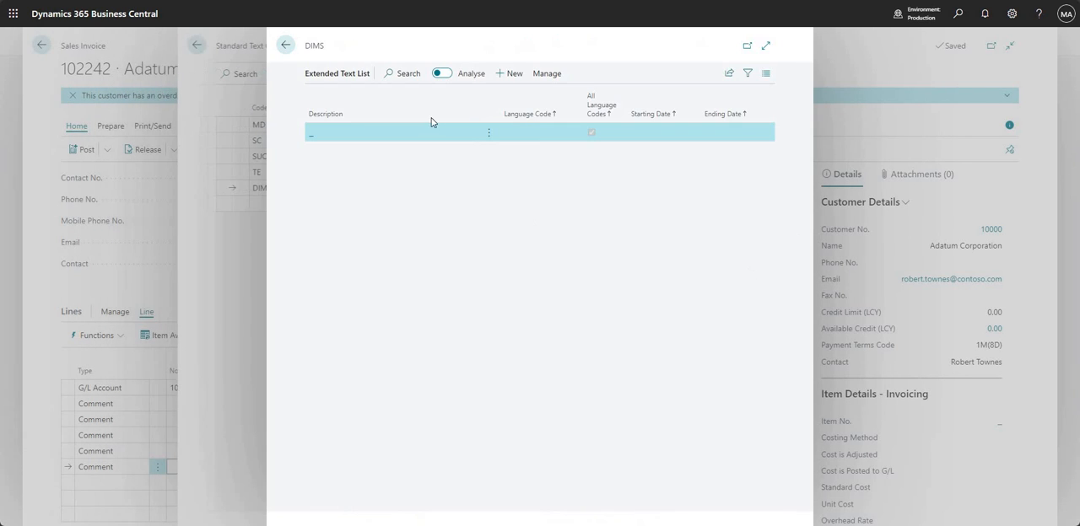
- Return to Standard Text Codes, reopening the DIMS extended text list once to verify it
left_click(285, 44)
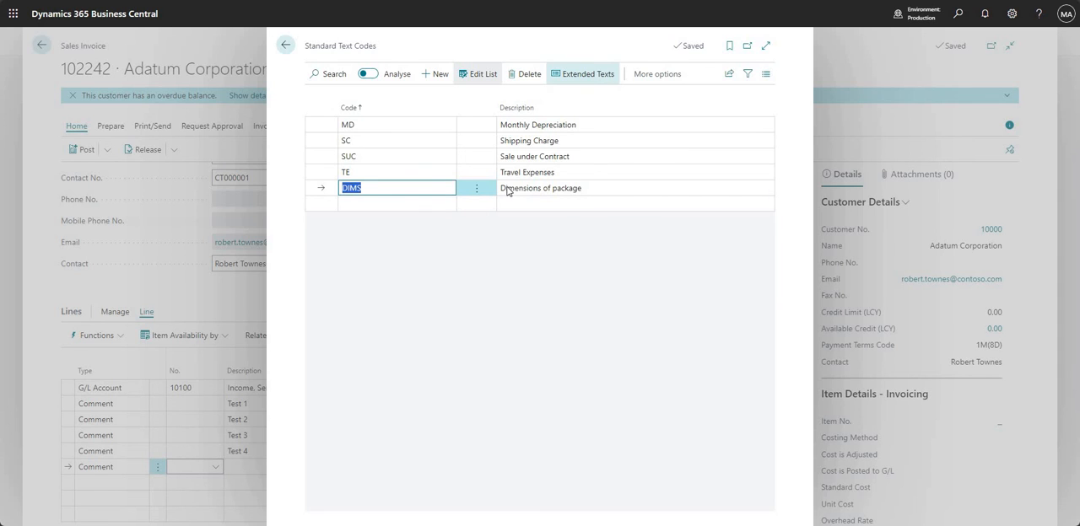
left_click(587, 74)
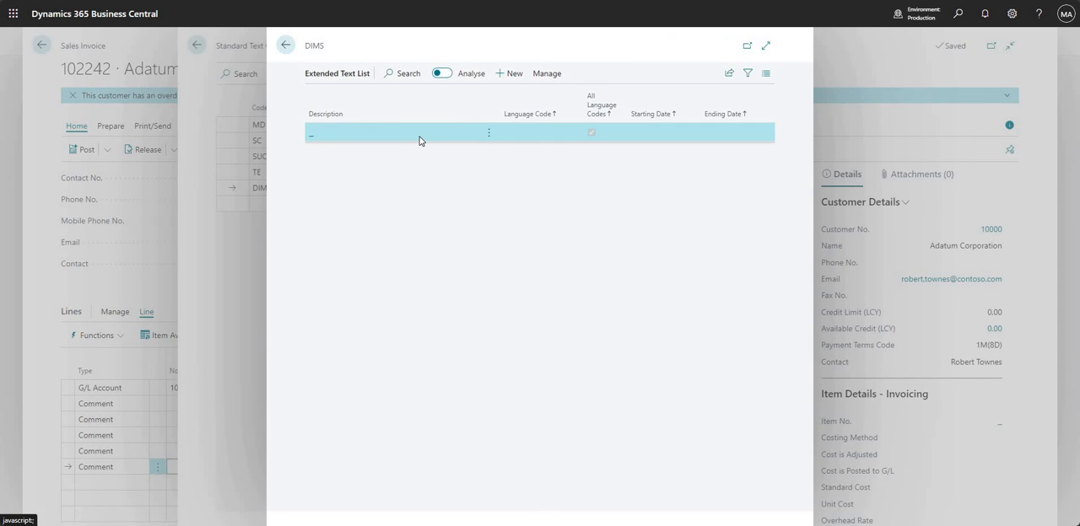
left_click(285, 44)
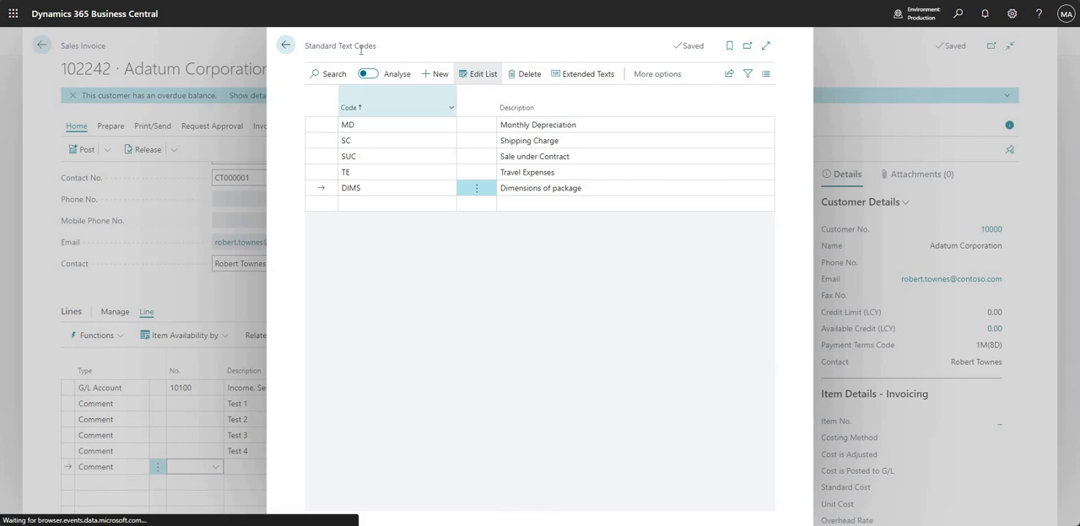
- Back on invoice 102242, pick DIMS in the comment line's No. field to insert its Volume/Depth/Length/Height lines
left_click(286, 44)
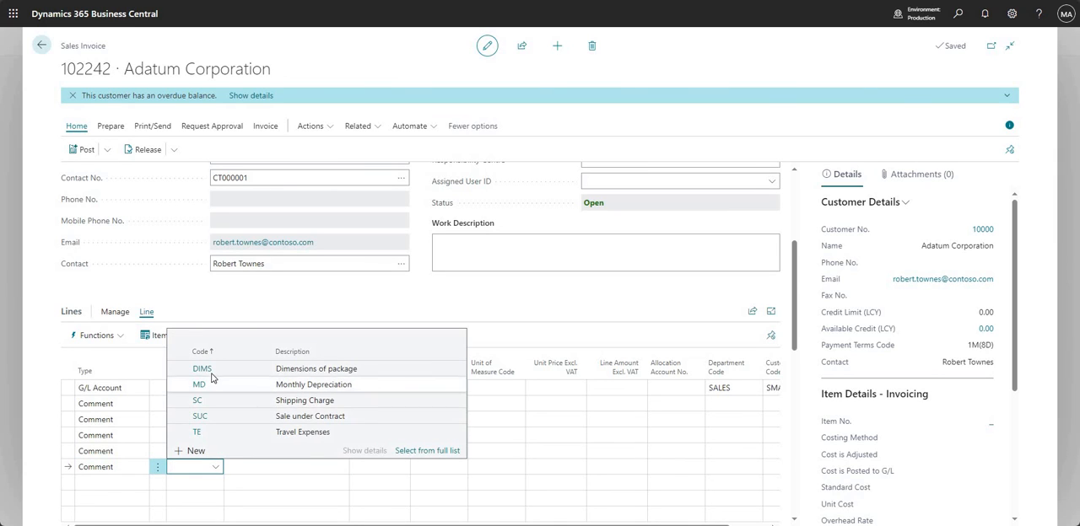
mouse_move(319, 373)
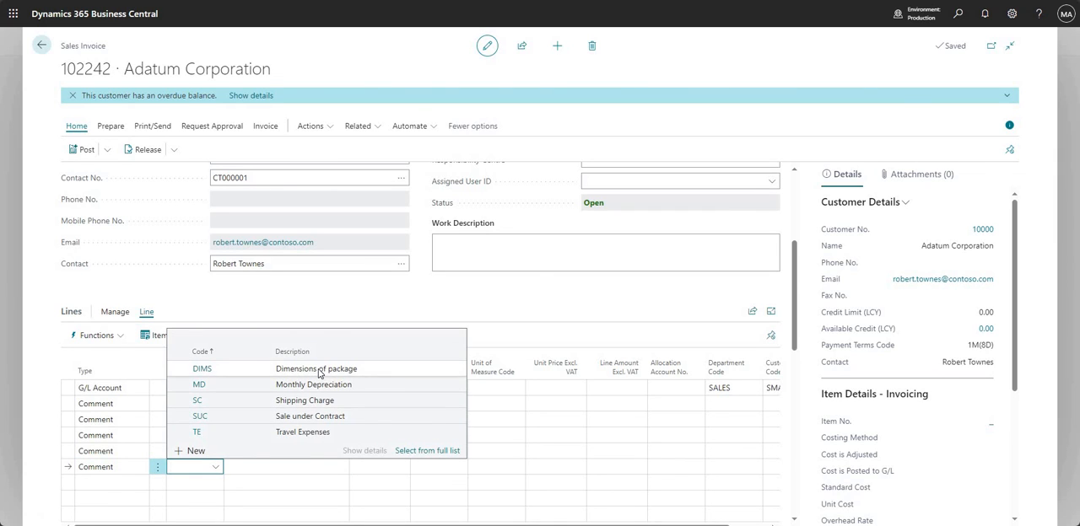
left_click(203, 368)
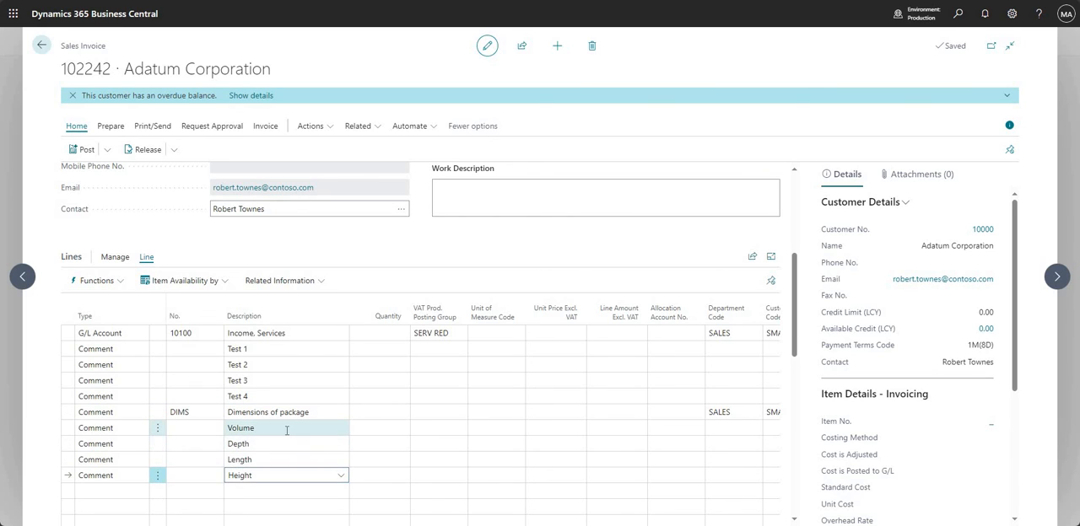
- Append values to the DIMS comment lines: Volume 90, Depth 10, Length 10
left_click(286, 428)
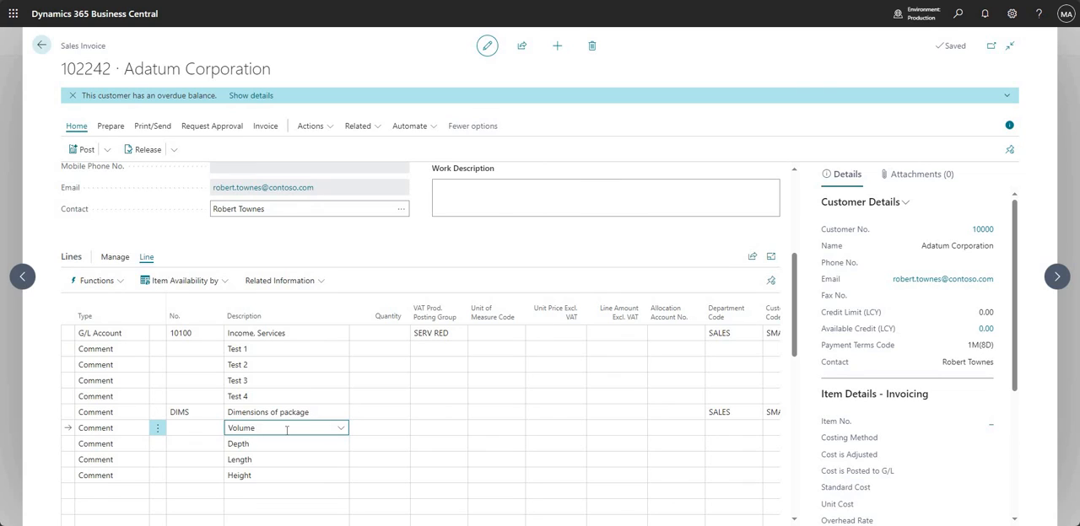
type("90")
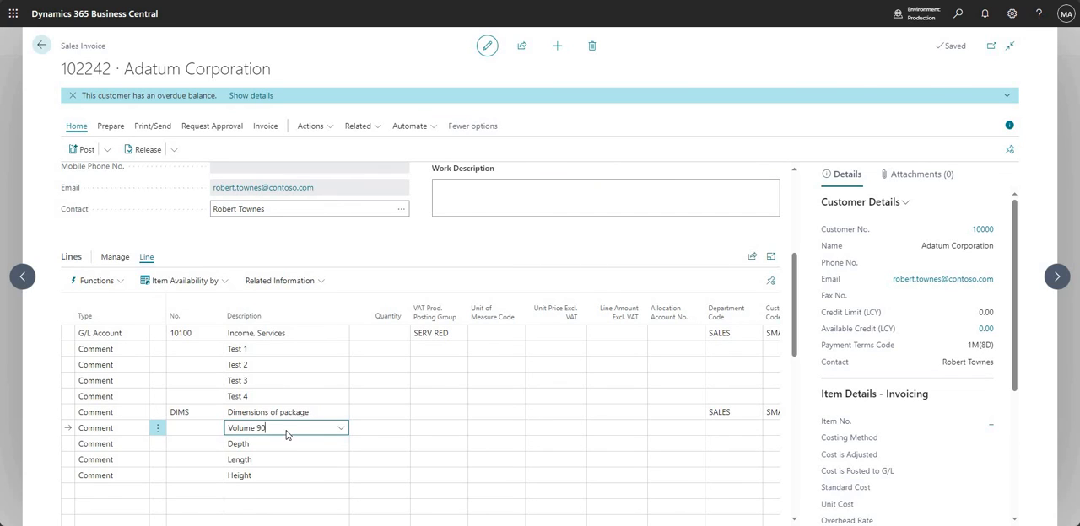
left_click(286, 444)
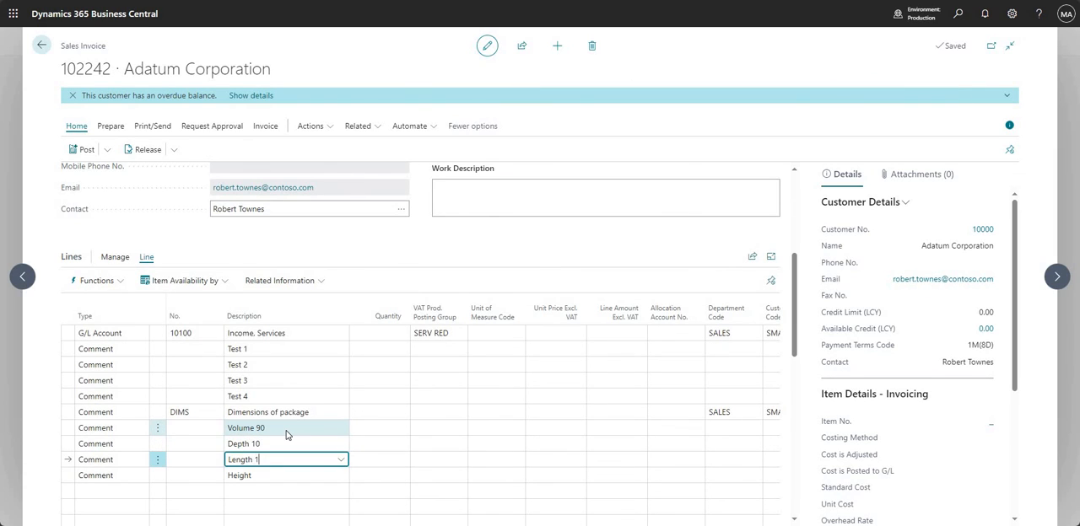
left_click(285, 444)
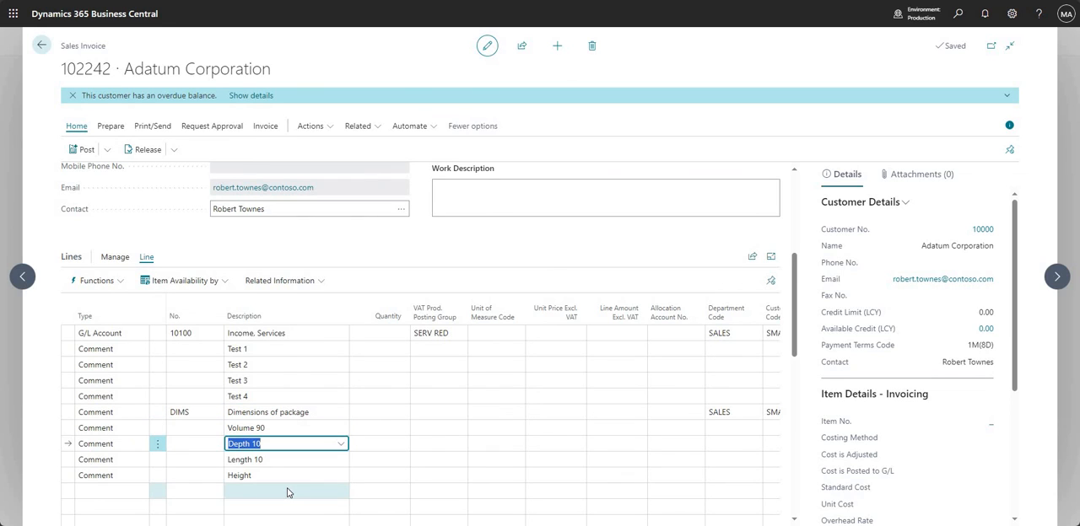
mouse_move(318, 486)
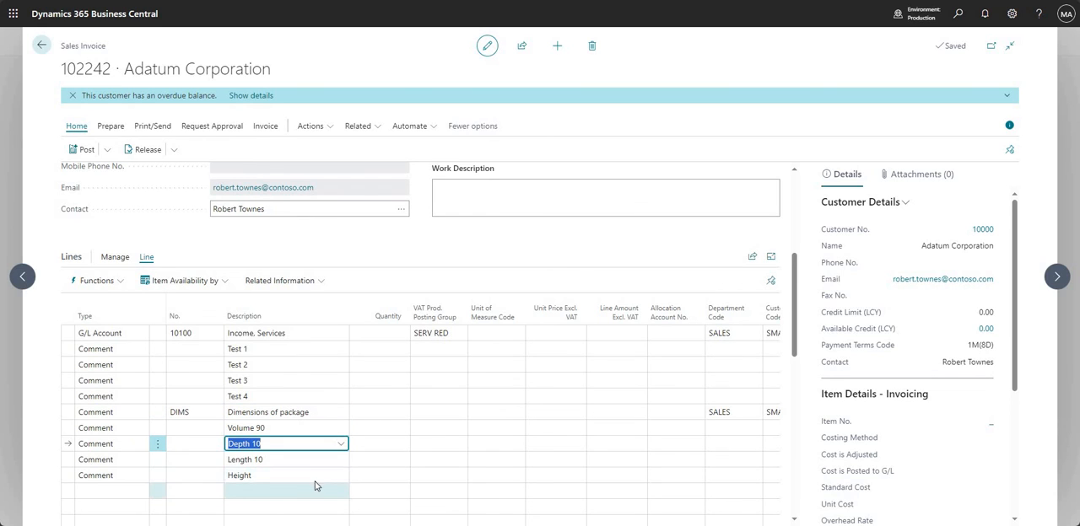
mouse_move(344, 489)
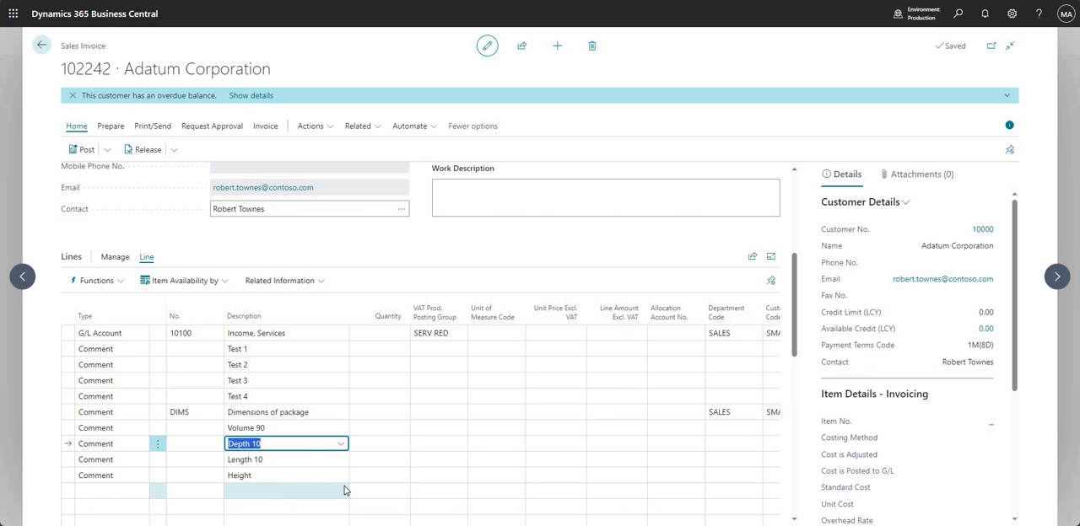